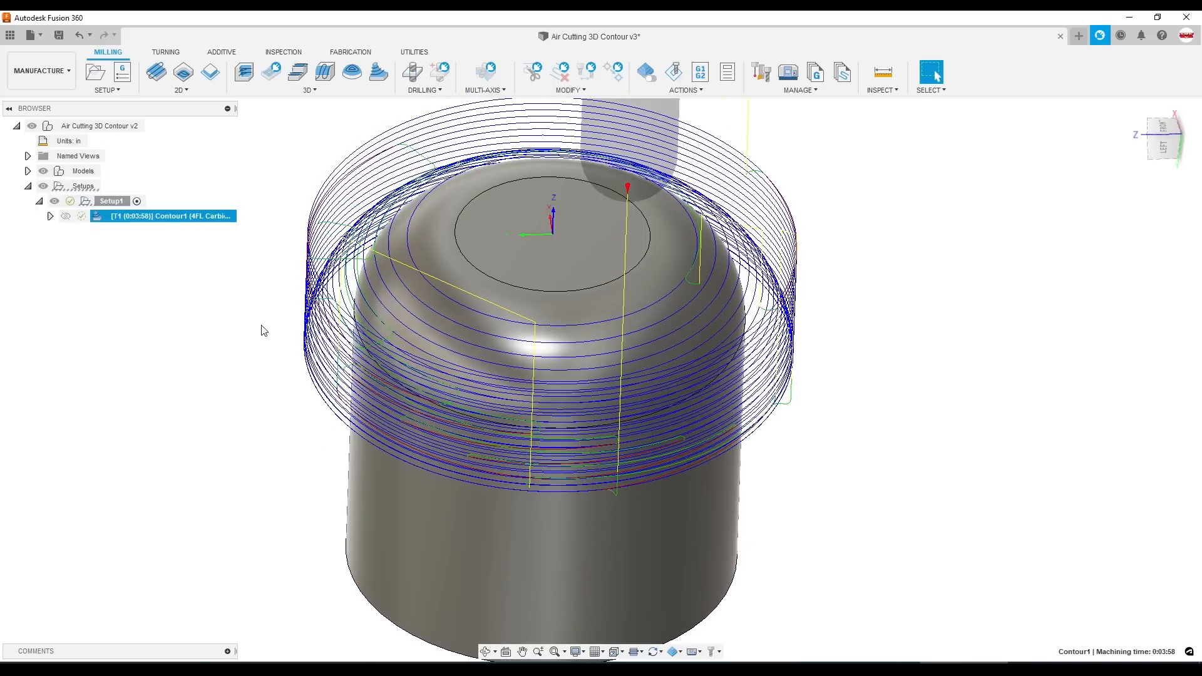
mouse_move(280, 168)
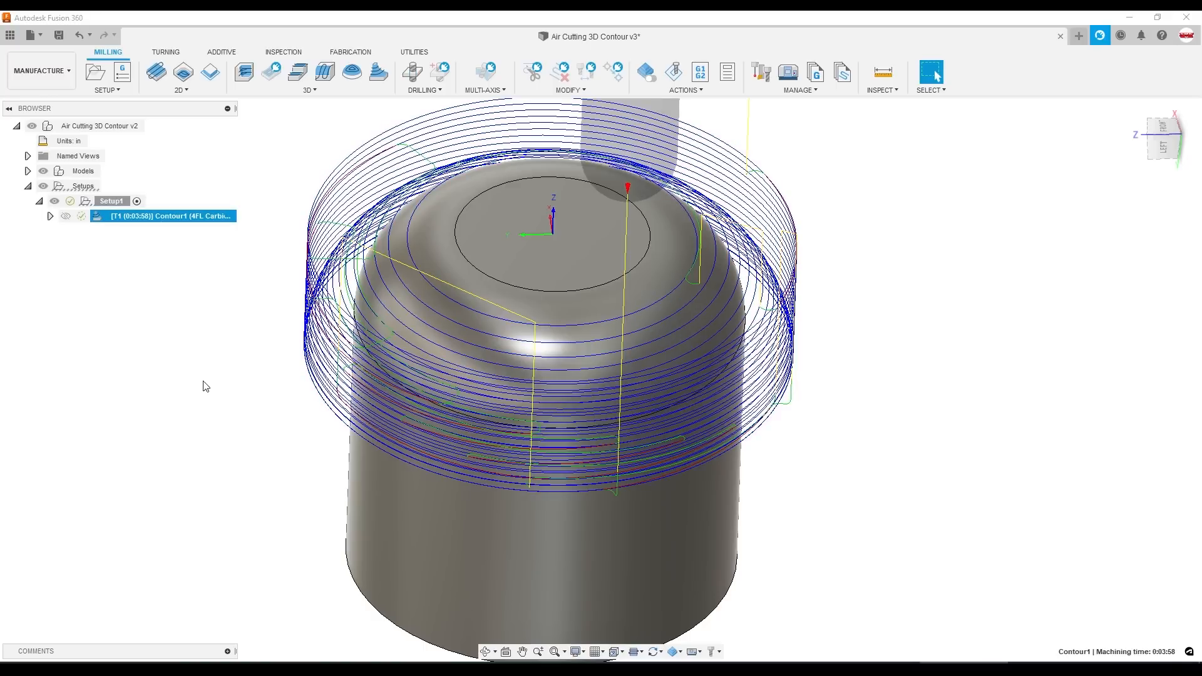
mouse_move(198, 384)
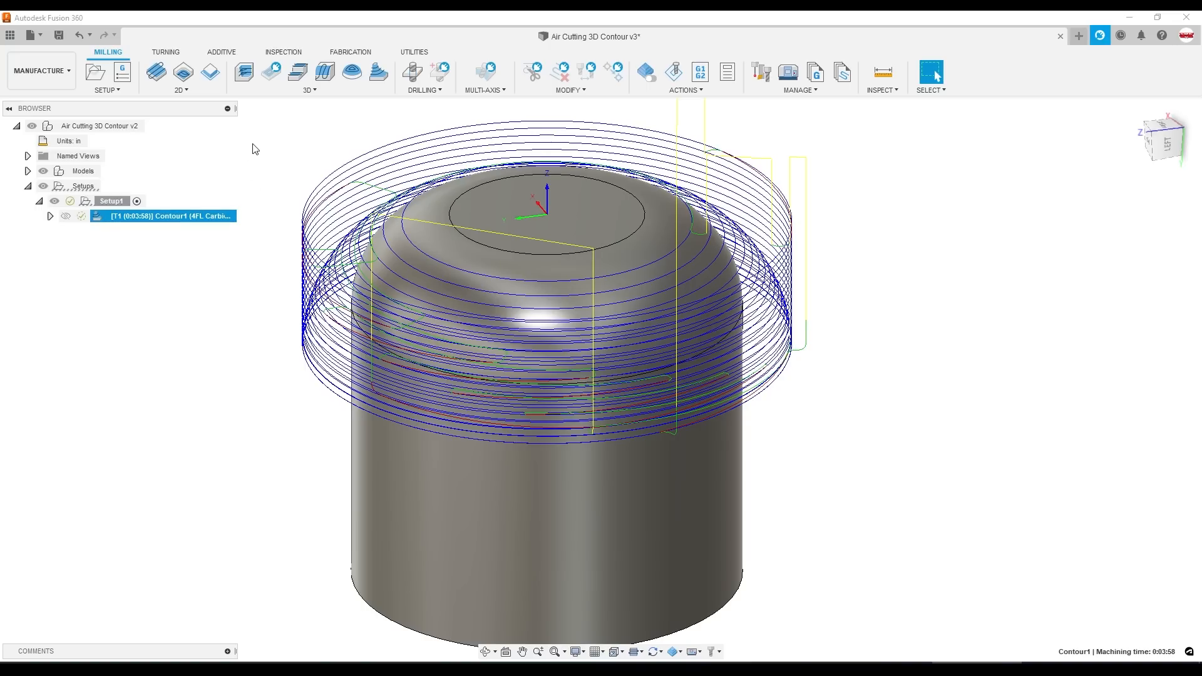
mouse_move(255, 150)
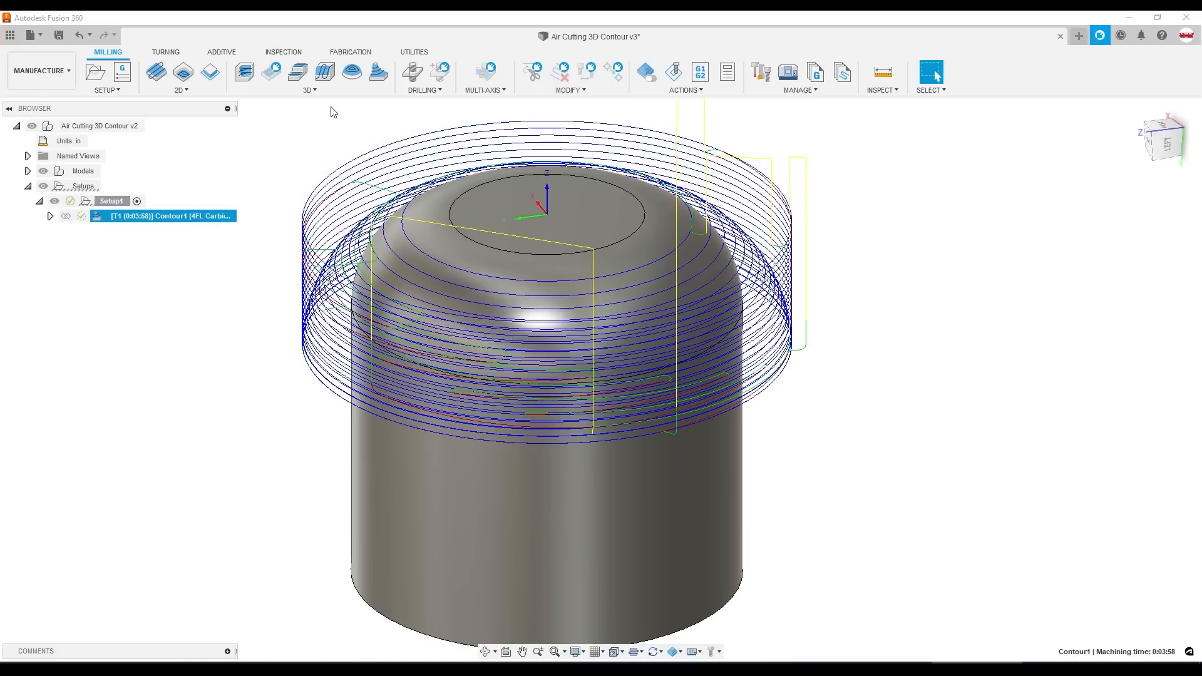
Create Contour7, a 3D contour toolpath with default settings.
left_click(309, 72)
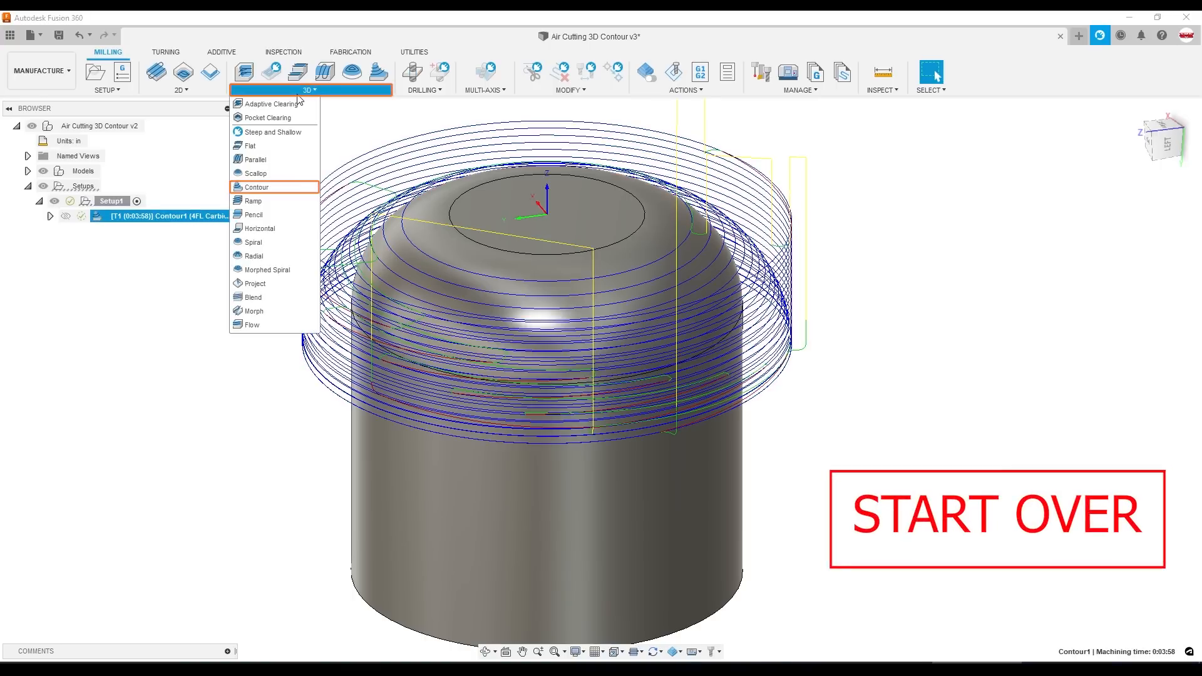
left_click(257, 187)
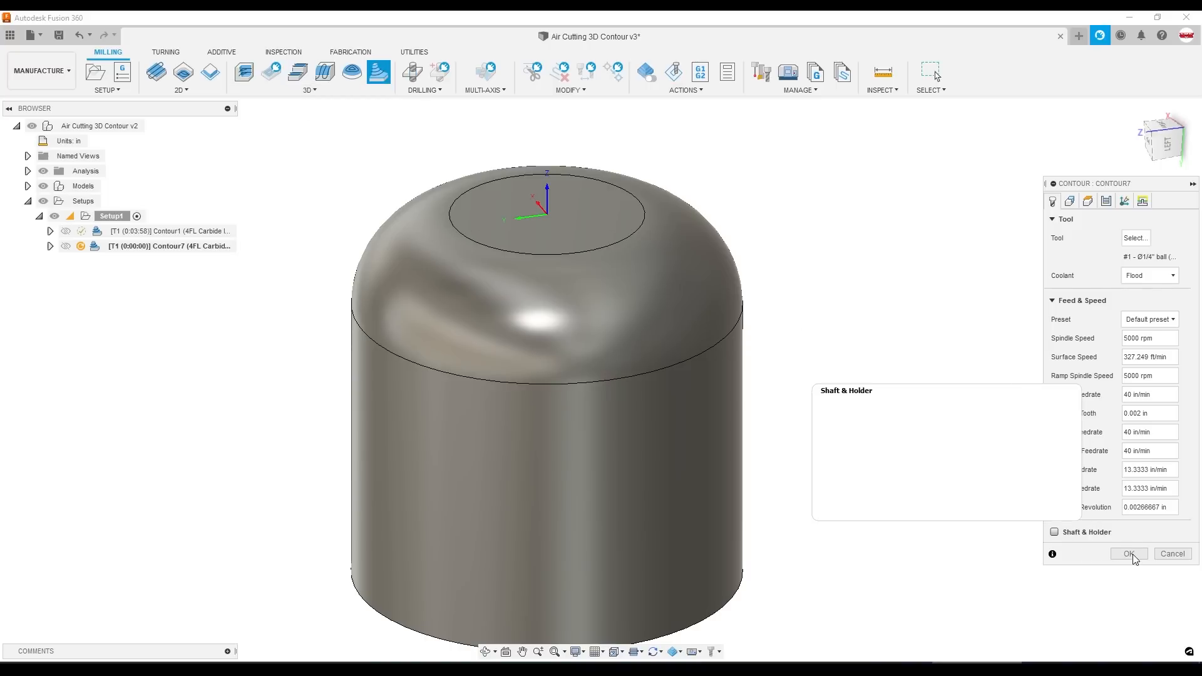
left_click(1128, 553)
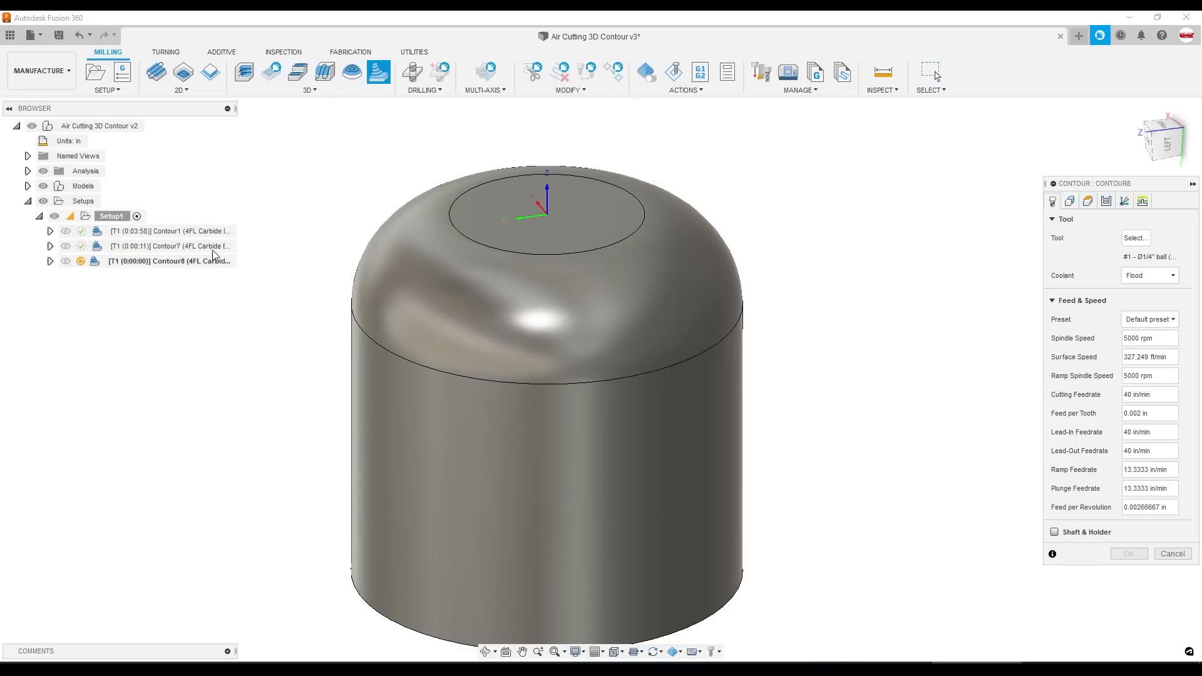
Discard the extra Contour8 and select the dome face of the model.
left_click(1086, 200)
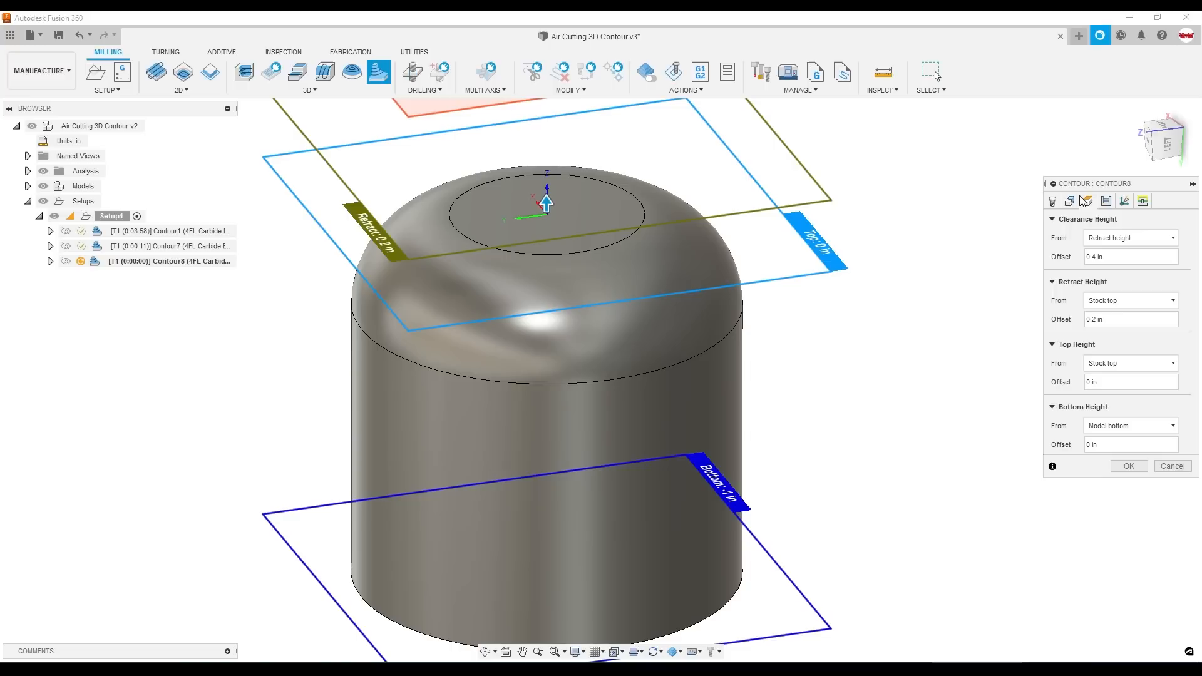
key("Escape")
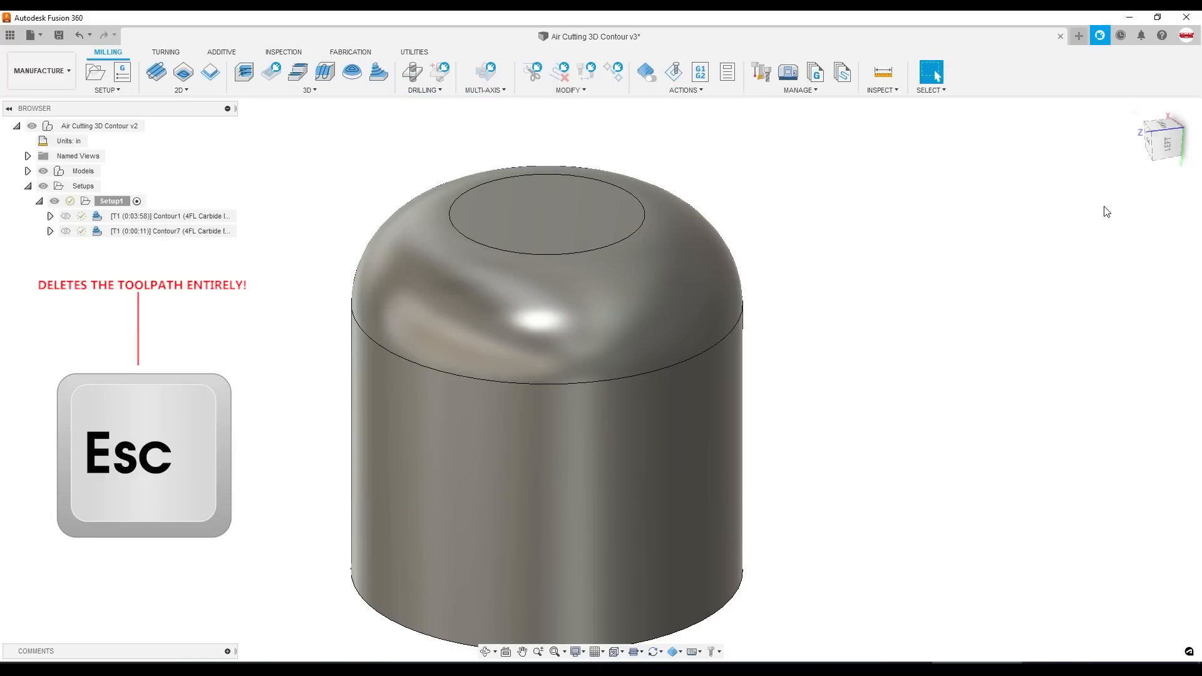
left_click(170, 231)
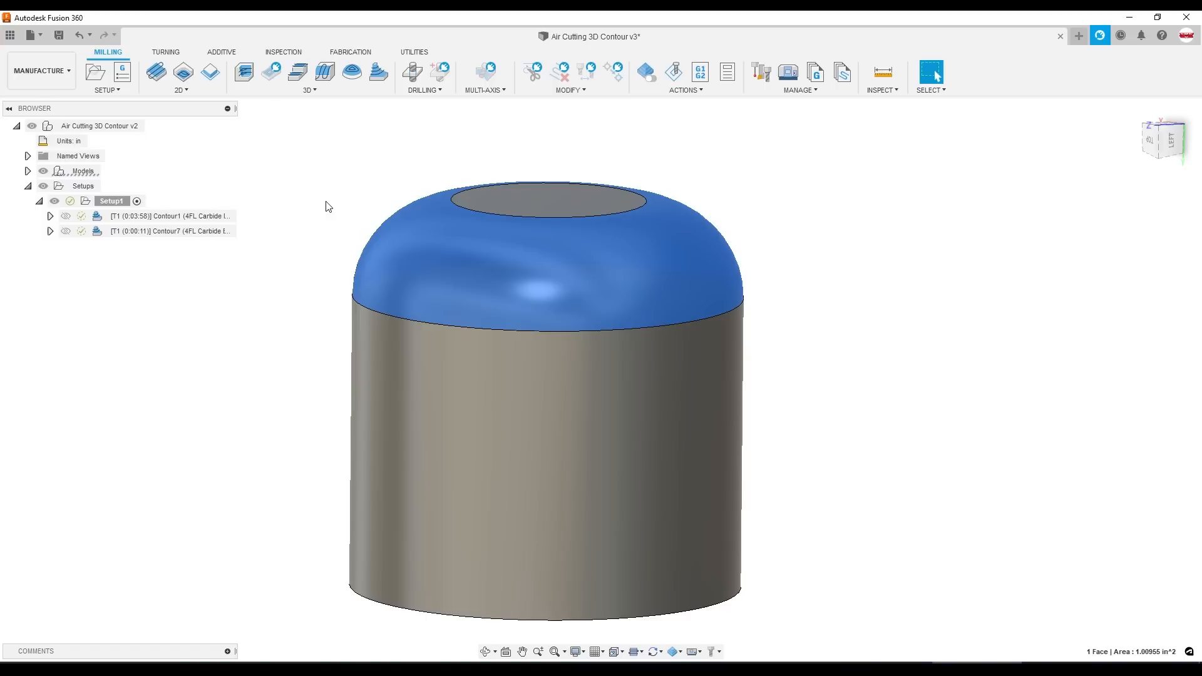
Reopen Contour7 for editing and view its Geometry settings.
right_click(171, 230)
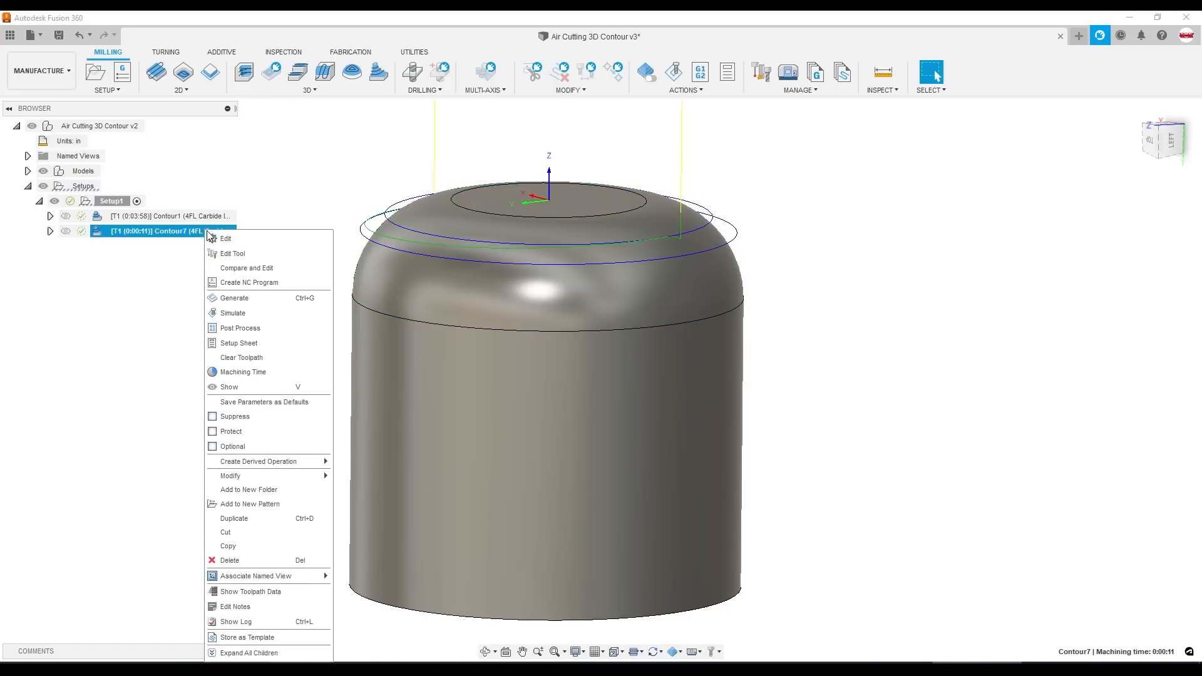
left_click(225, 239)
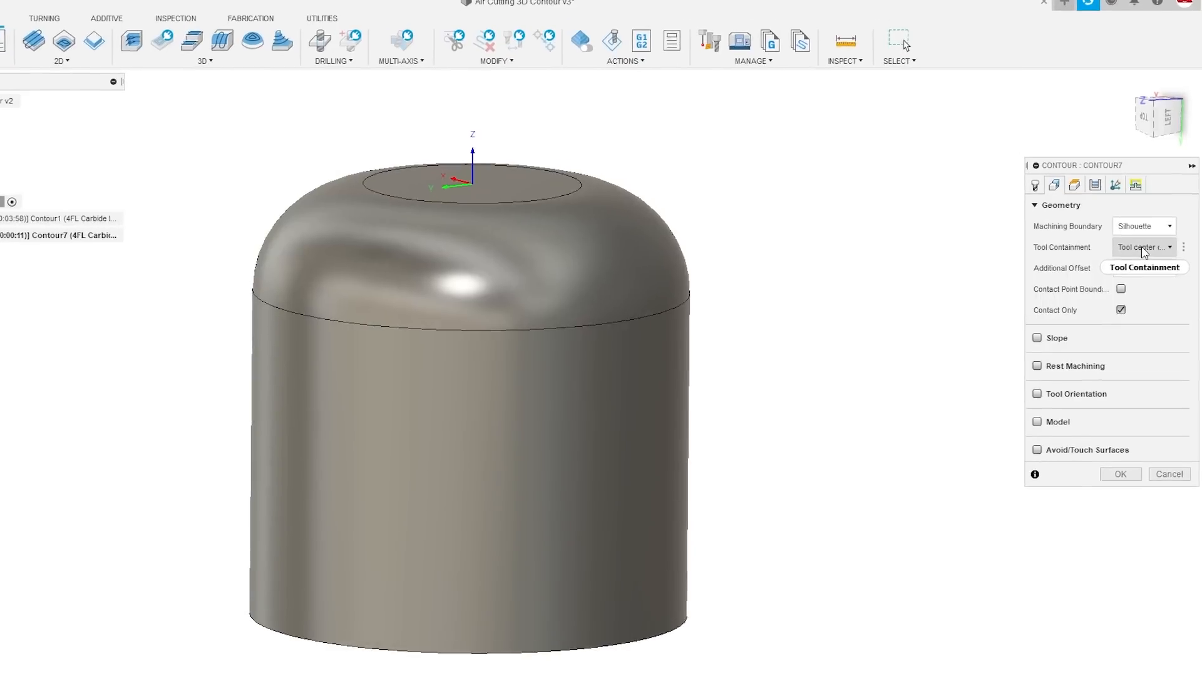
mouse_move(1141, 246)
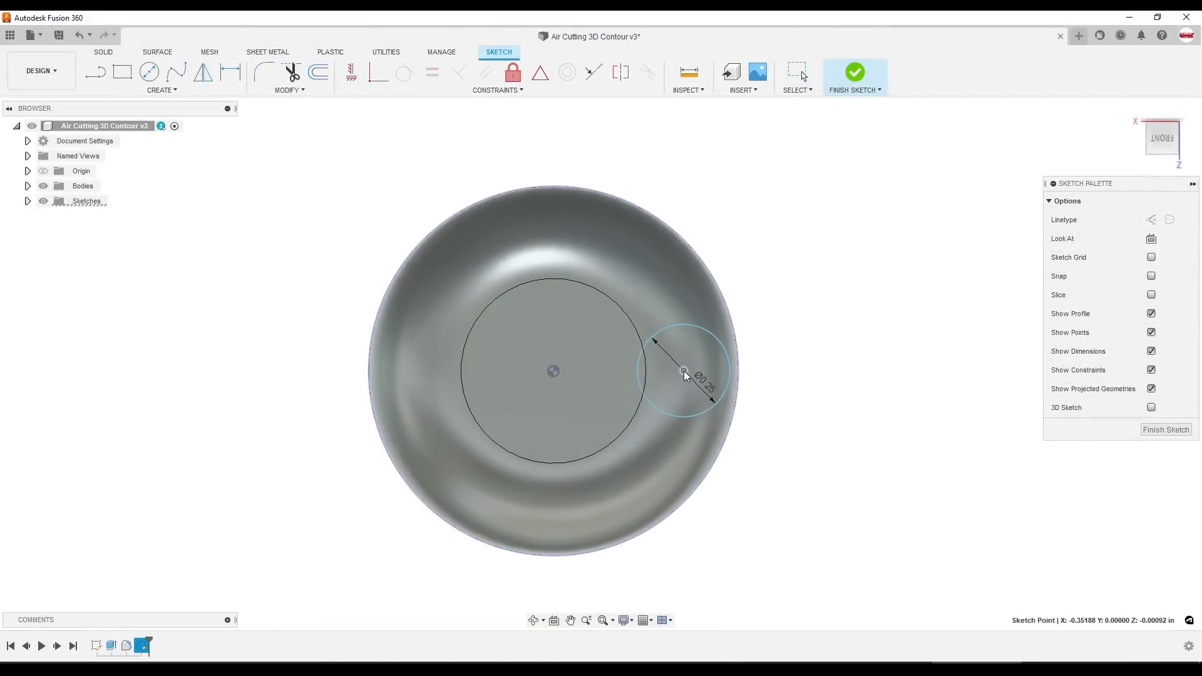
left_click_drag(684, 371, 733, 373)
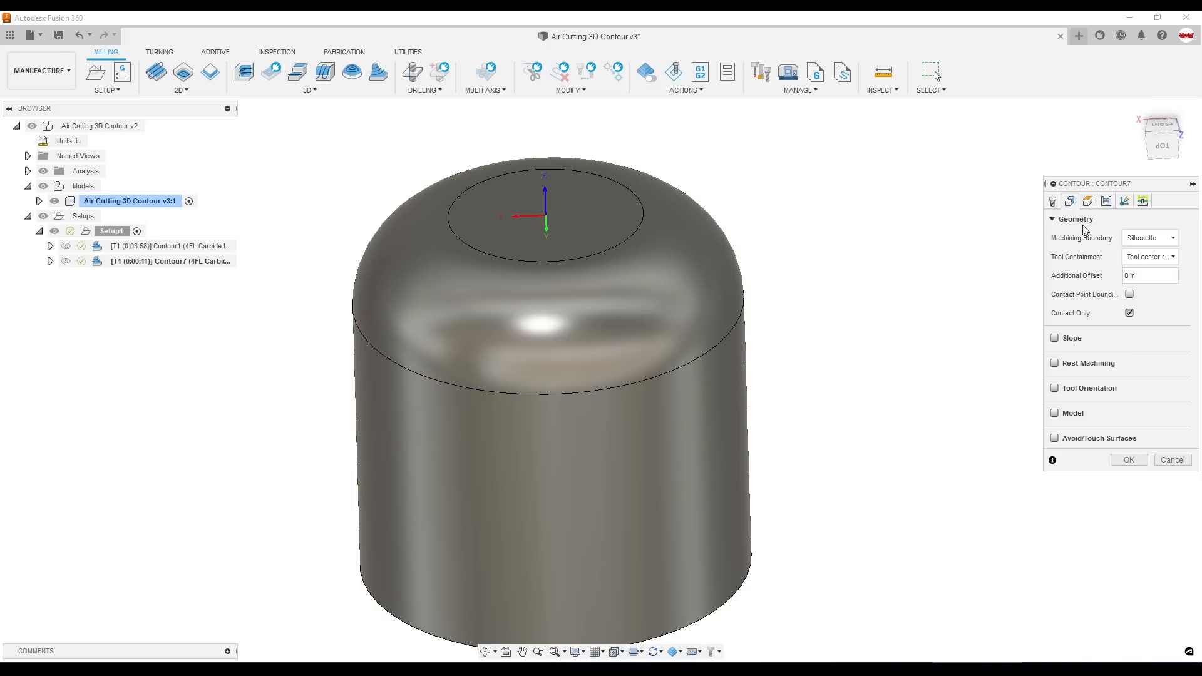
Bound Contour7 by the dome's base edge chain with Tool outside boundary, then regenerate.
left_click(1148, 256)
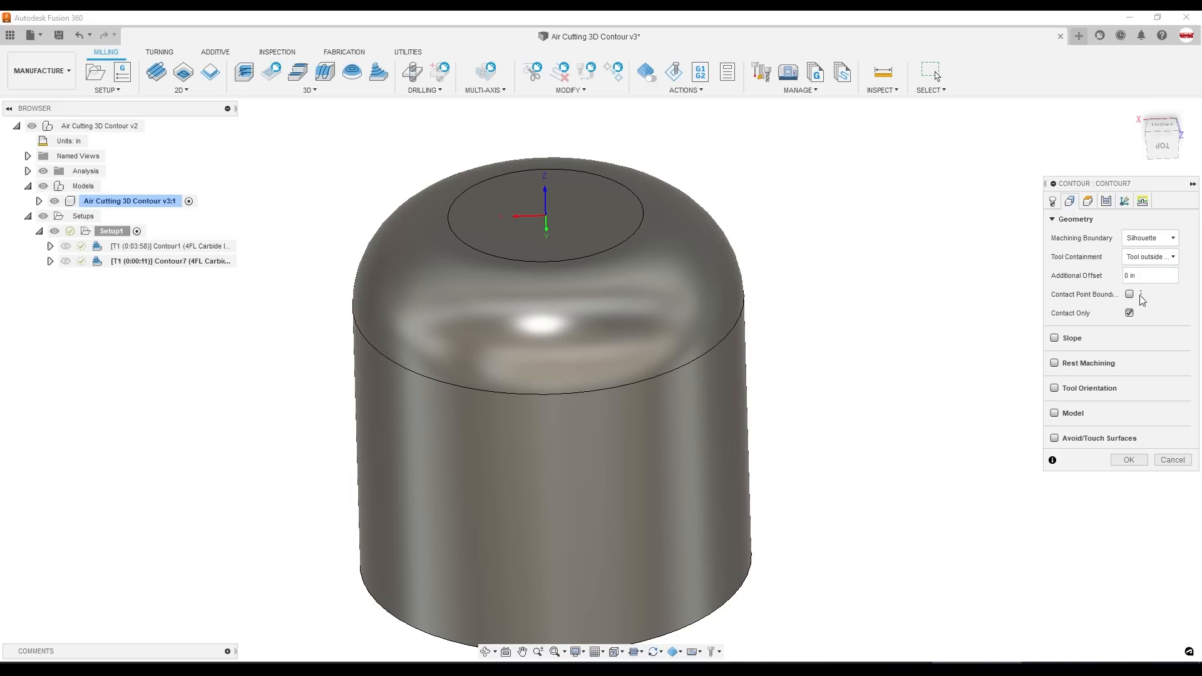
left_click(1147, 238)
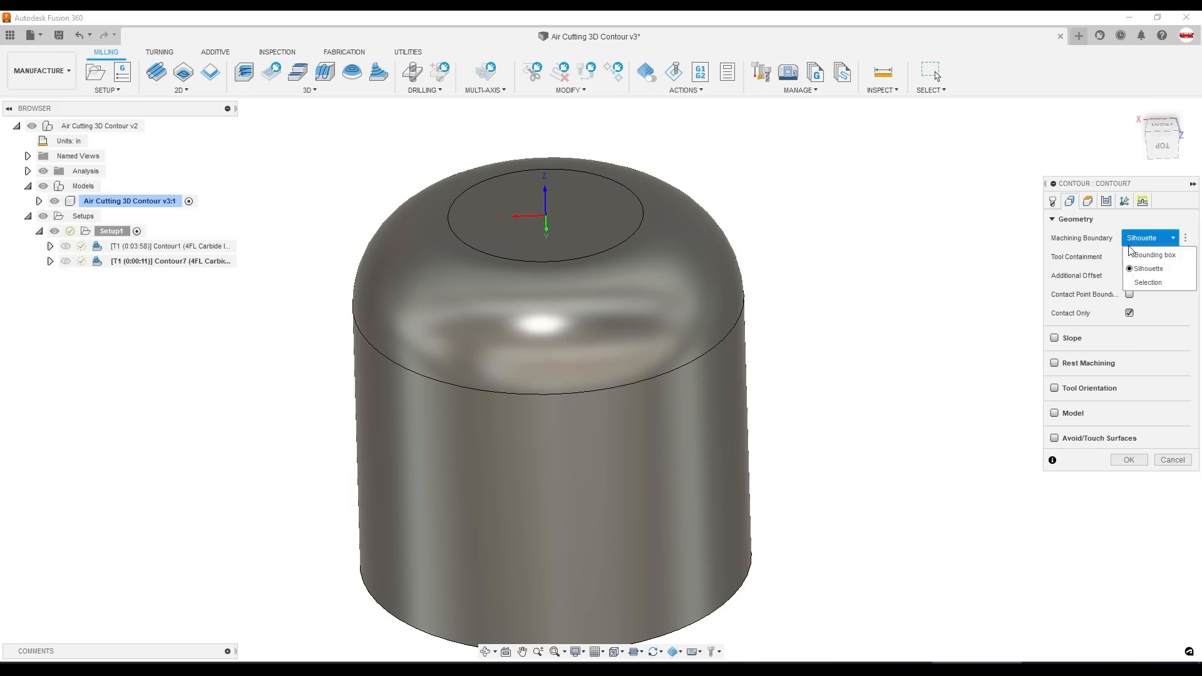
left_click(1148, 283)
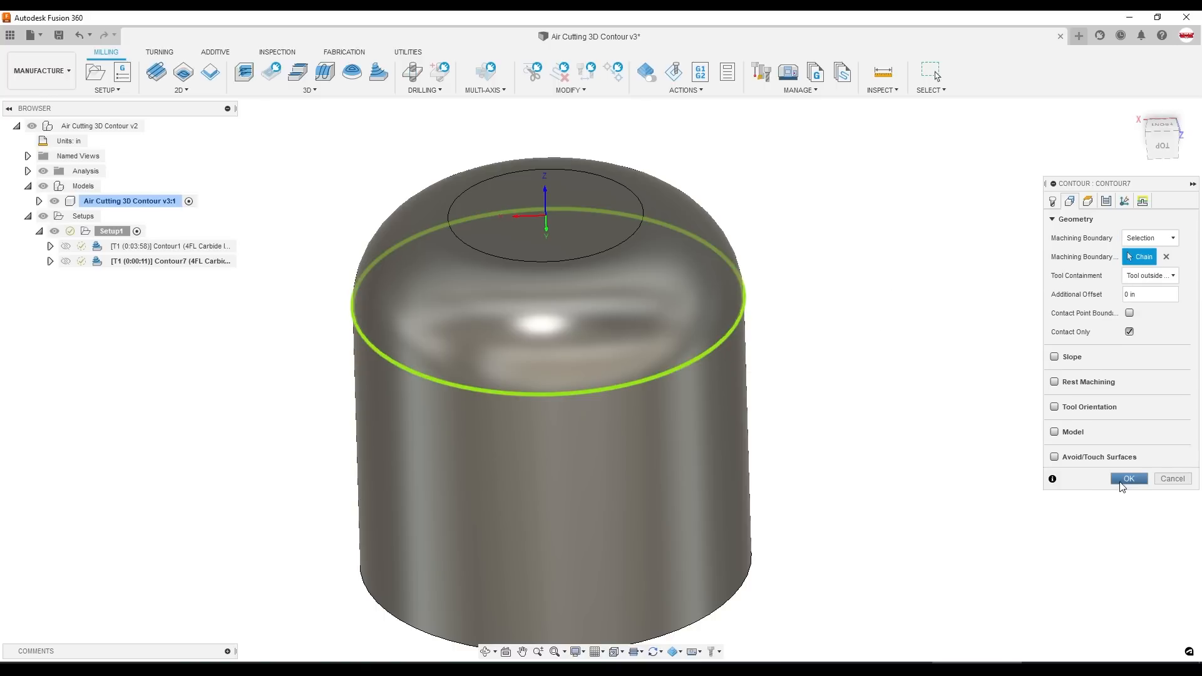
left_click(1127, 478)
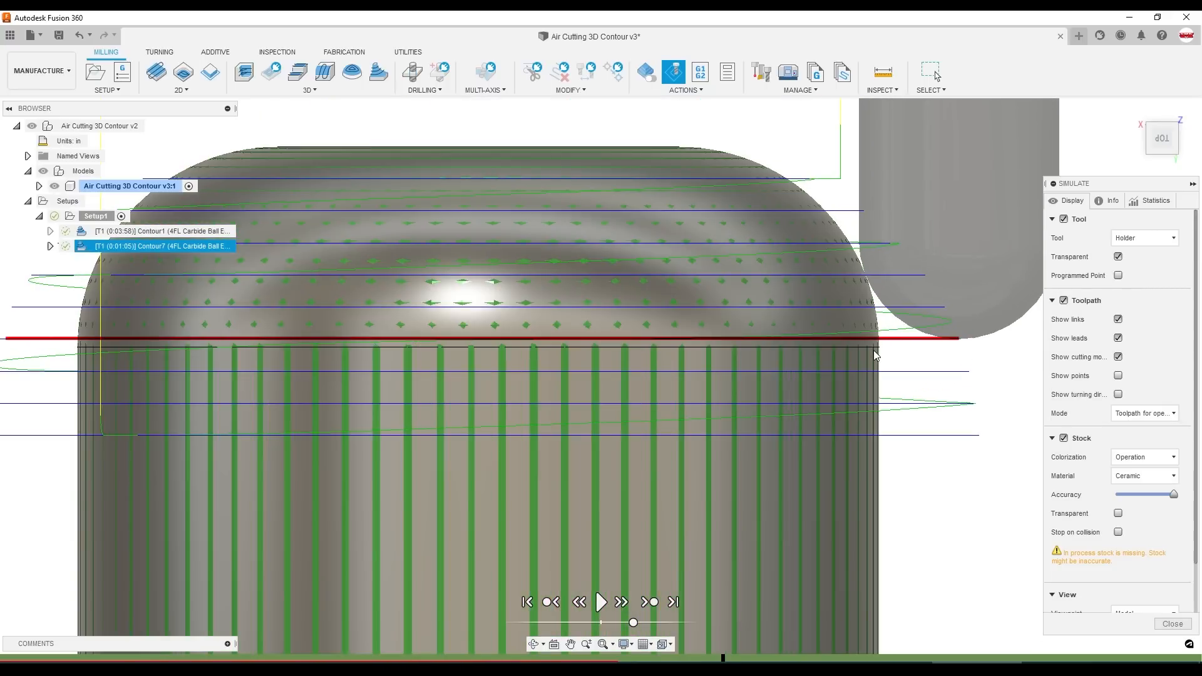
mouse_move(867, 281)
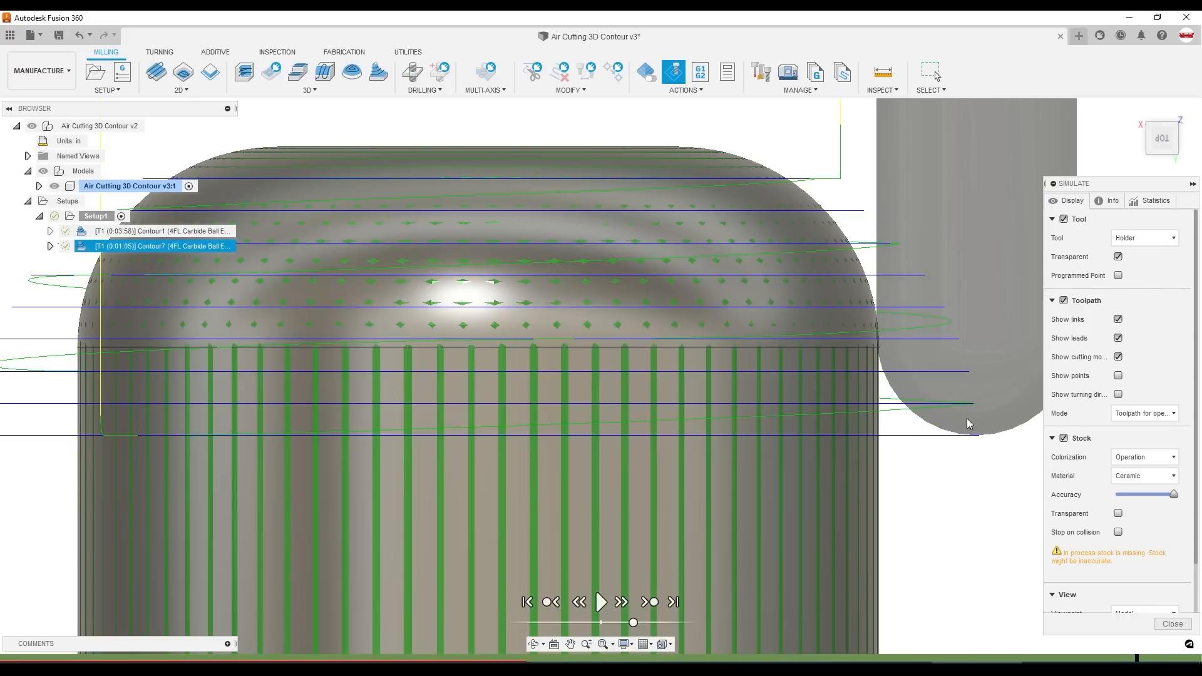
Close the simulation after reviewing Contour7's 1:05 dome passes.
left_click(880, 348)
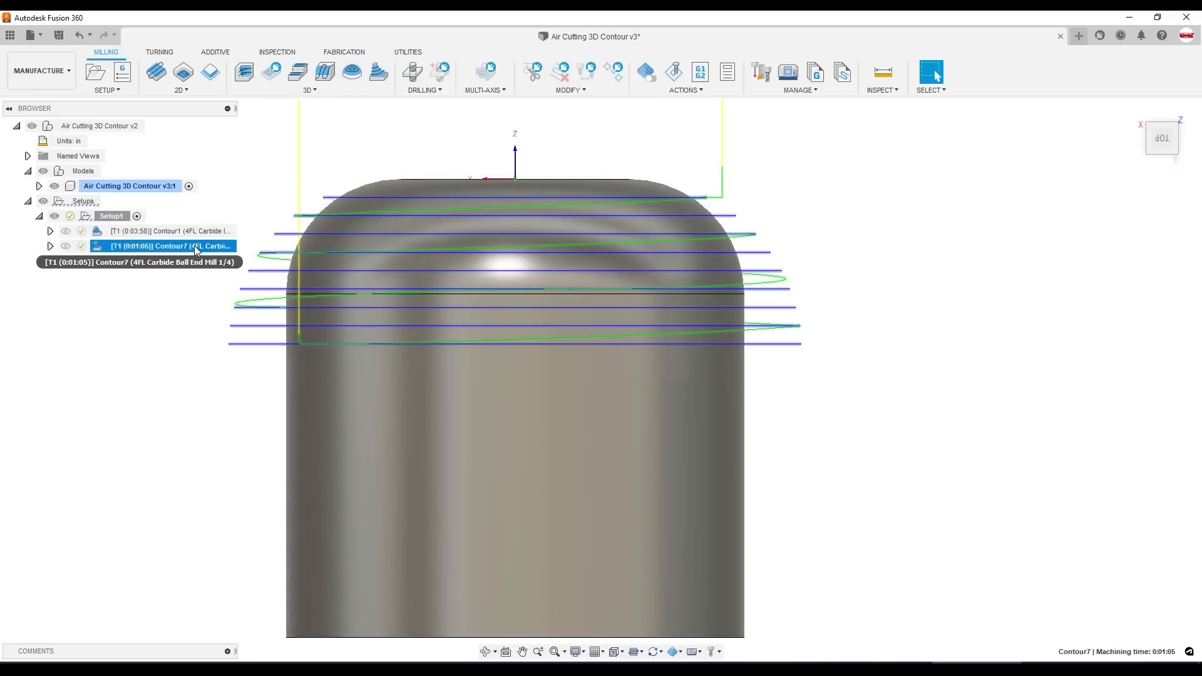
Derive a contour operation from Contour7 with the quarter-inch R0.08 end mill, then discard it.
right_click(169, 245)
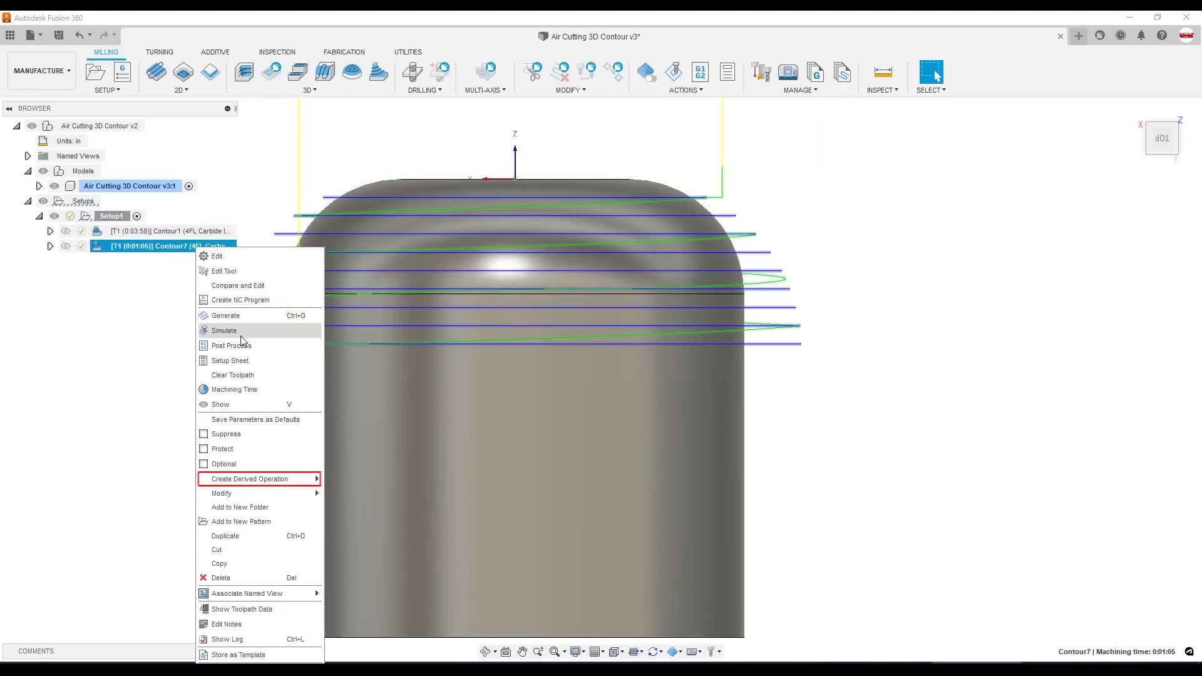
mouse_move(258, 478)
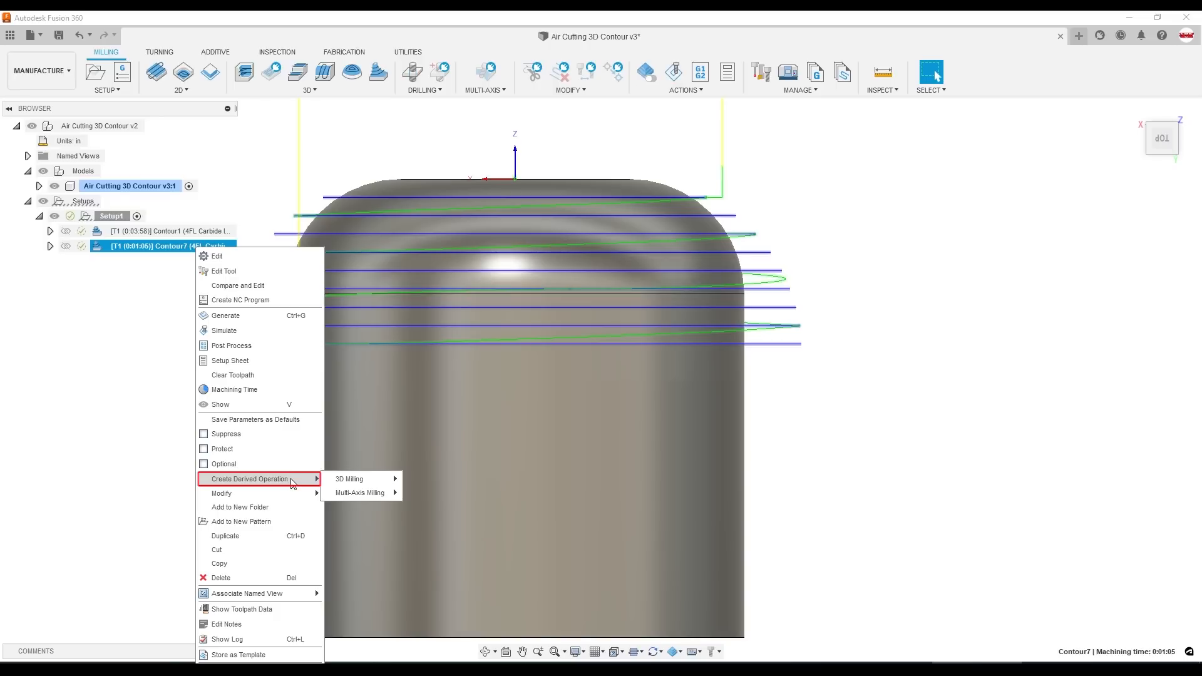
mouse_move(348, 479)
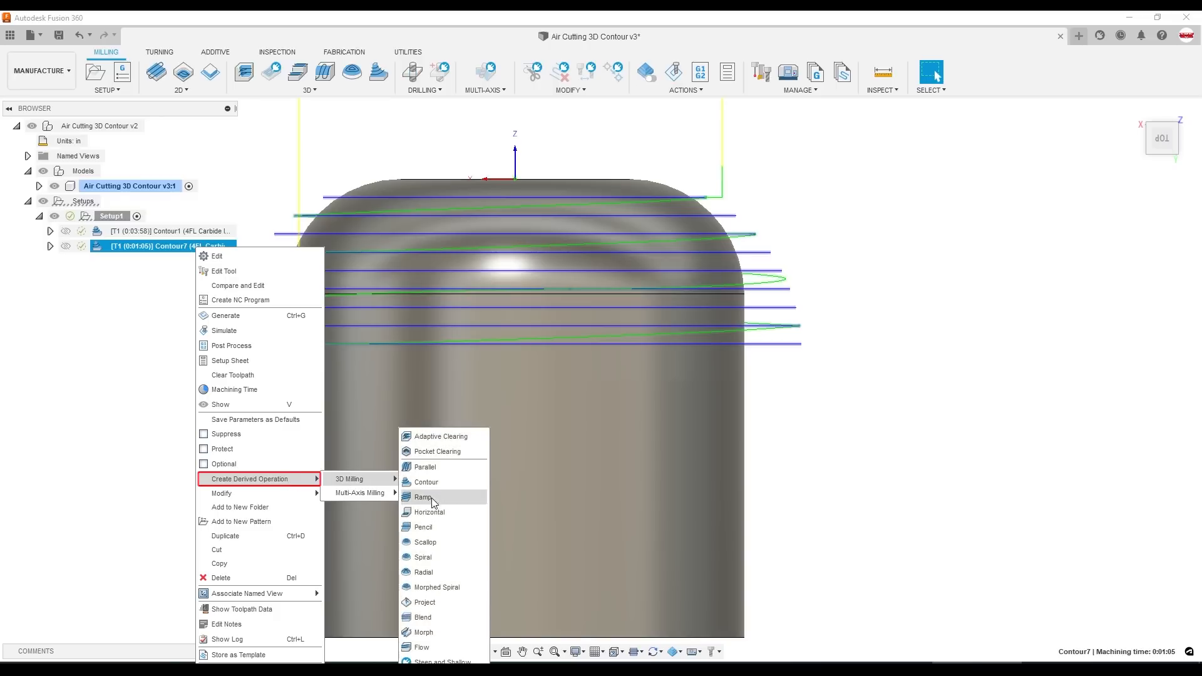
left_click(426, 482)
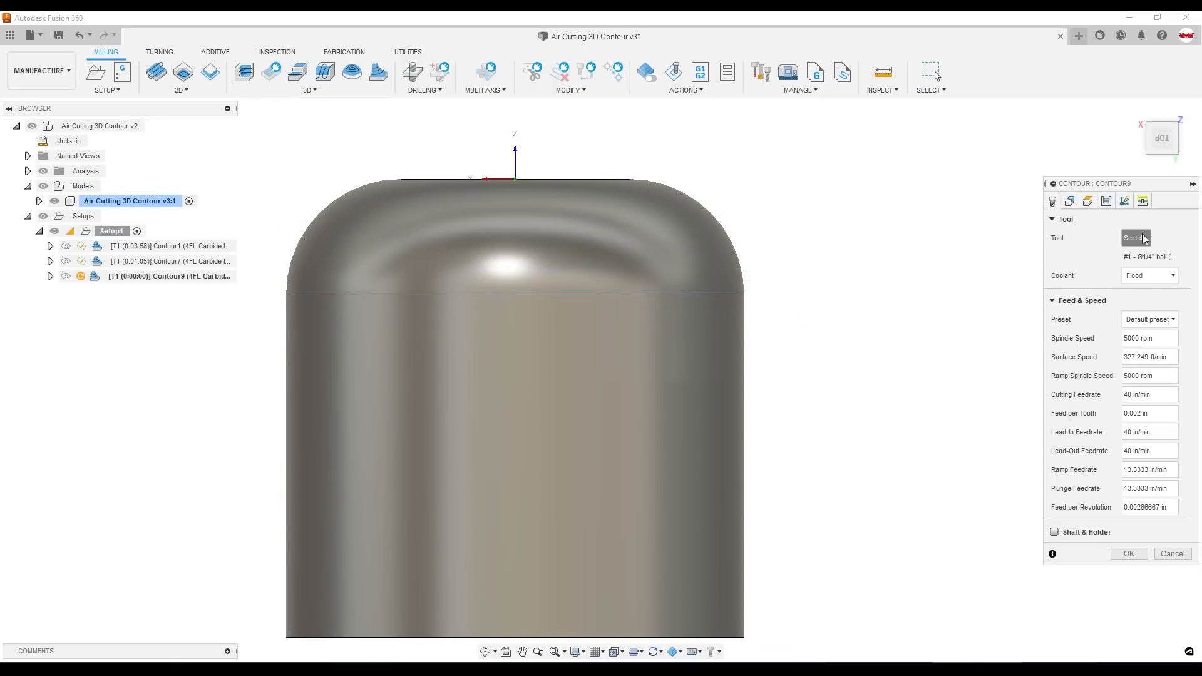
left_click(1135, 237)
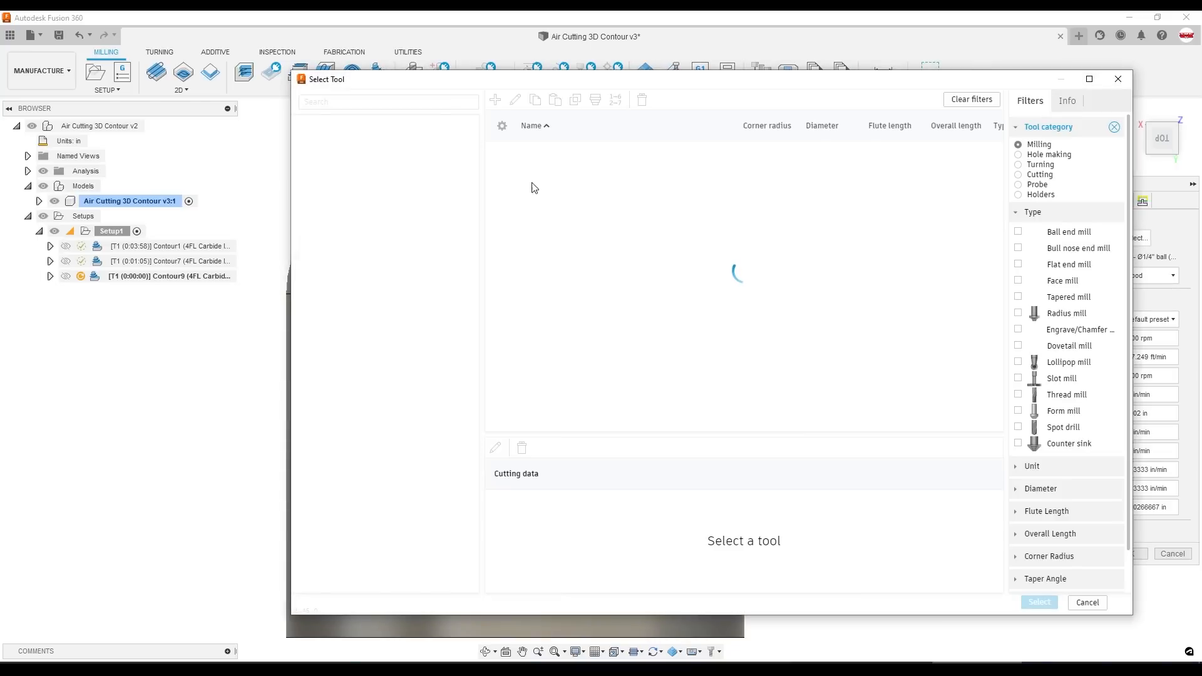
left_click(602, 185)
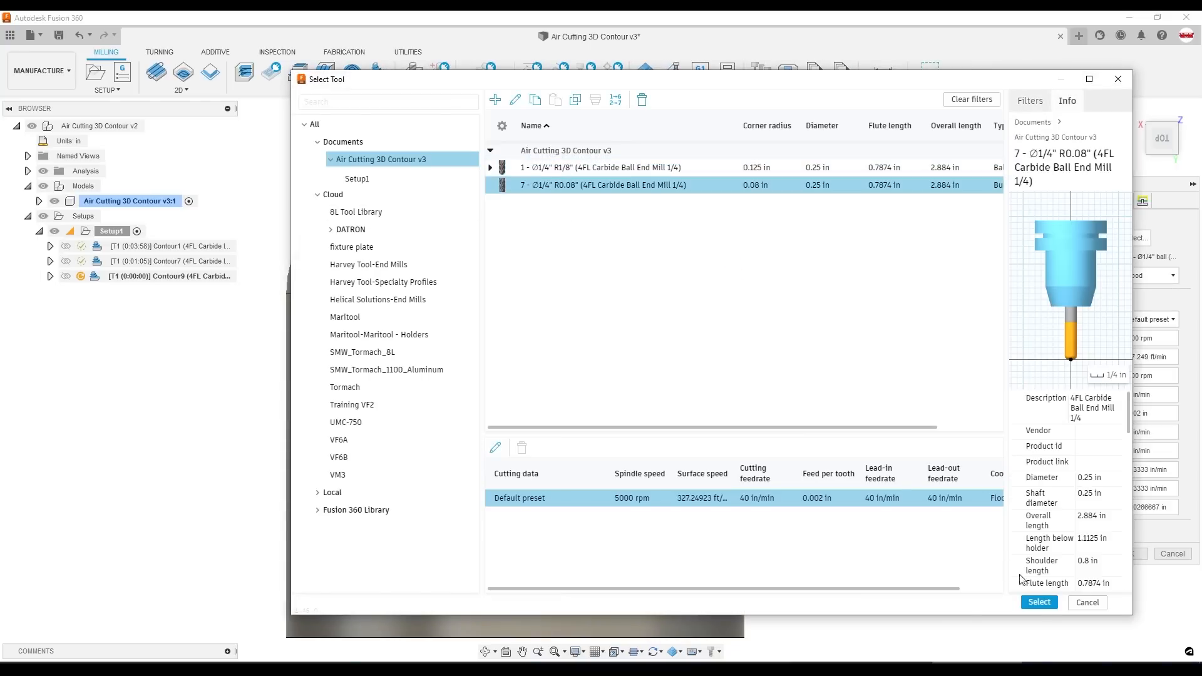
left_click(1037, 602)
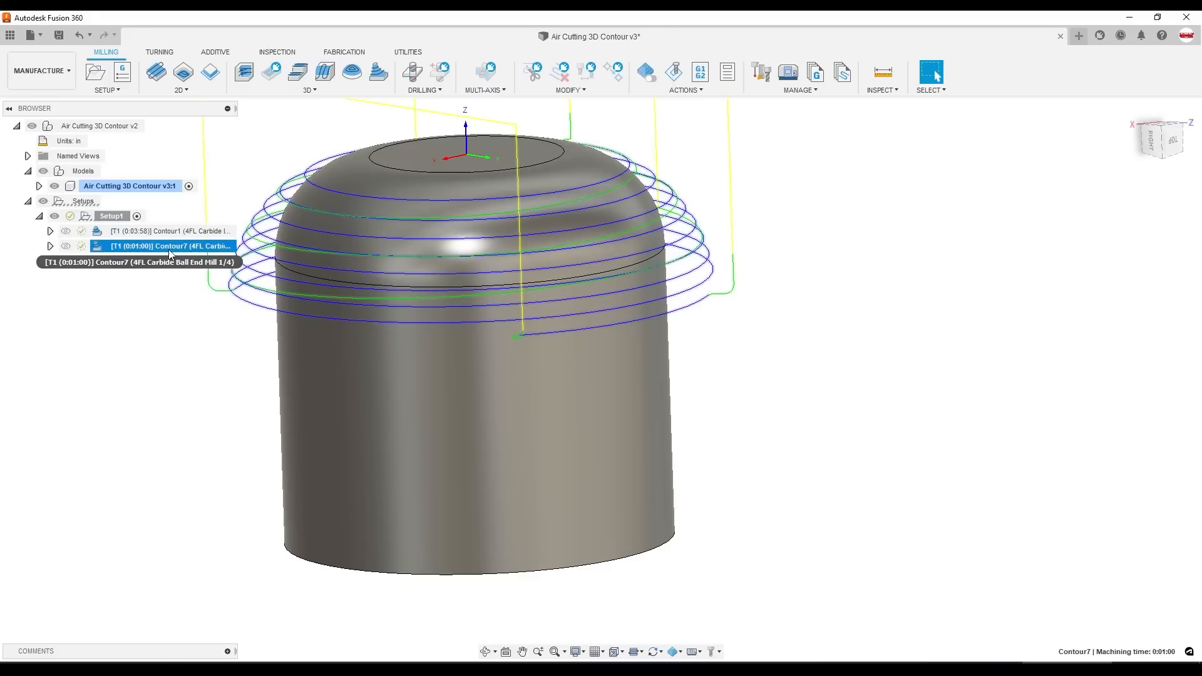
Change Contour7's passes tolerance and regenerate the toolpath.
double_click(169, 245)
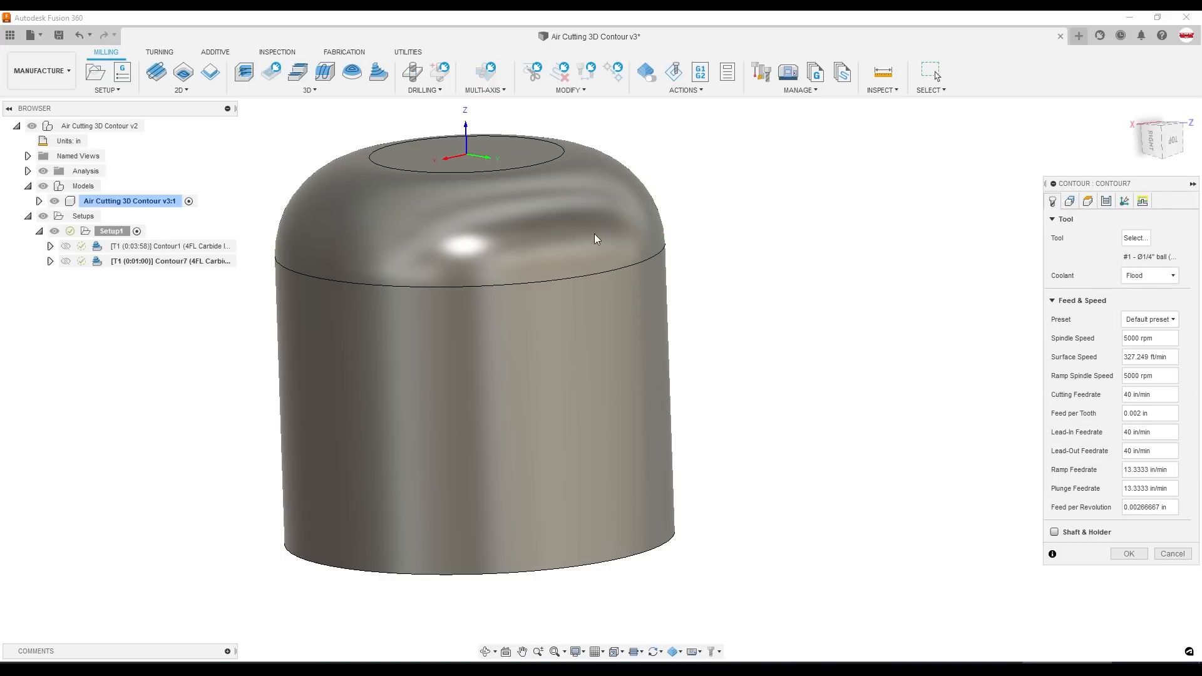
mouse_move(584, 236)
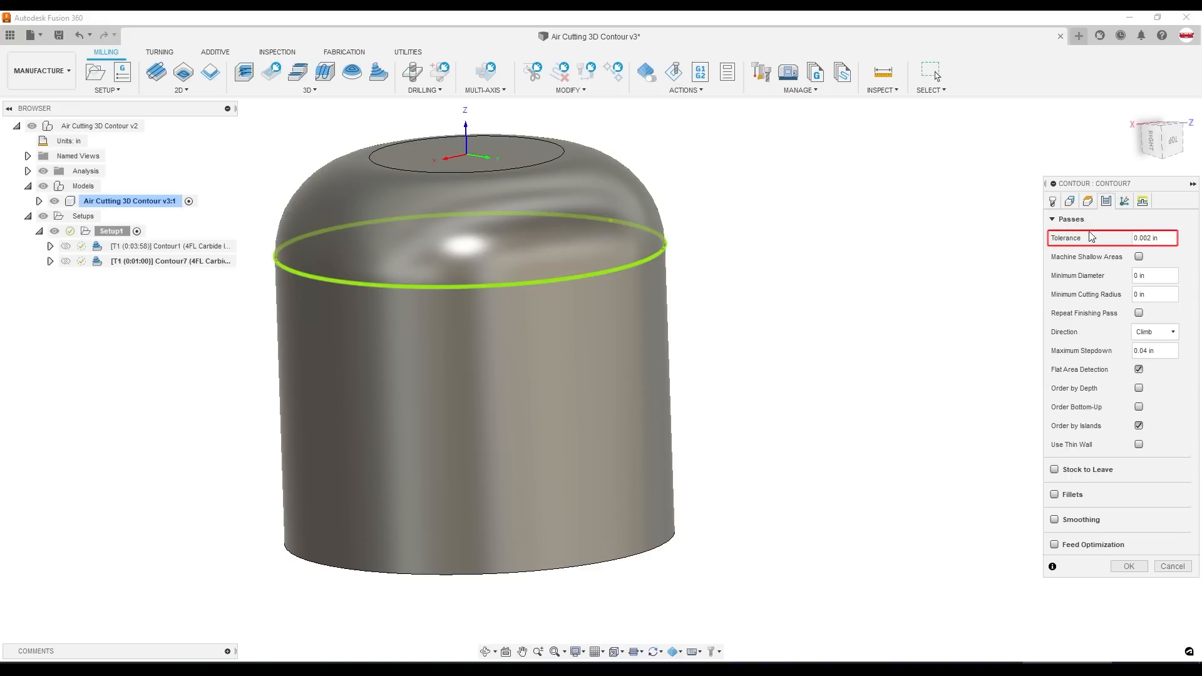
left_click(1153, 237)
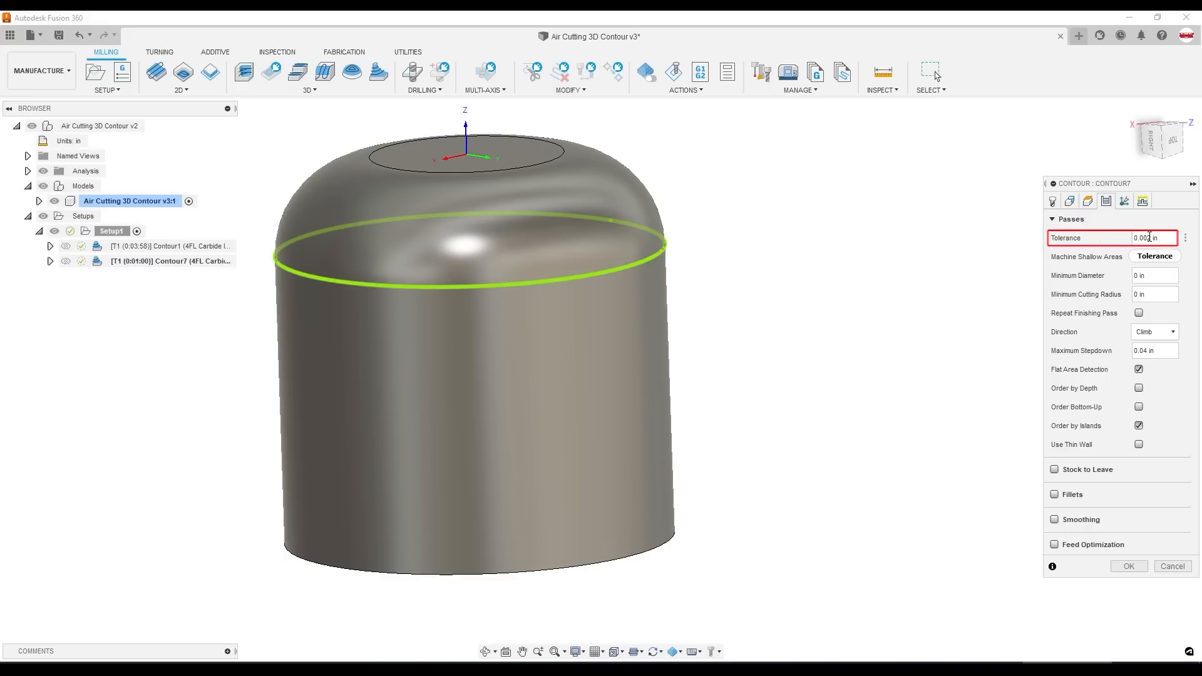
mouse_move(1088, 238)
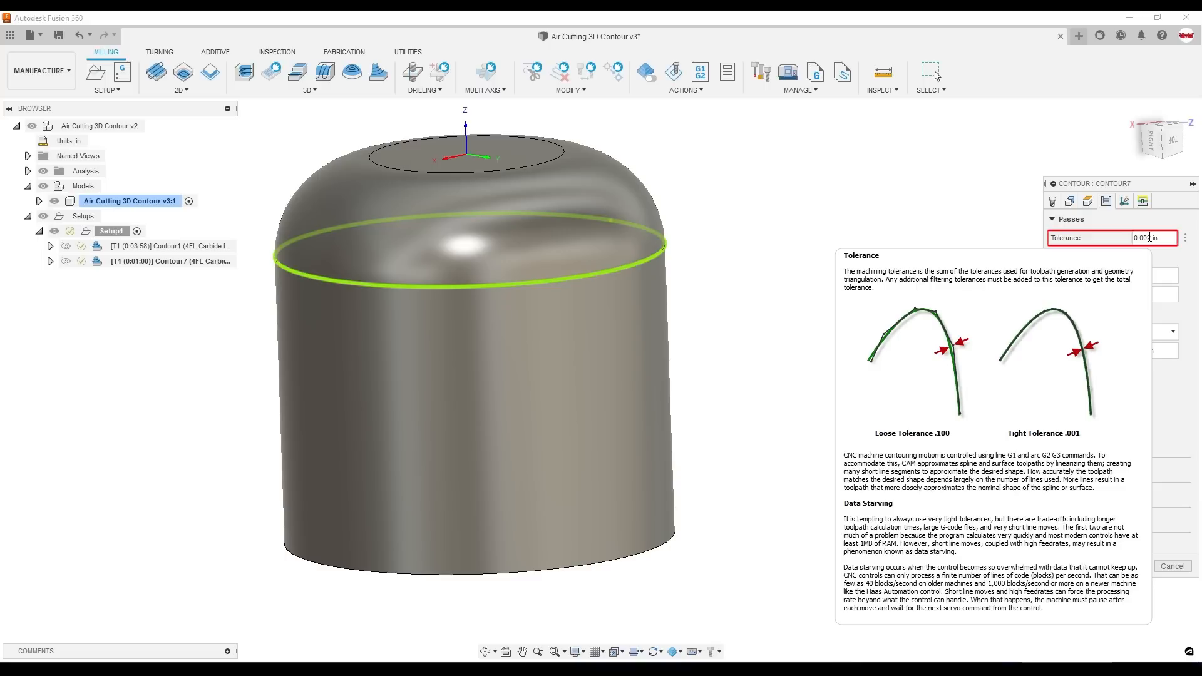
type("0.0002")
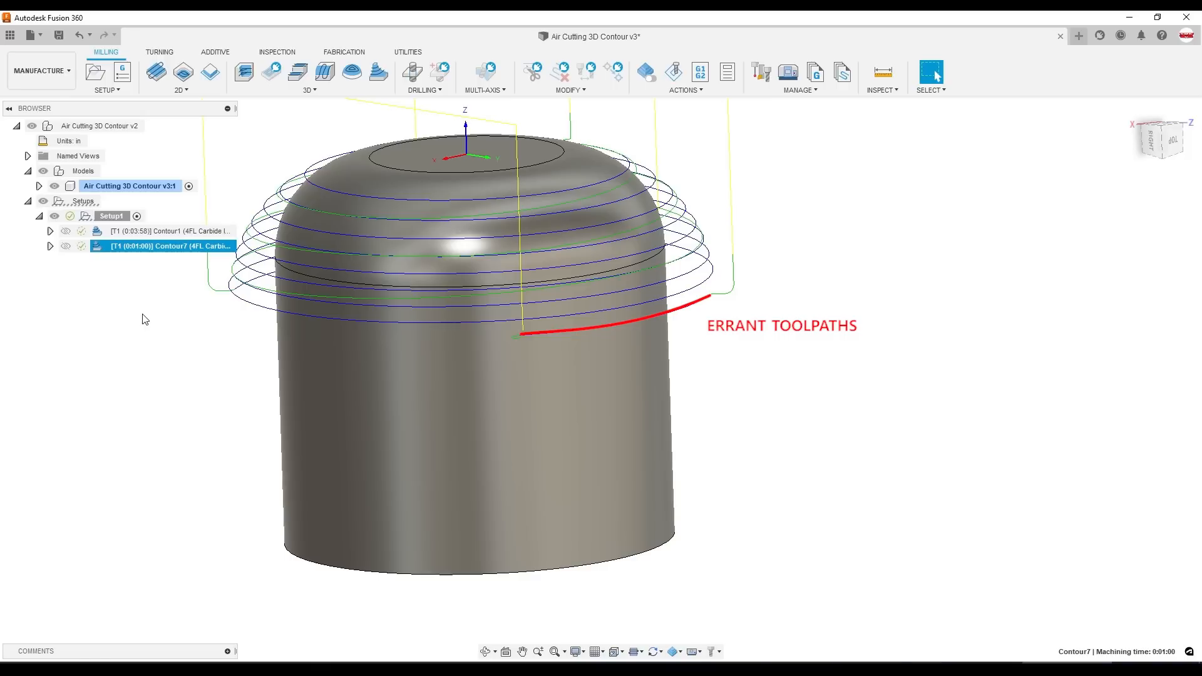
Regenerate Contour7 with tolerance 0.002 in and reopen its settings.
double_click(163, 245)
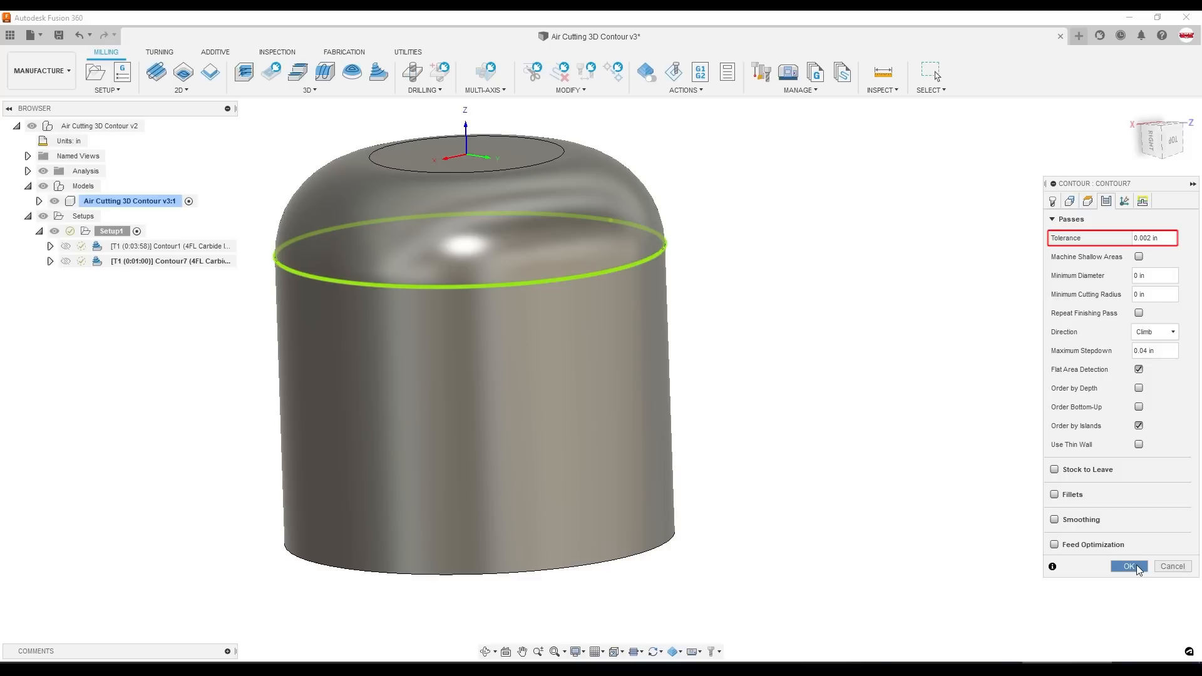
left_click(1127, 566)
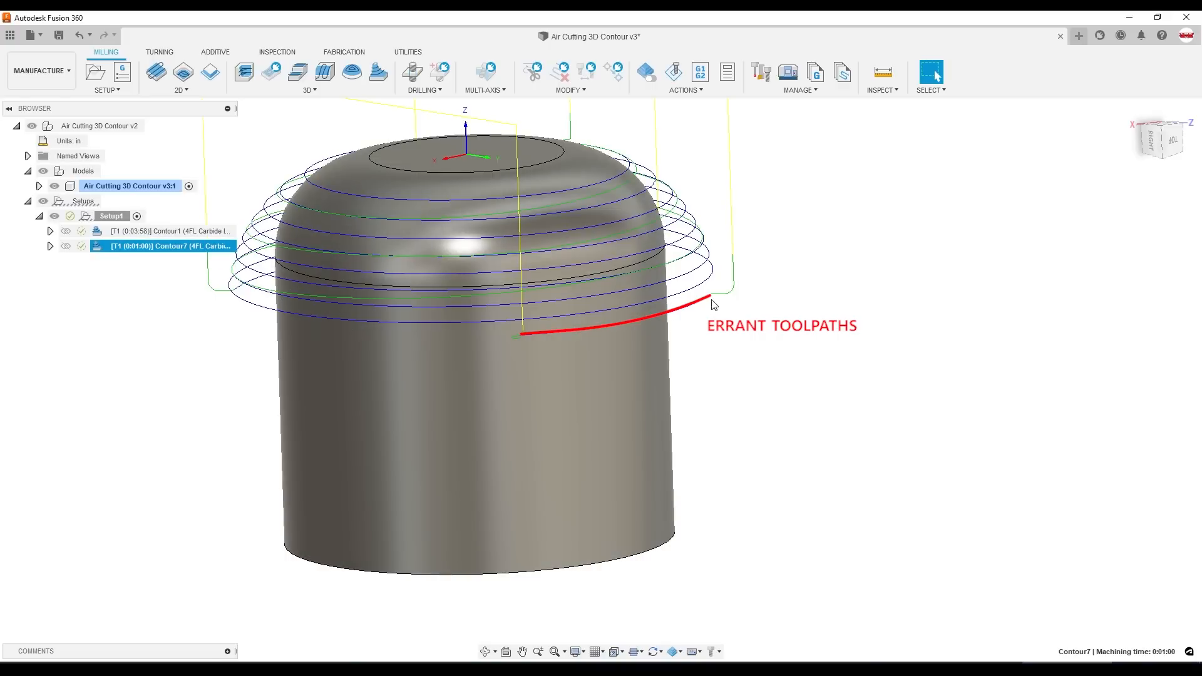
double_click(169, 246)
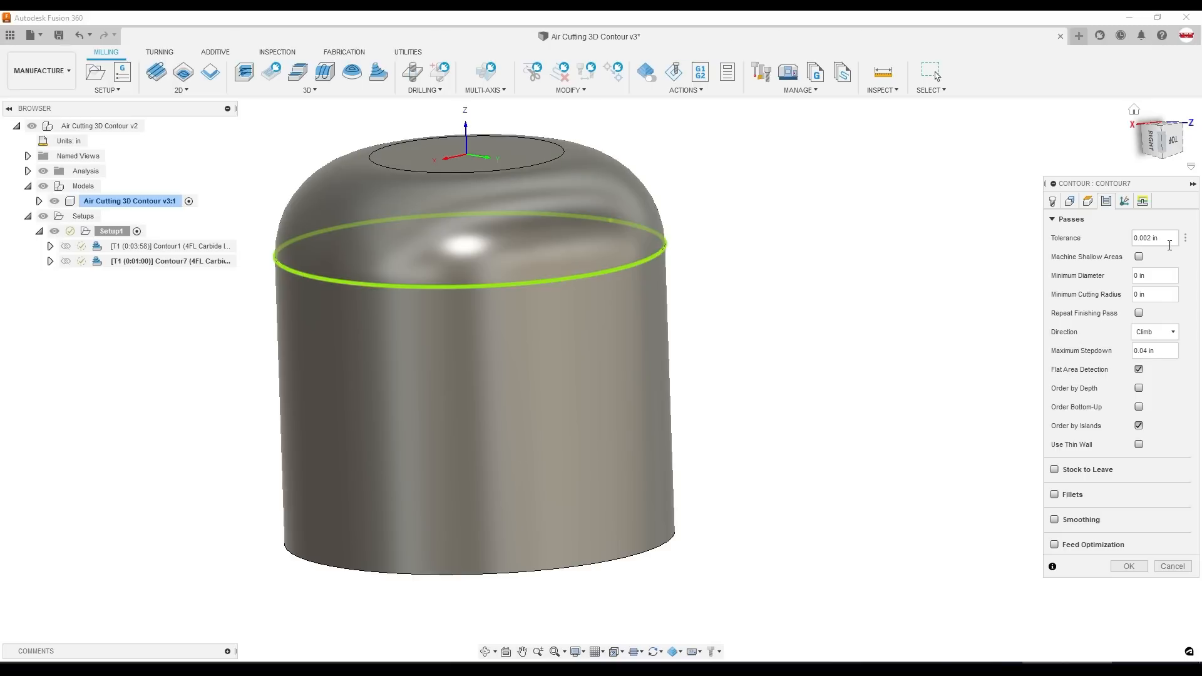
Enter -0.0021 as Contour7's additional offset on the Geometry tab.
left_click(1068, 201)
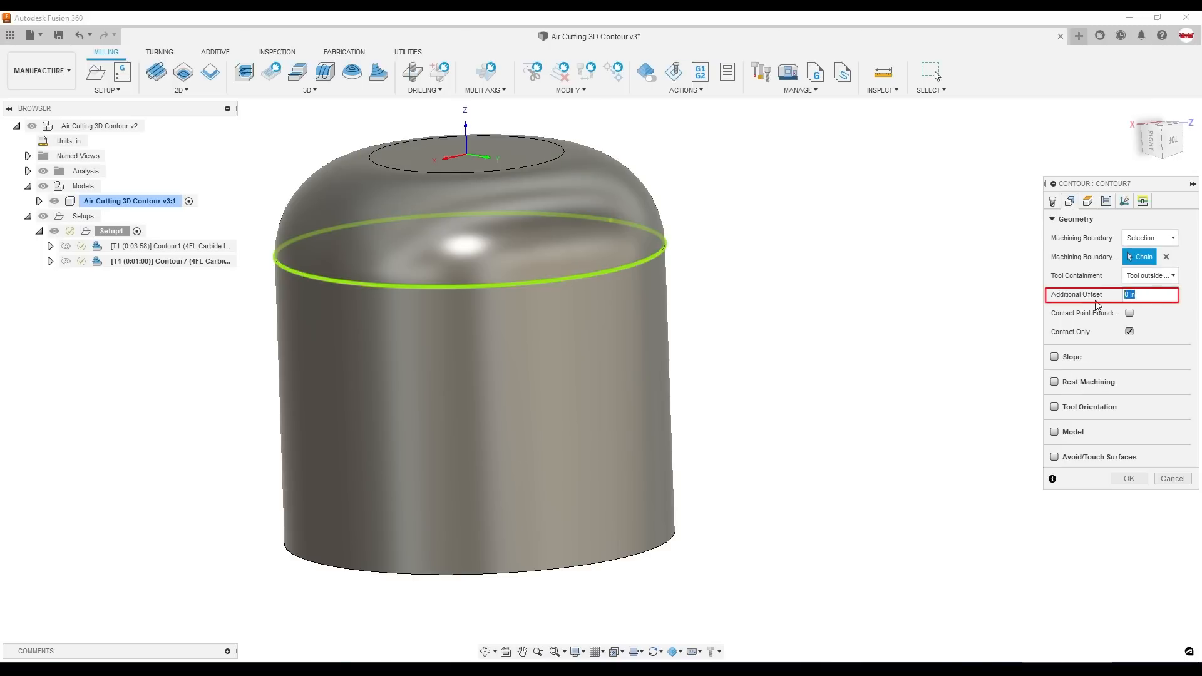
type("-0.0021")
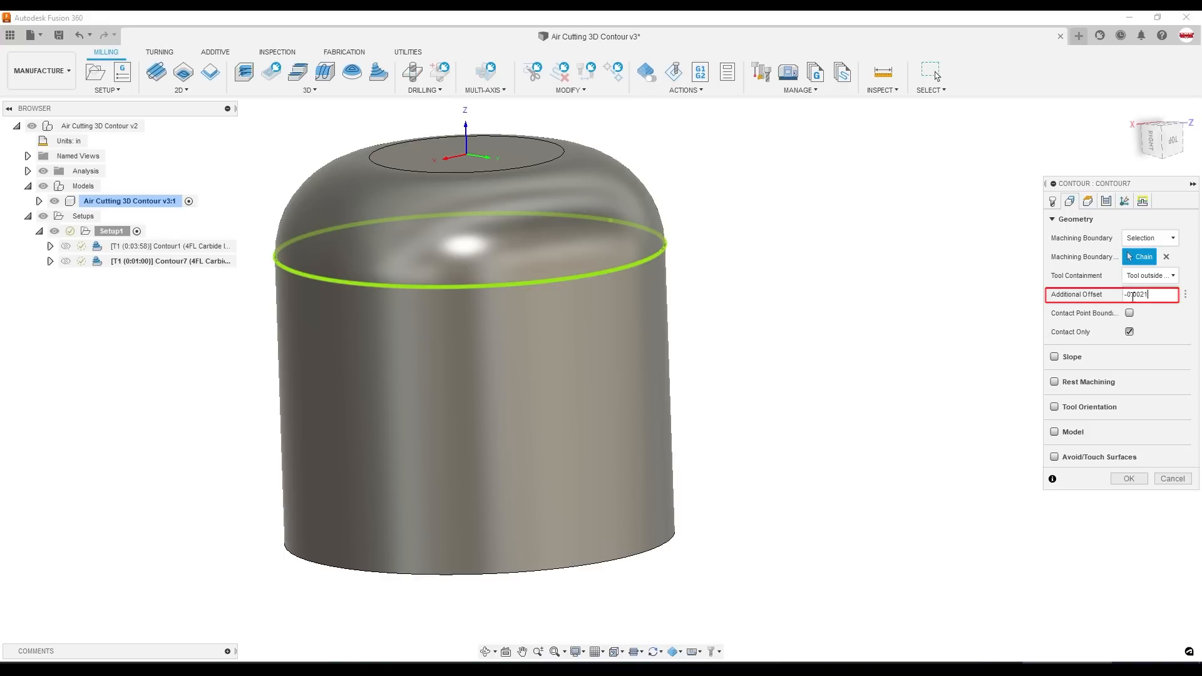
mouse_move(1149, 294)
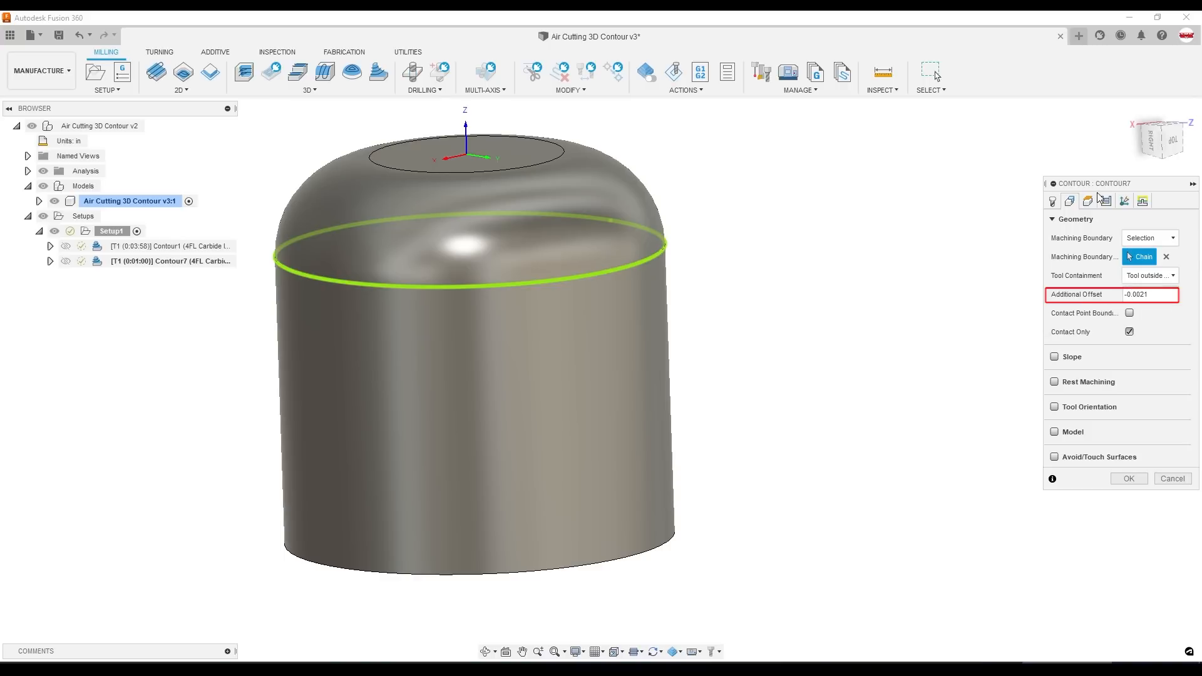
left_click(1088, 200)
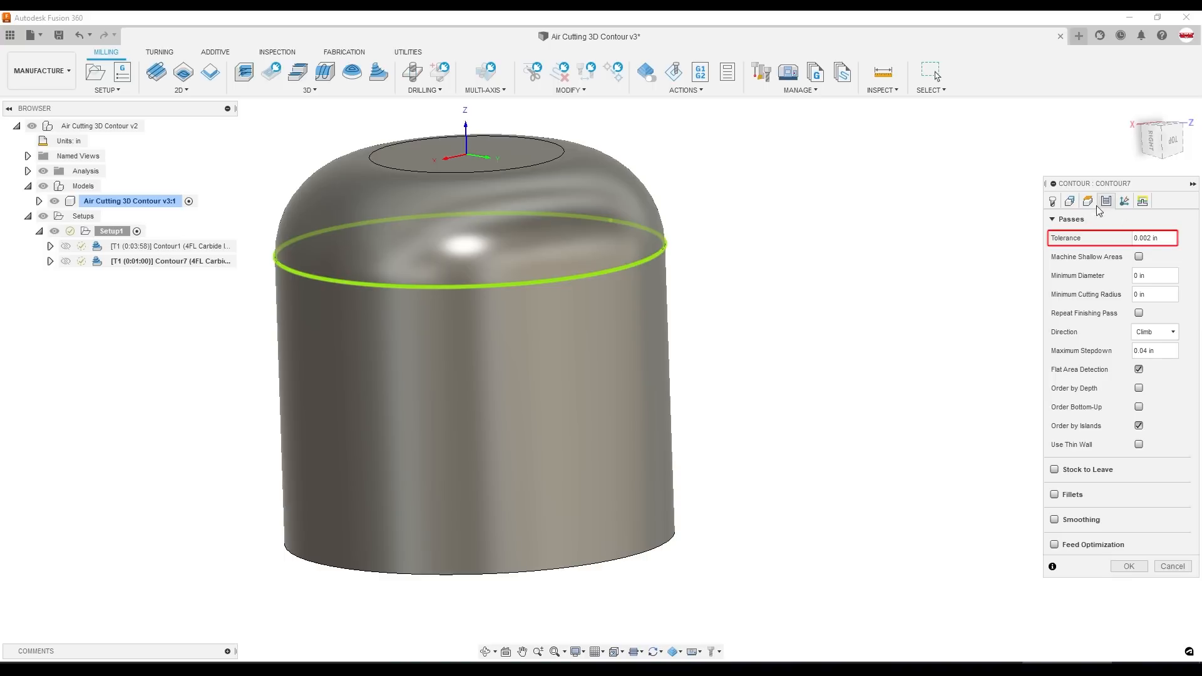
left_click(1069, 200)
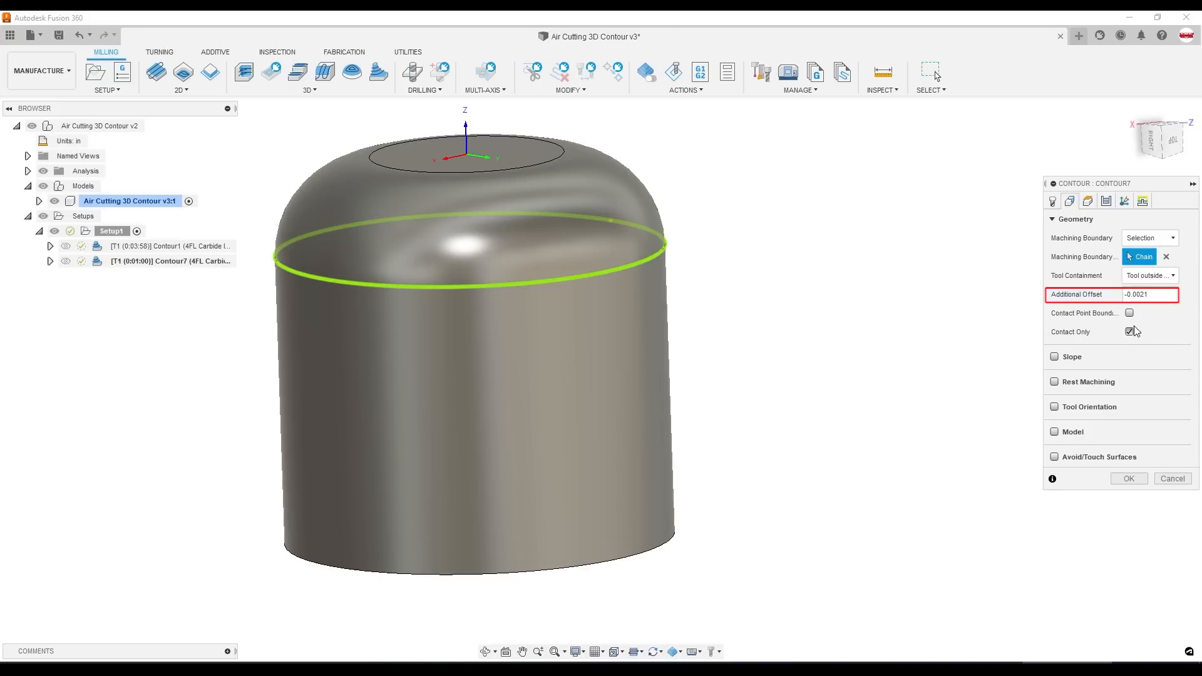
left_click(1127, 479)
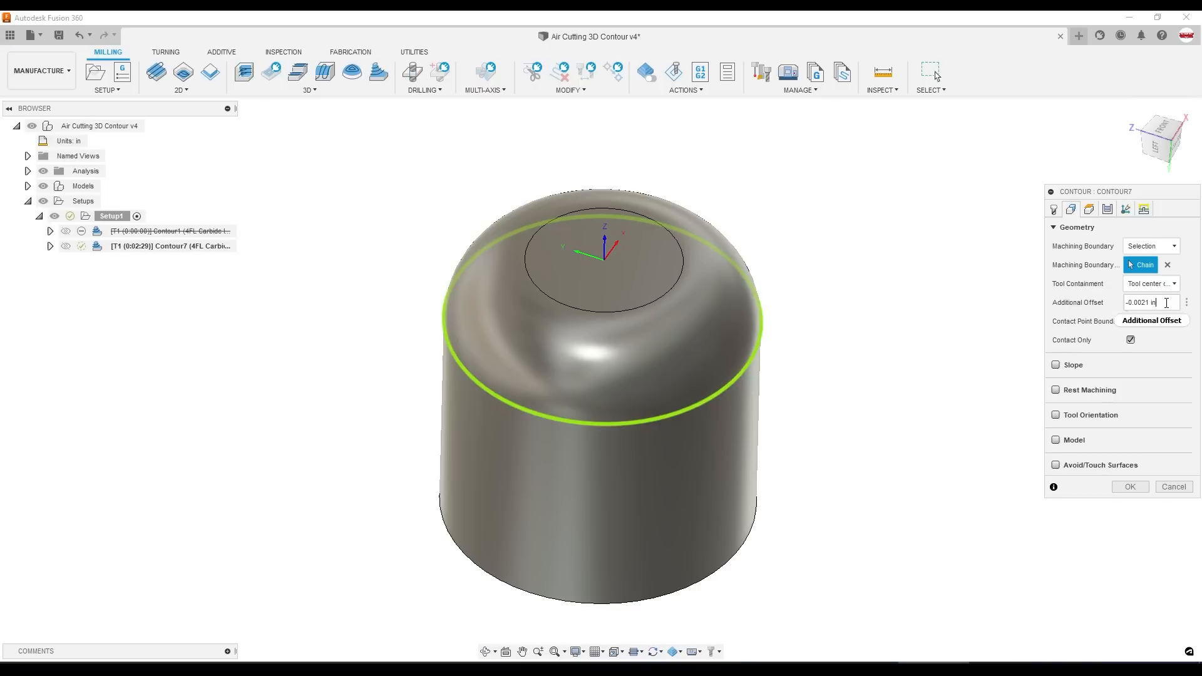
Make the additional offset the expression -tolerance-0.0001in and review it.
left_click(1185, 302)
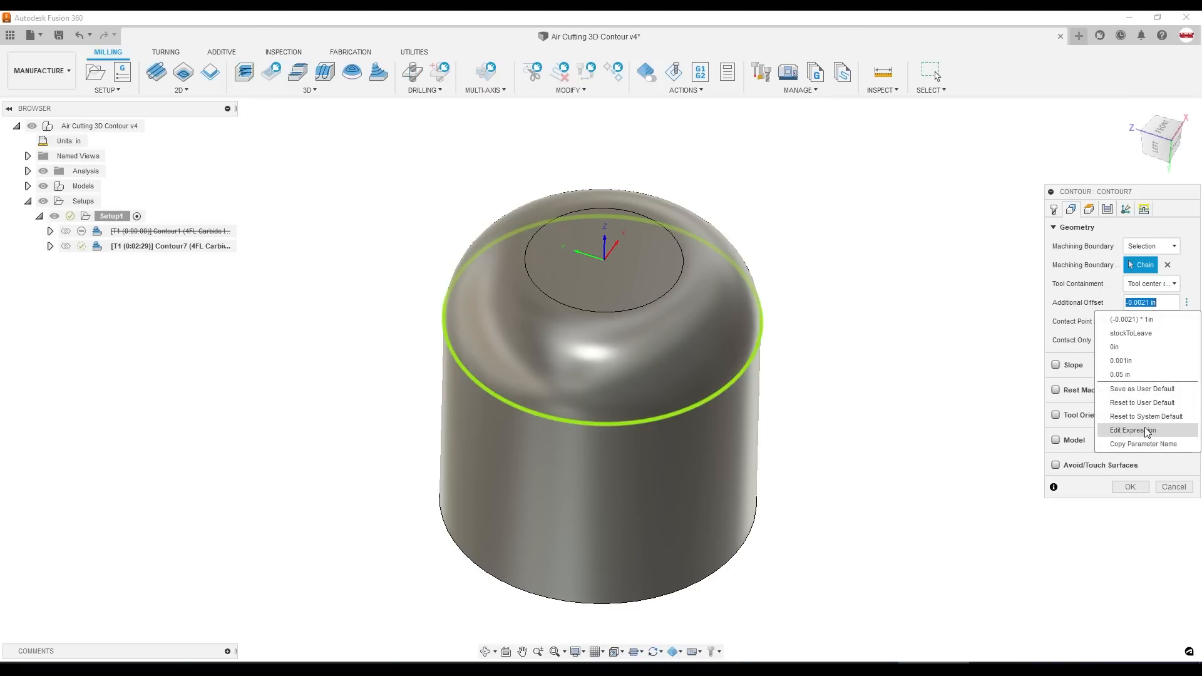
left_click(1131, 430)
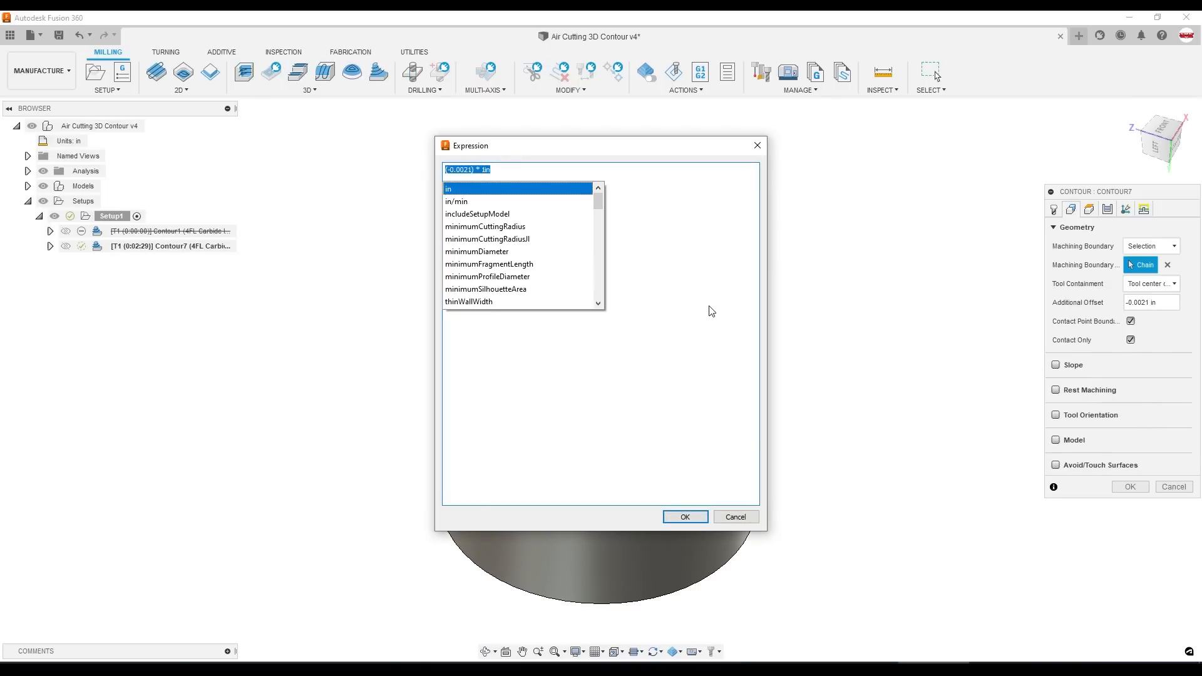
type("-tol")
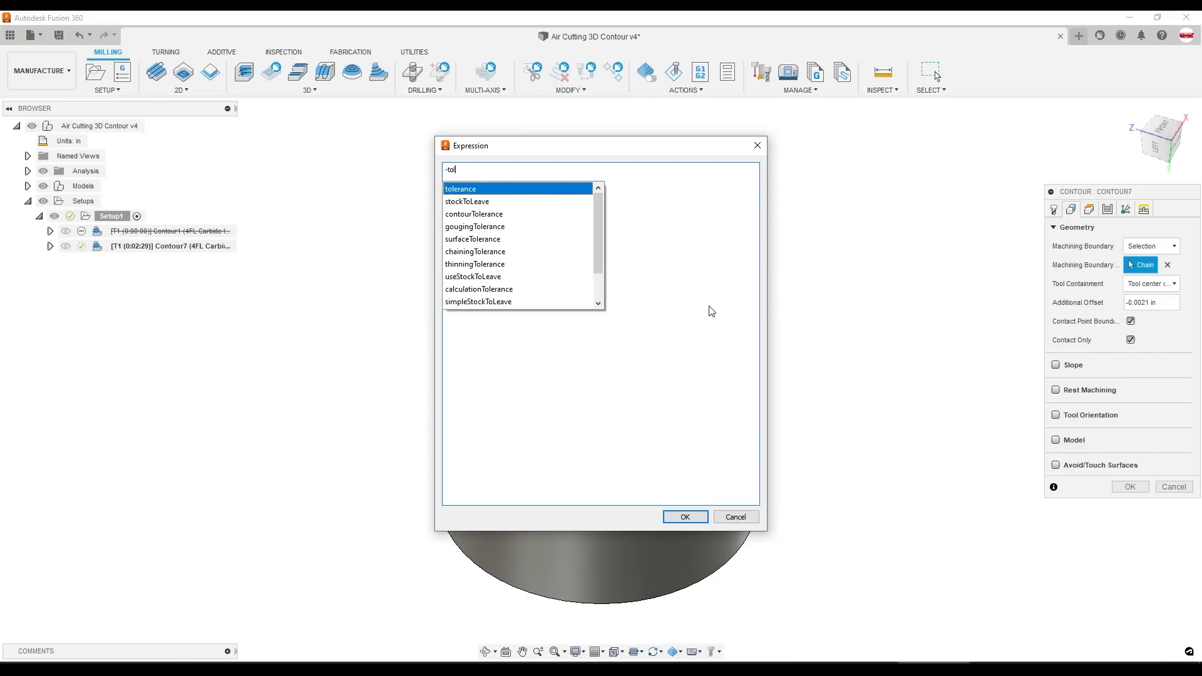
left_click(460, 189)
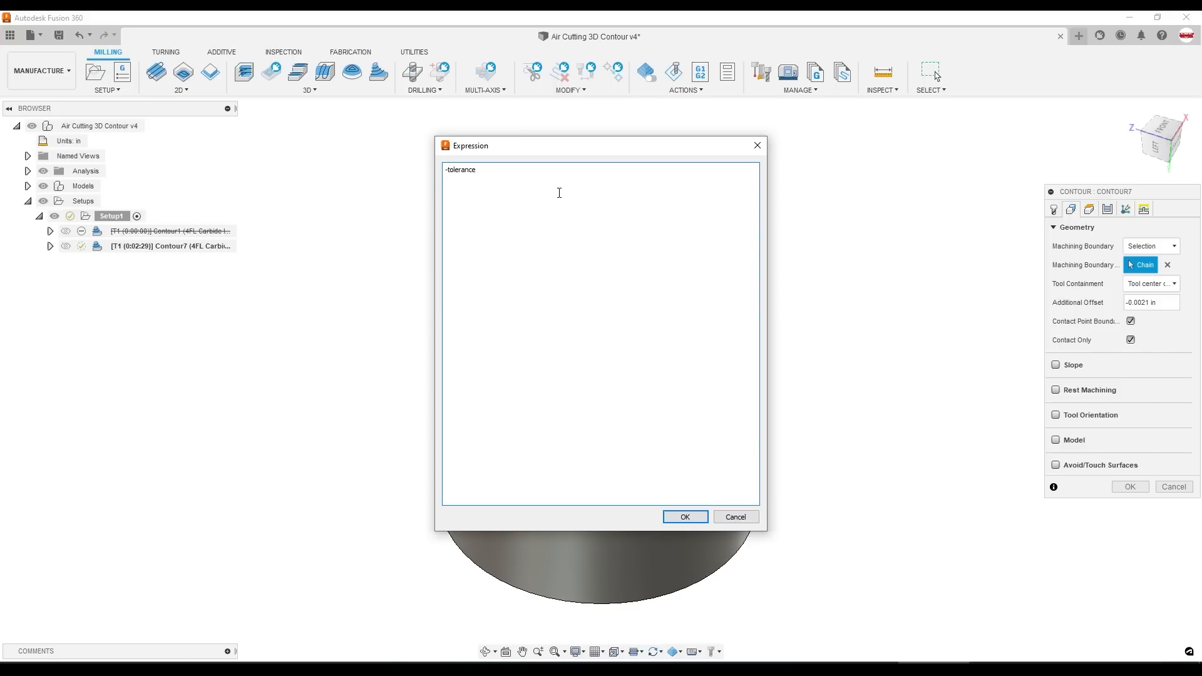
type("-0.00")
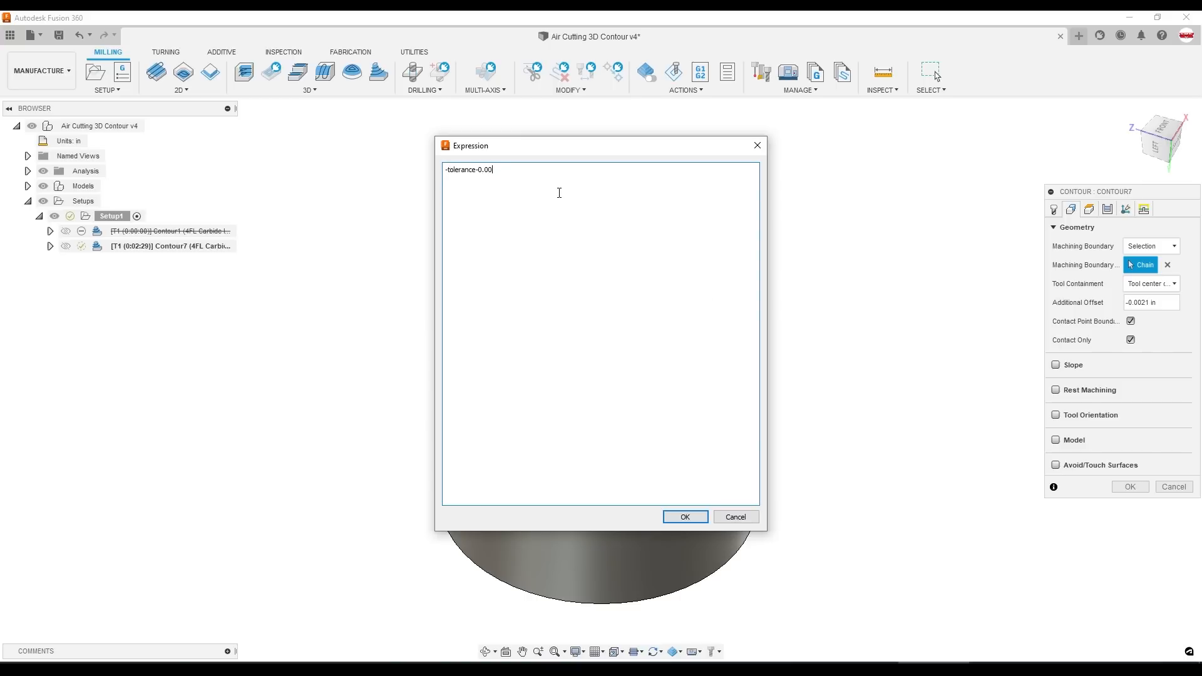
type("01in")
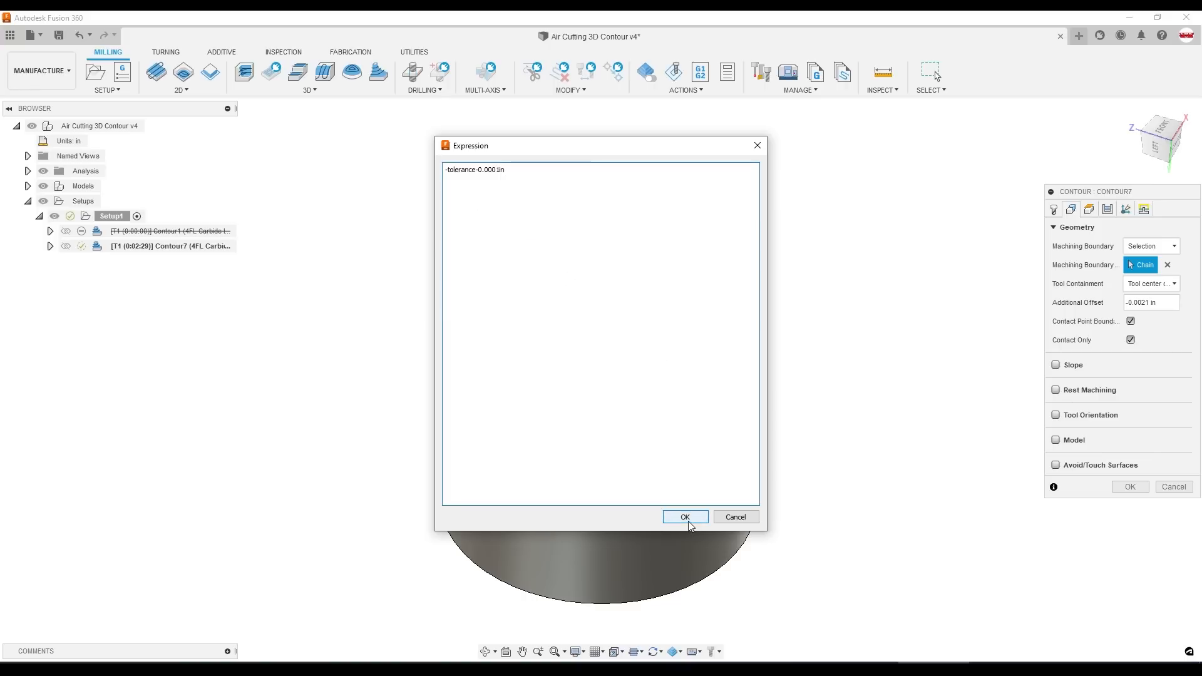
left_click(684, 516)
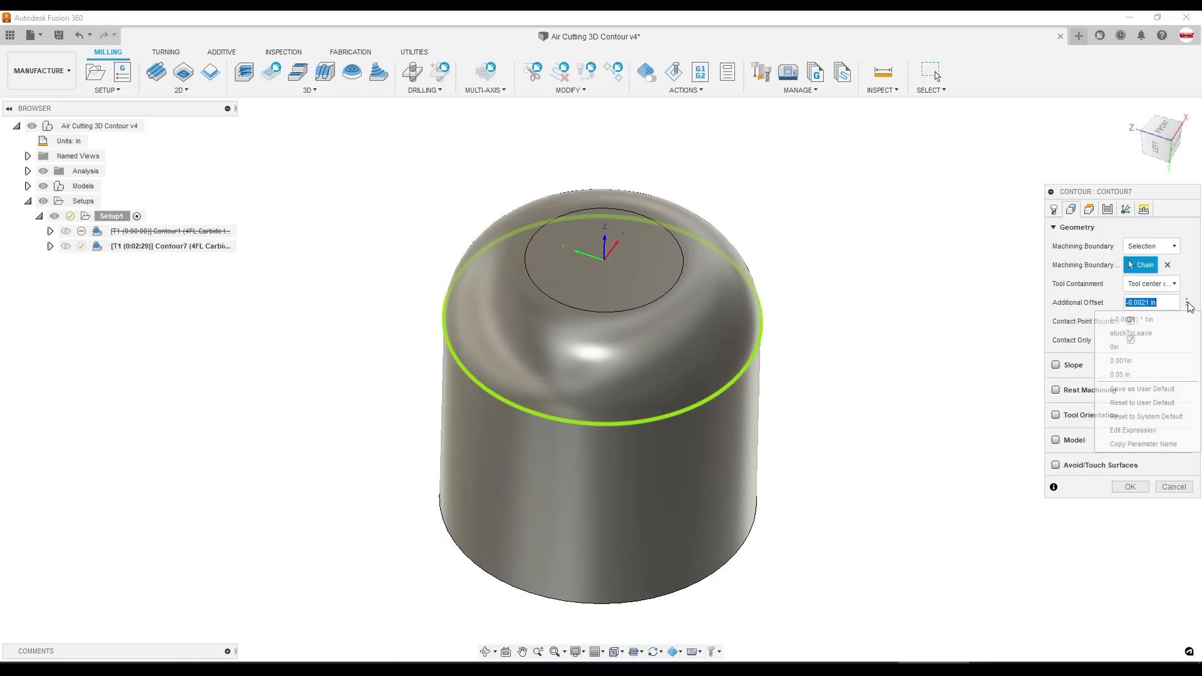
left_click(1133, 430)
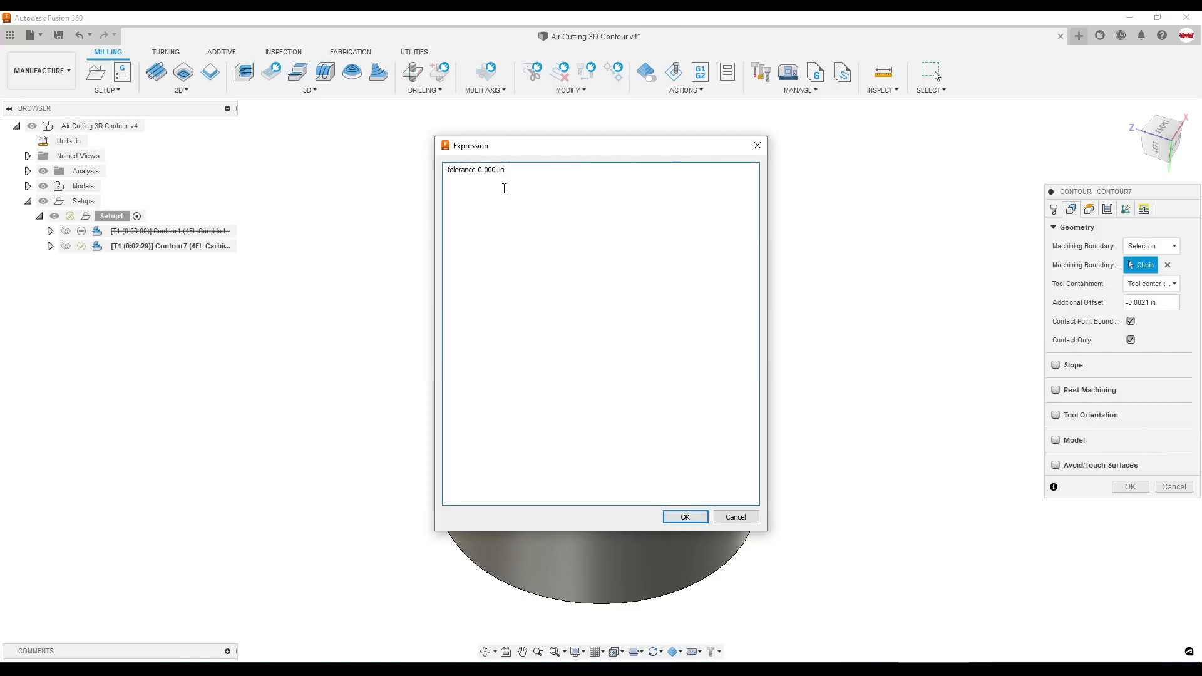
left_click(683, 516)
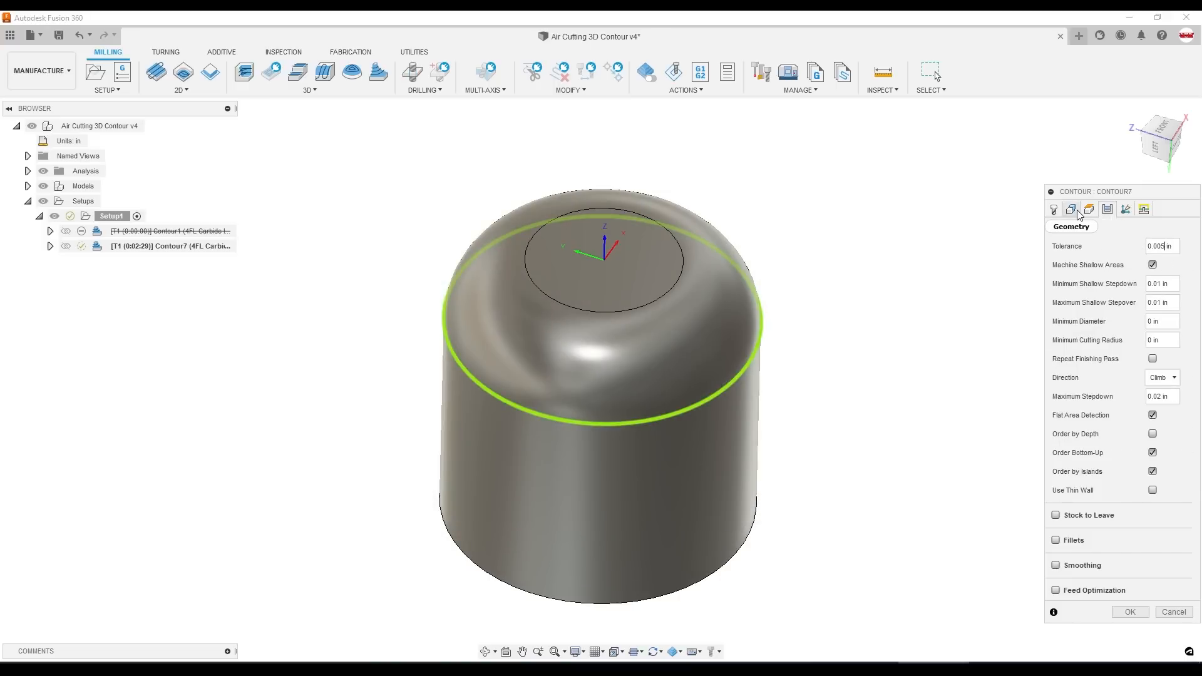
Regenerate Contour7 (0:57 machining) and orbit down to view the dome rings.
left_click(1070, 209)
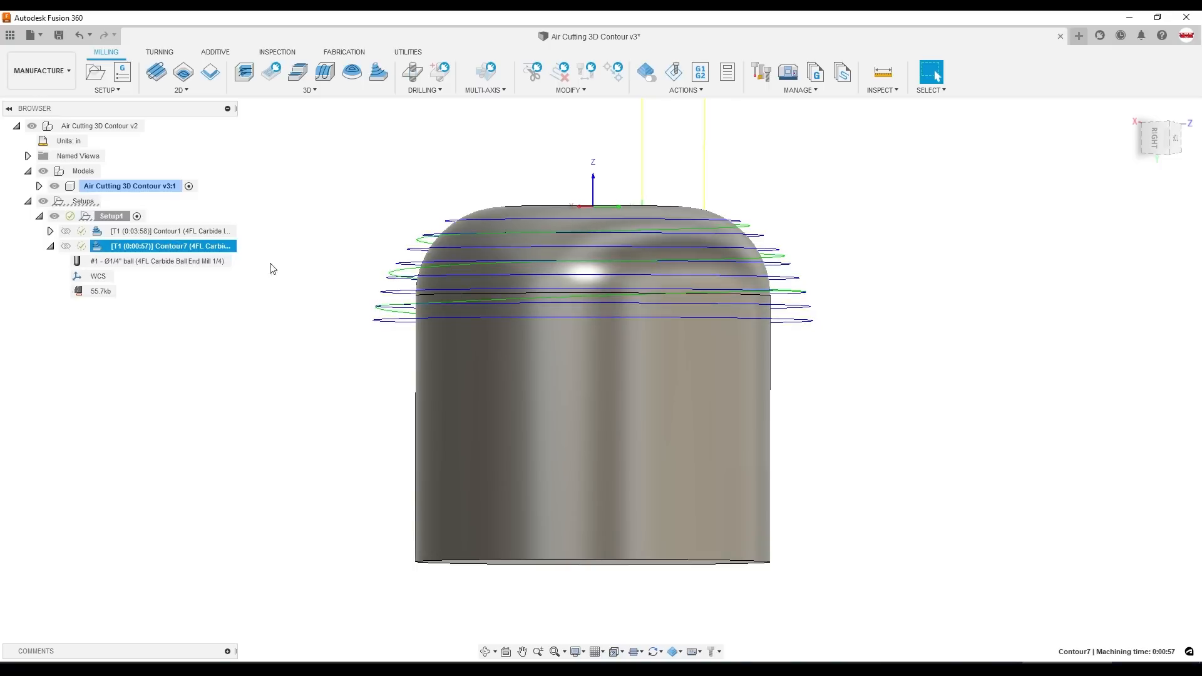
left_click_drag(593, 306, 600, 598)
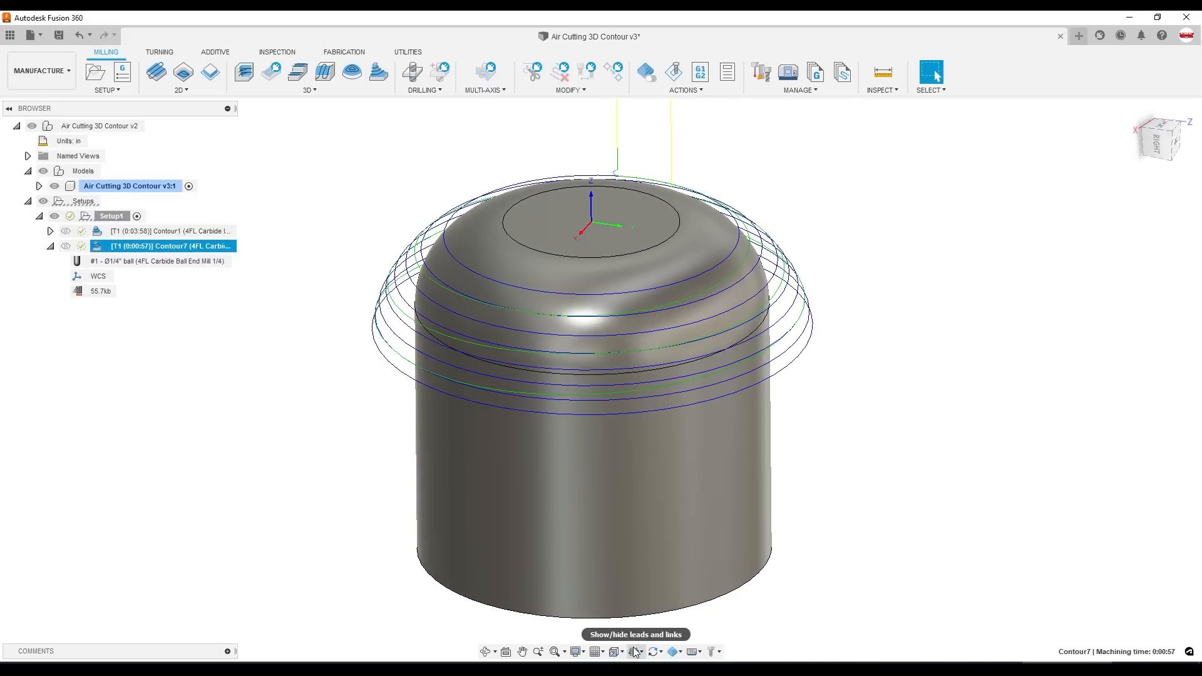
Show toolpath points and regenerate Contour7 with a 0.0001 in tolerance.
left_click(646, 653)
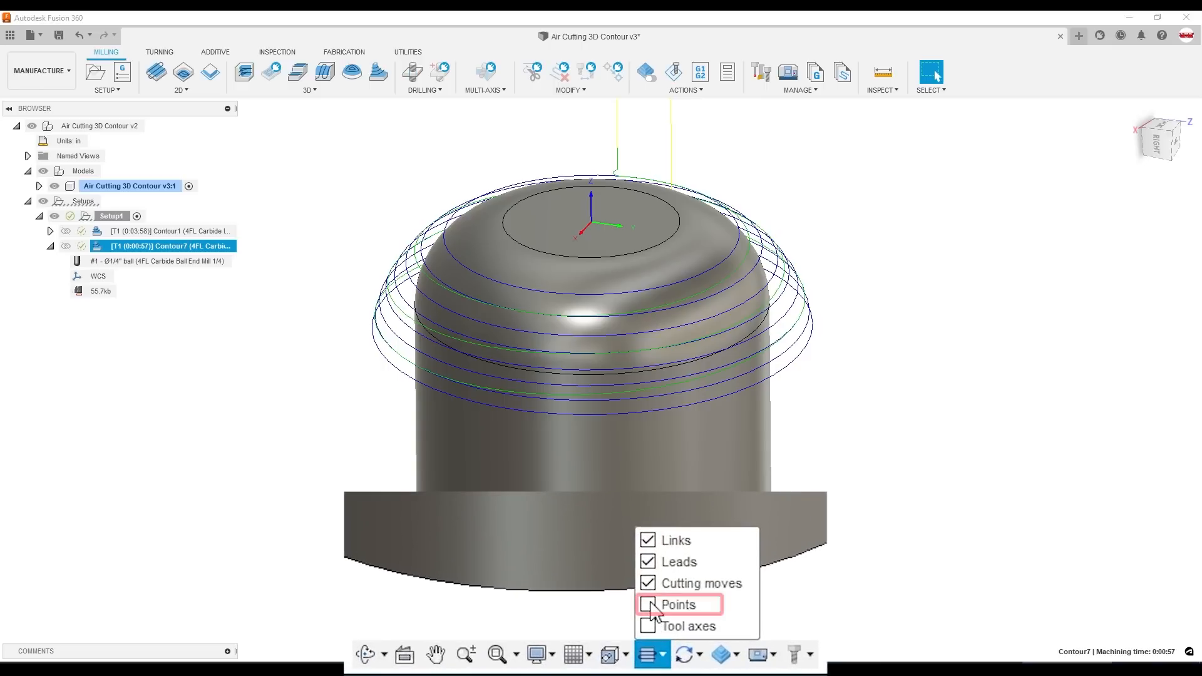
left_click(646, 604)
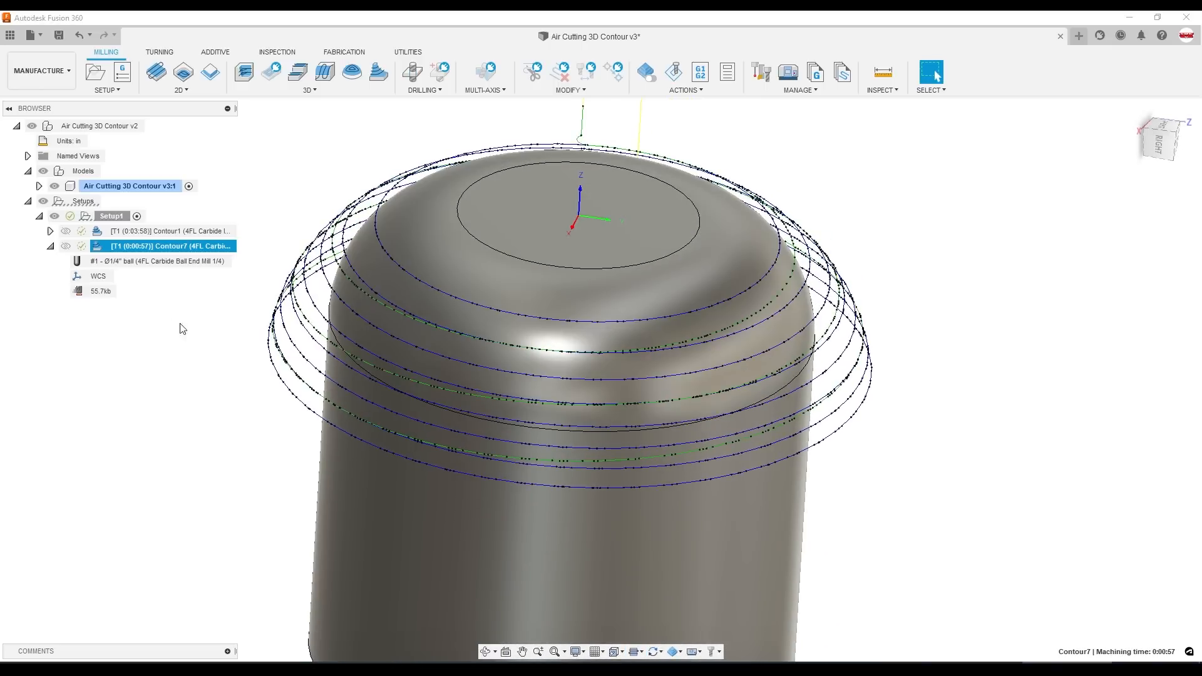
double_click(163, 245)
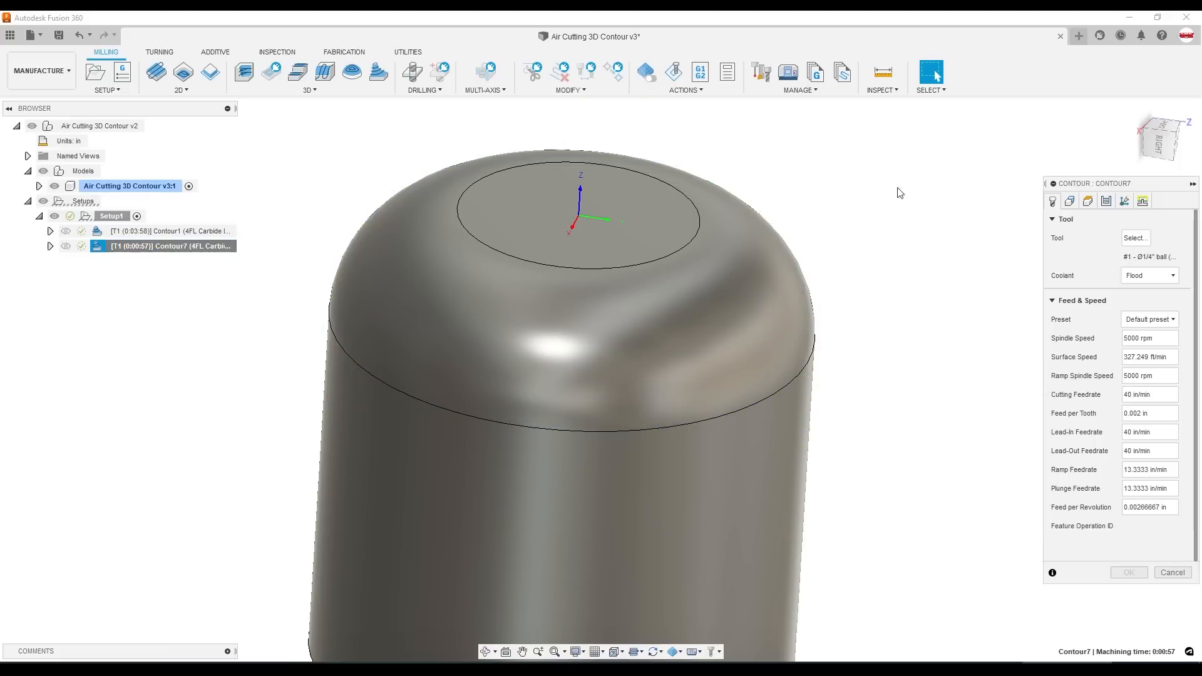
left_click(1068, 201)
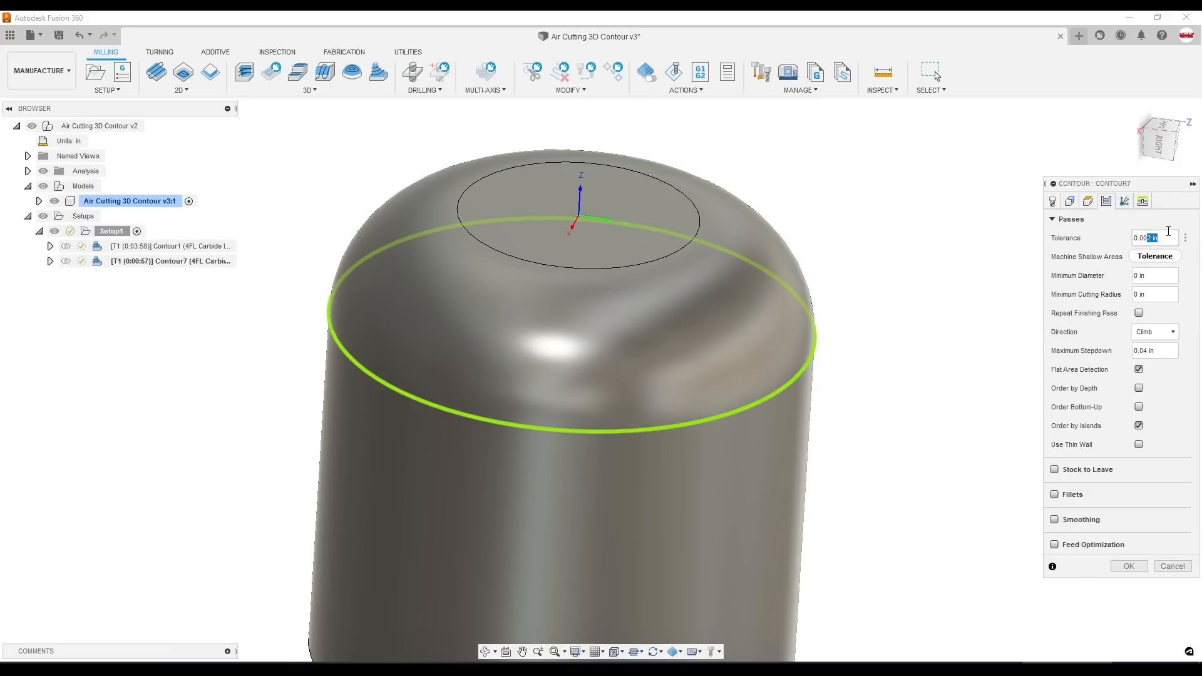
type("0.0001")
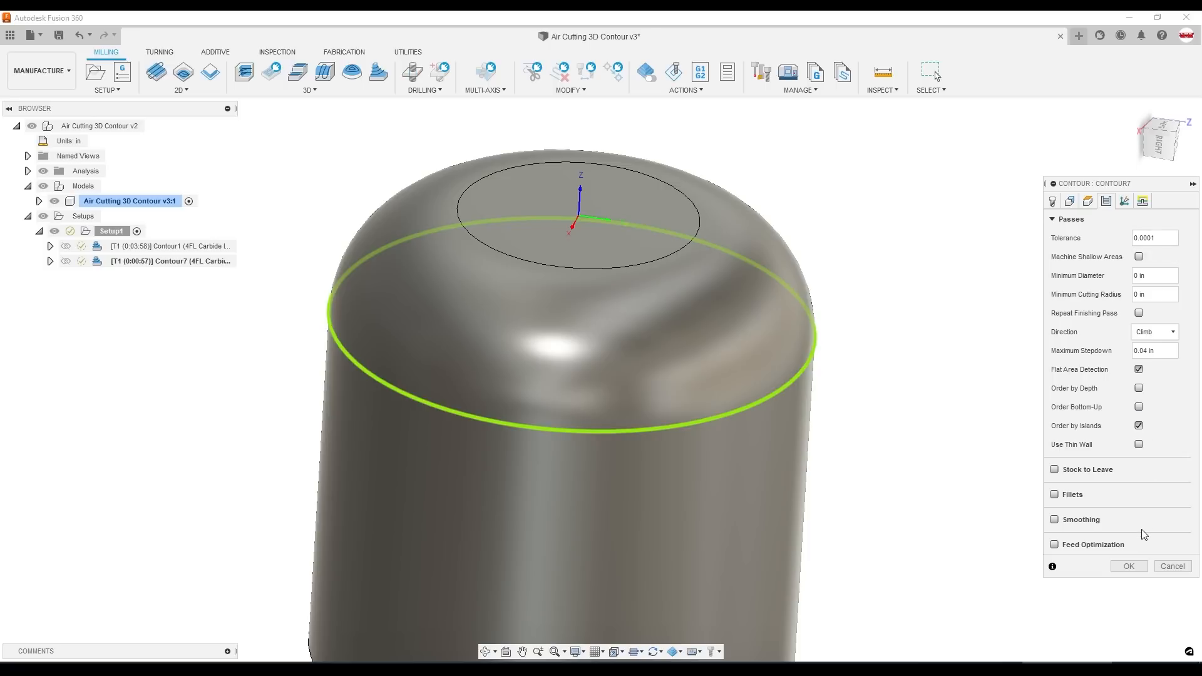
left_click(1126, 565)
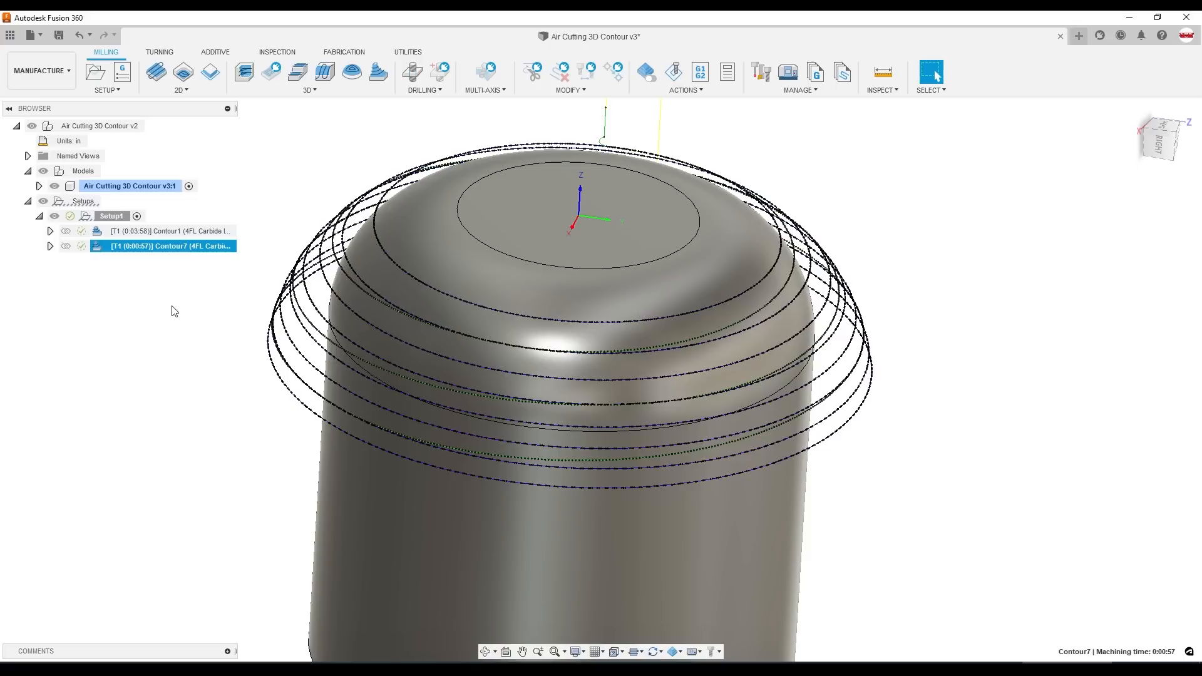
mouse_move(173, 284)
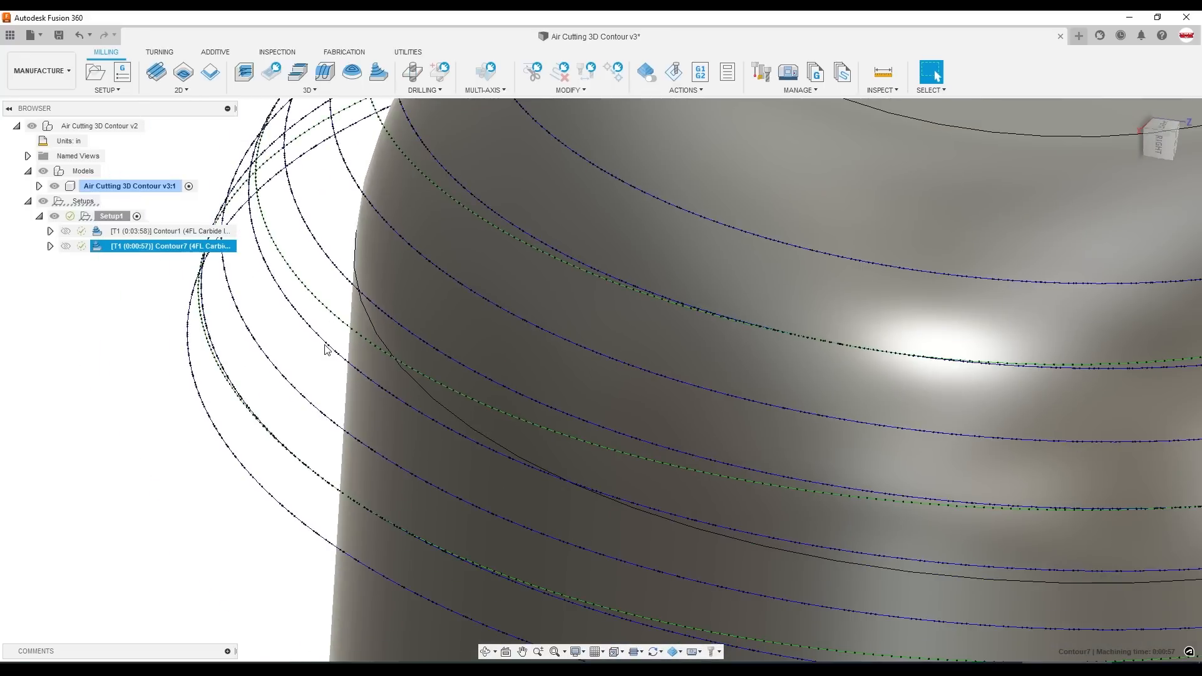
left_click(50, 245)
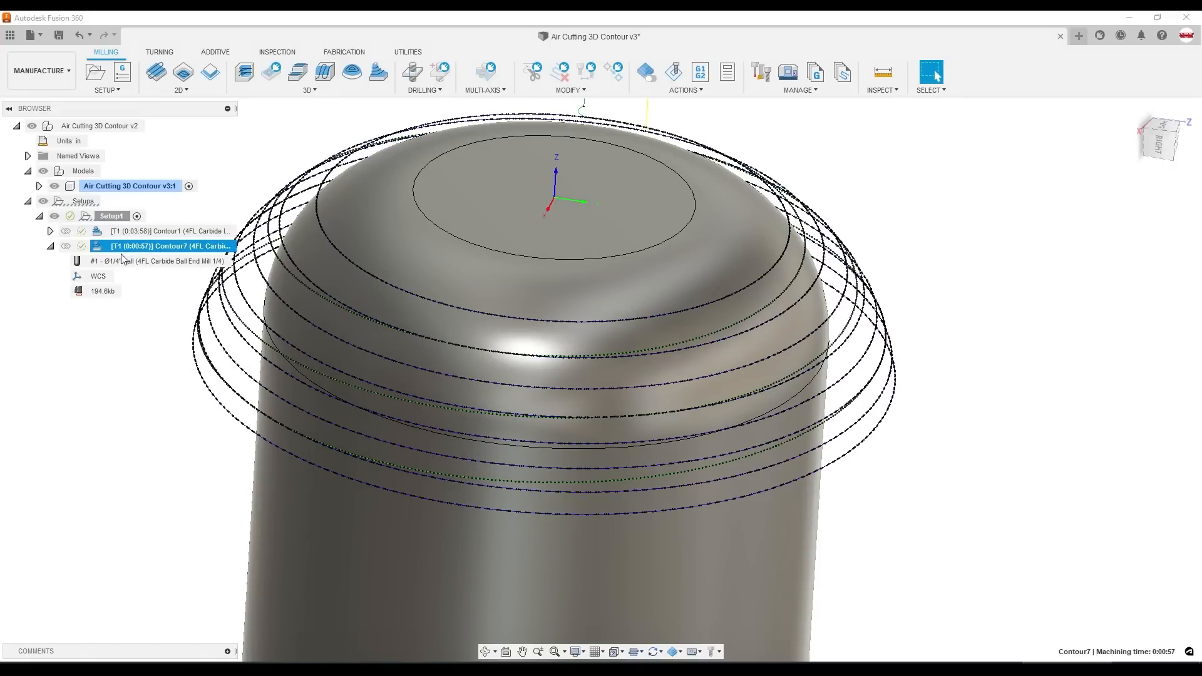
Derive Contour10 from Contour7 with smoothing enabled, then reopen Contour7's settings.
right_click(163, 245)
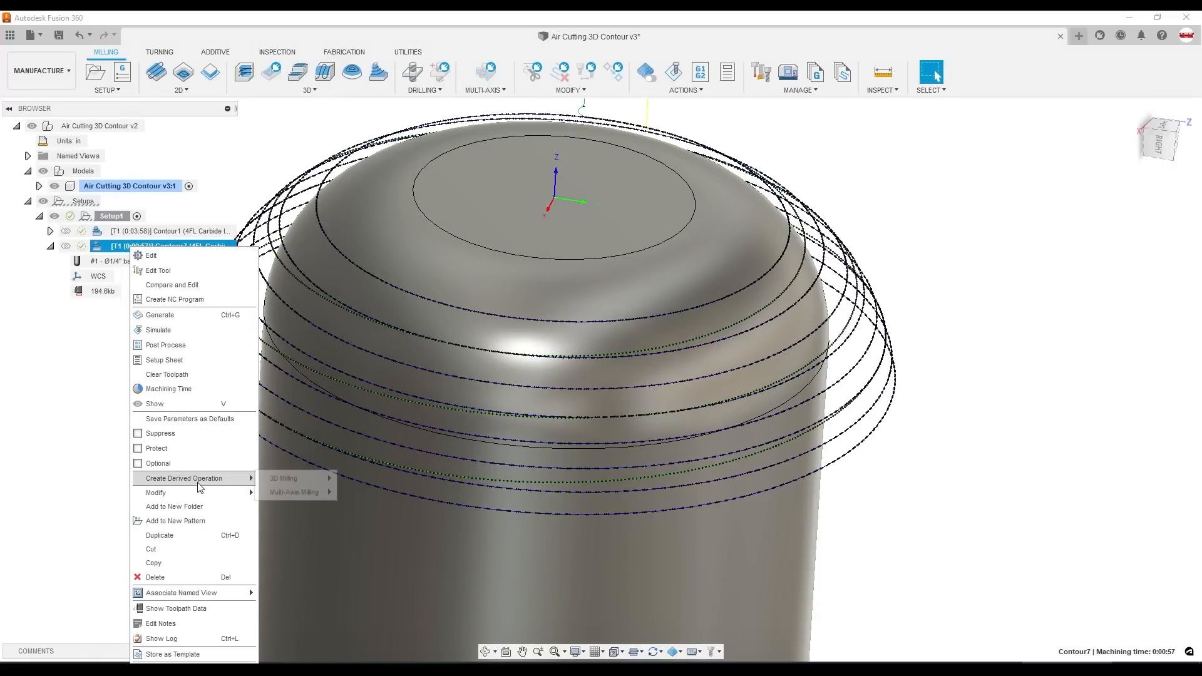
left_click(1022, 315)
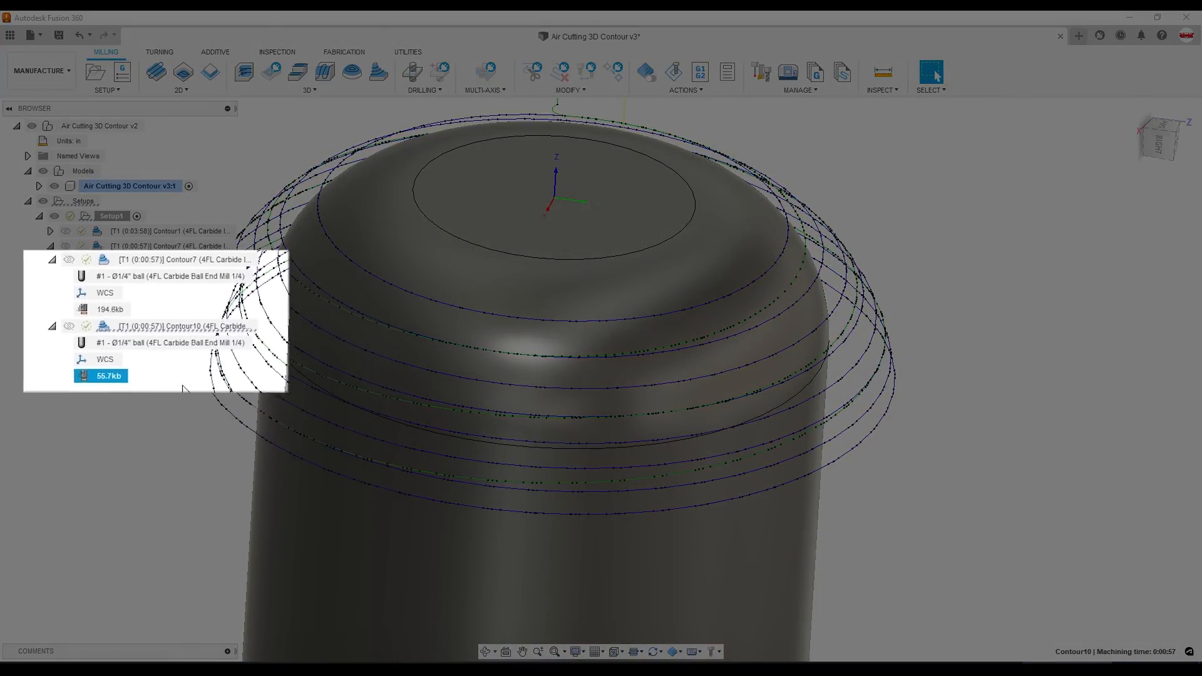
double_click(176, 326)
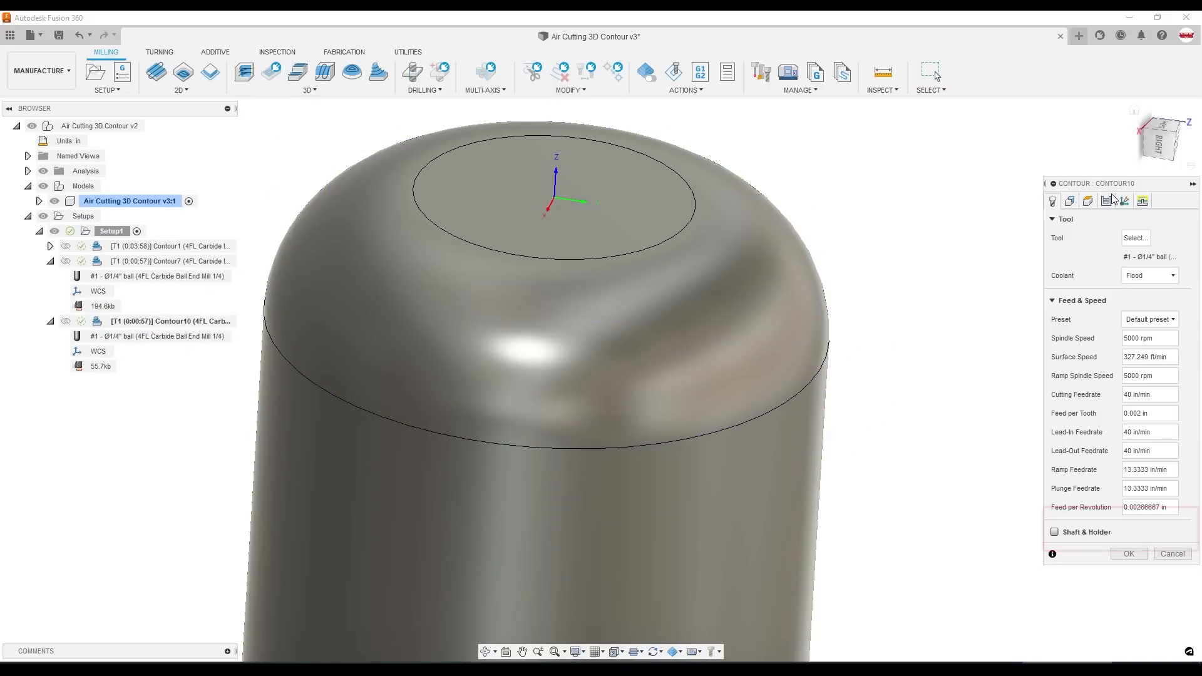
left_click(1068, 201)
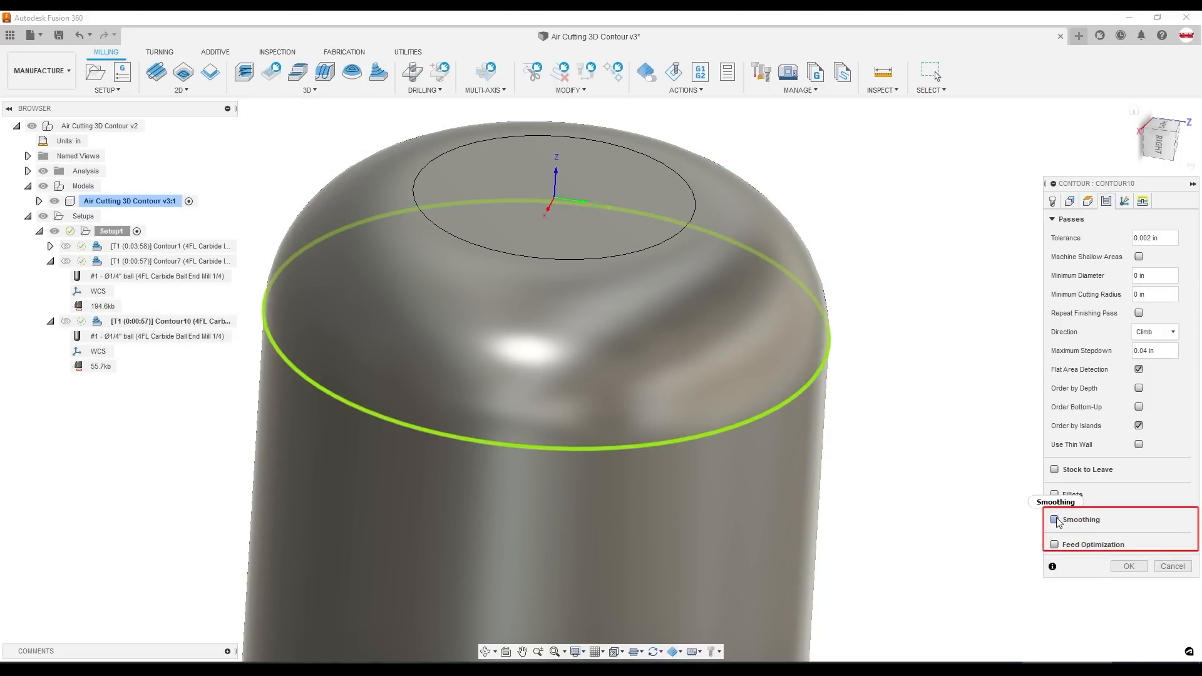
left_click(1053, 519)
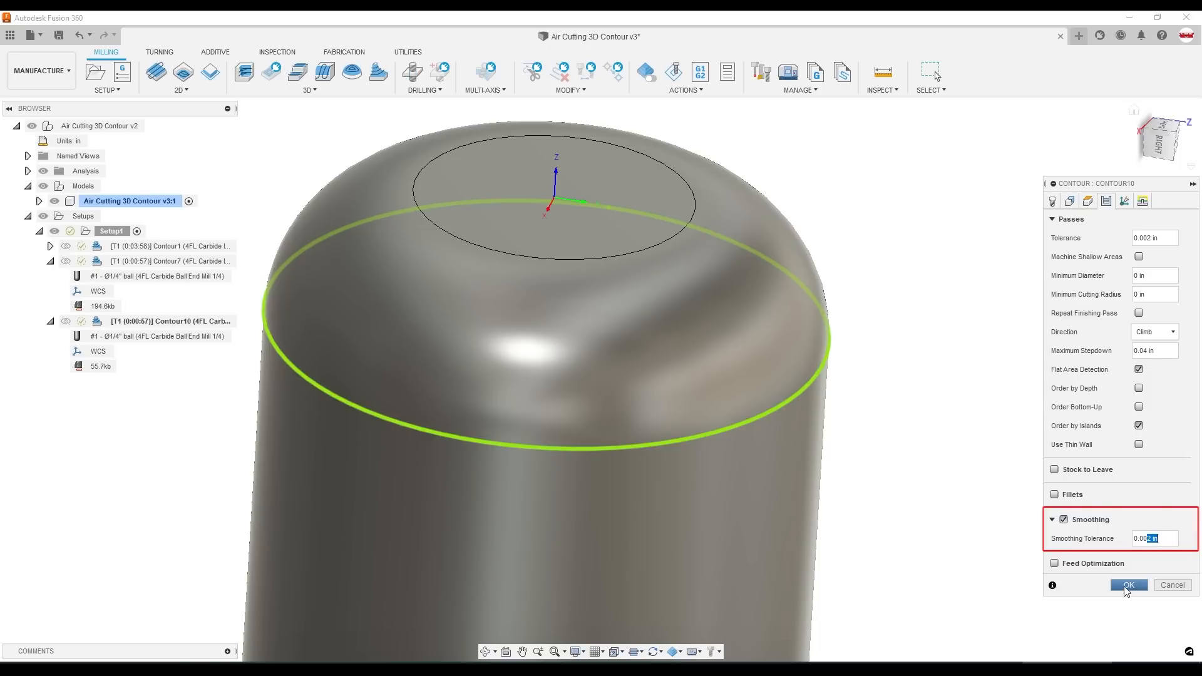
left_click(1127, 584)
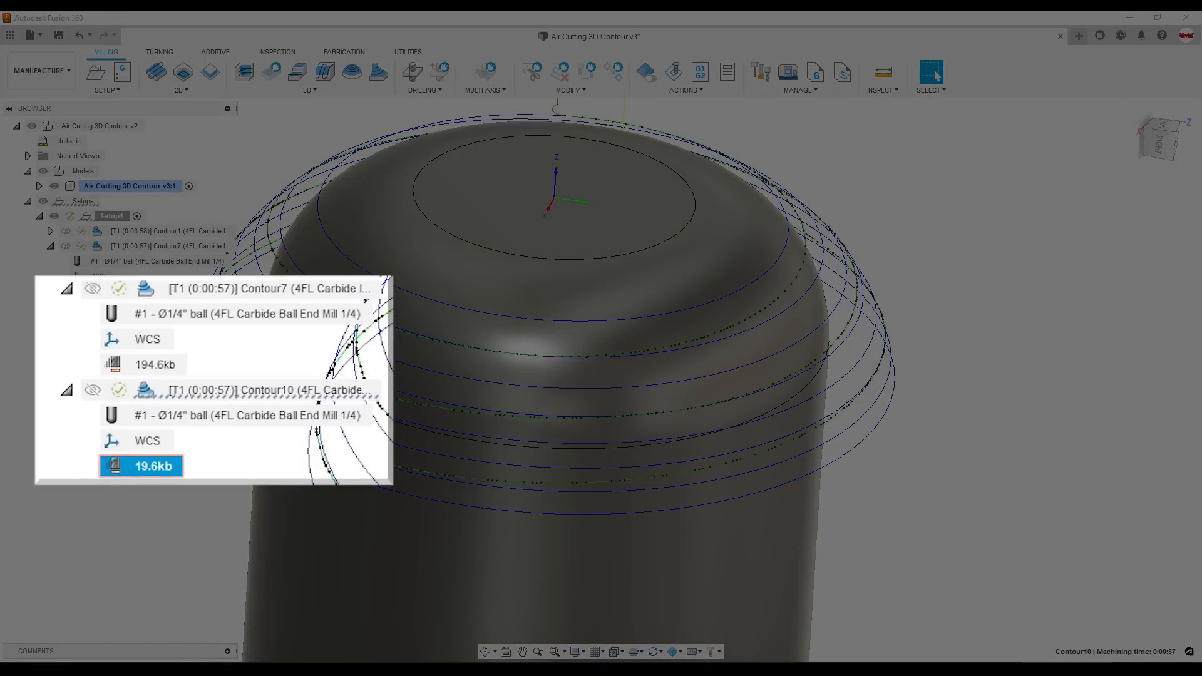
double_click(267, 288)
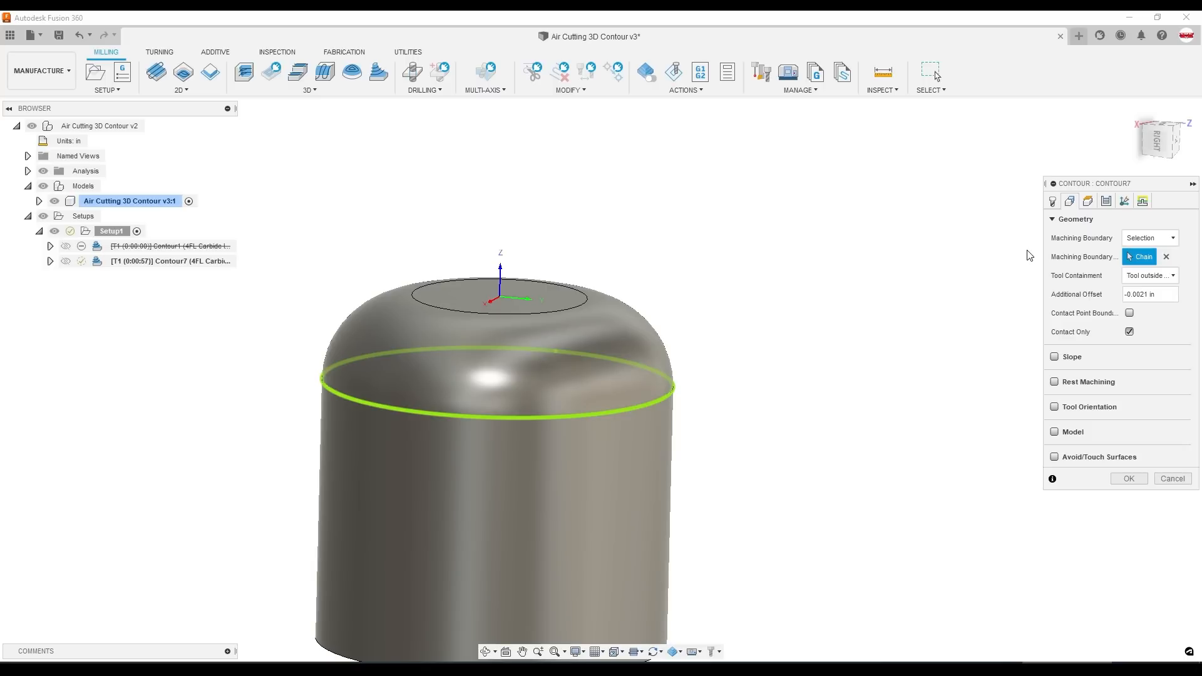
Set Contour7's tool containment to tool centre on boundary, with contact point boundary on.
left_click(1147, 275)
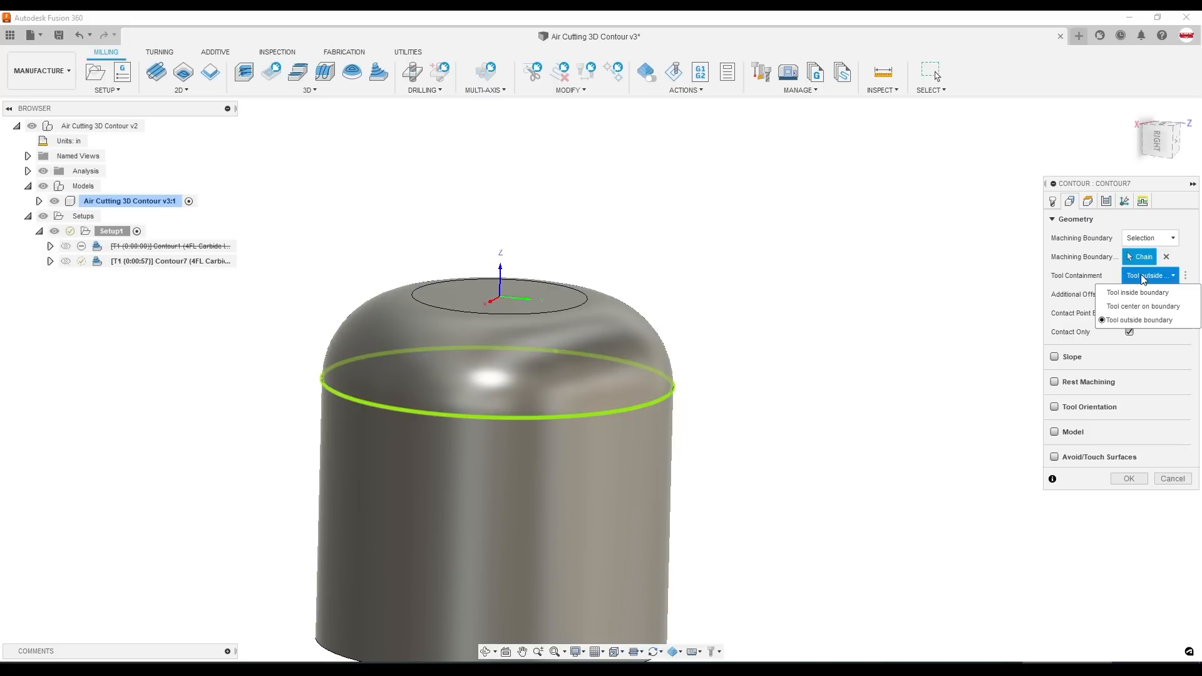
left_click(1141, 320)
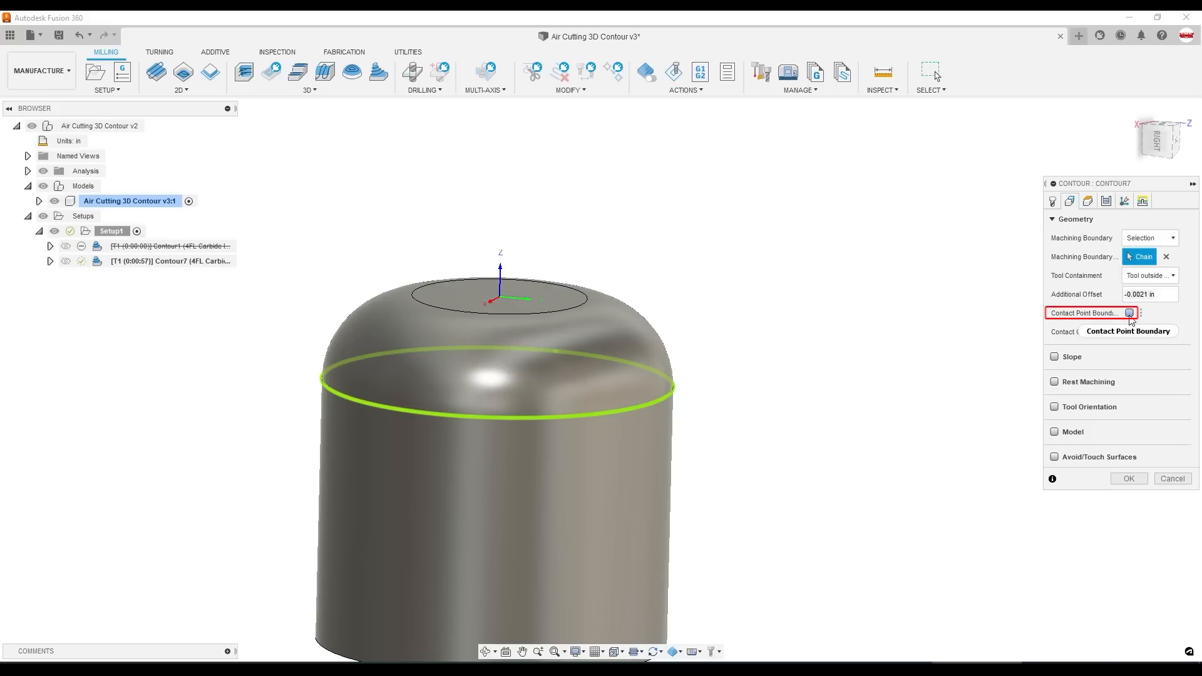
left_click(1128, 313)
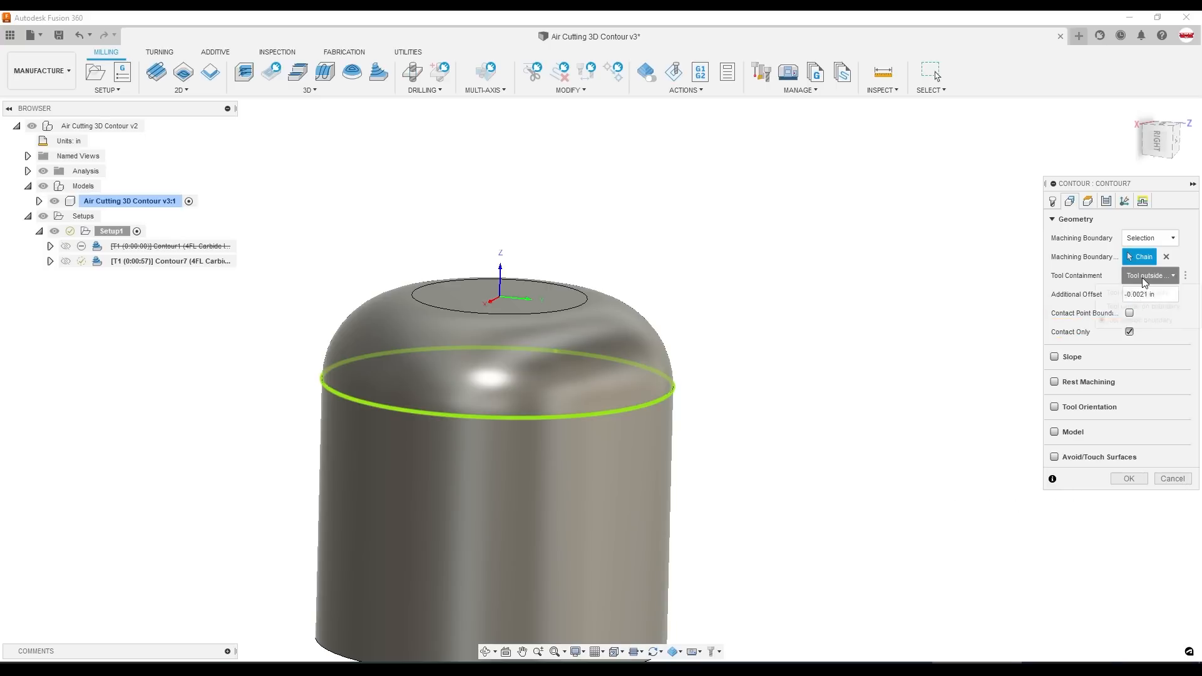
left_click(1147, 276)
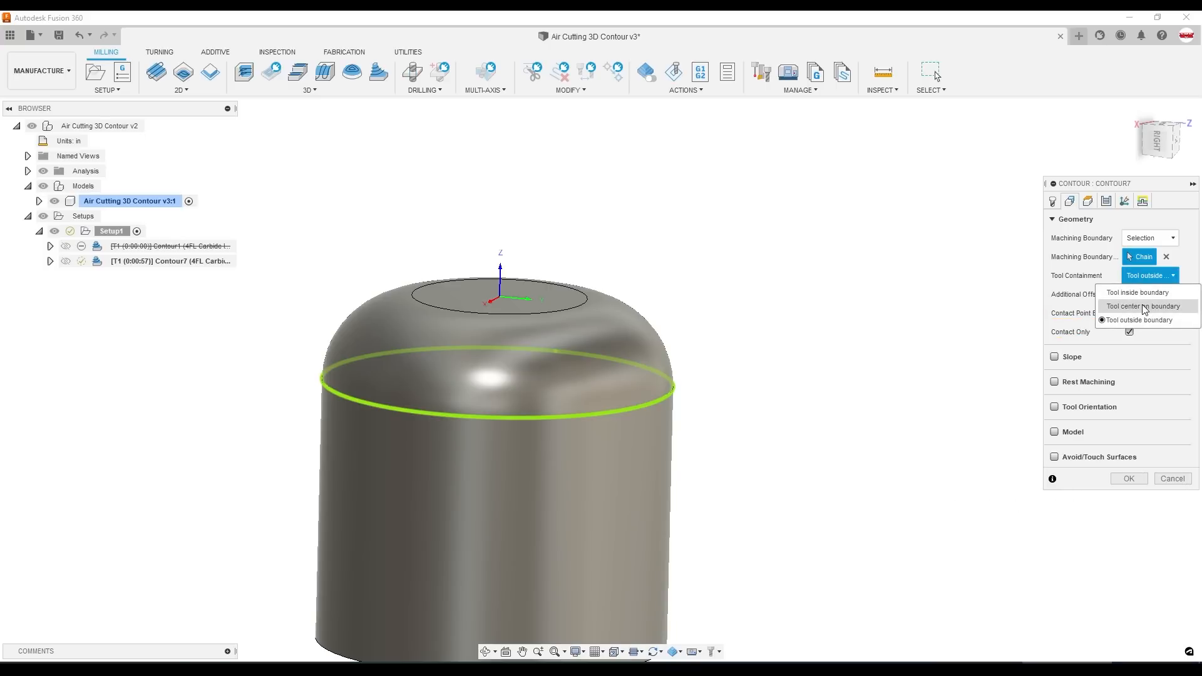
left_click(1140, 306)
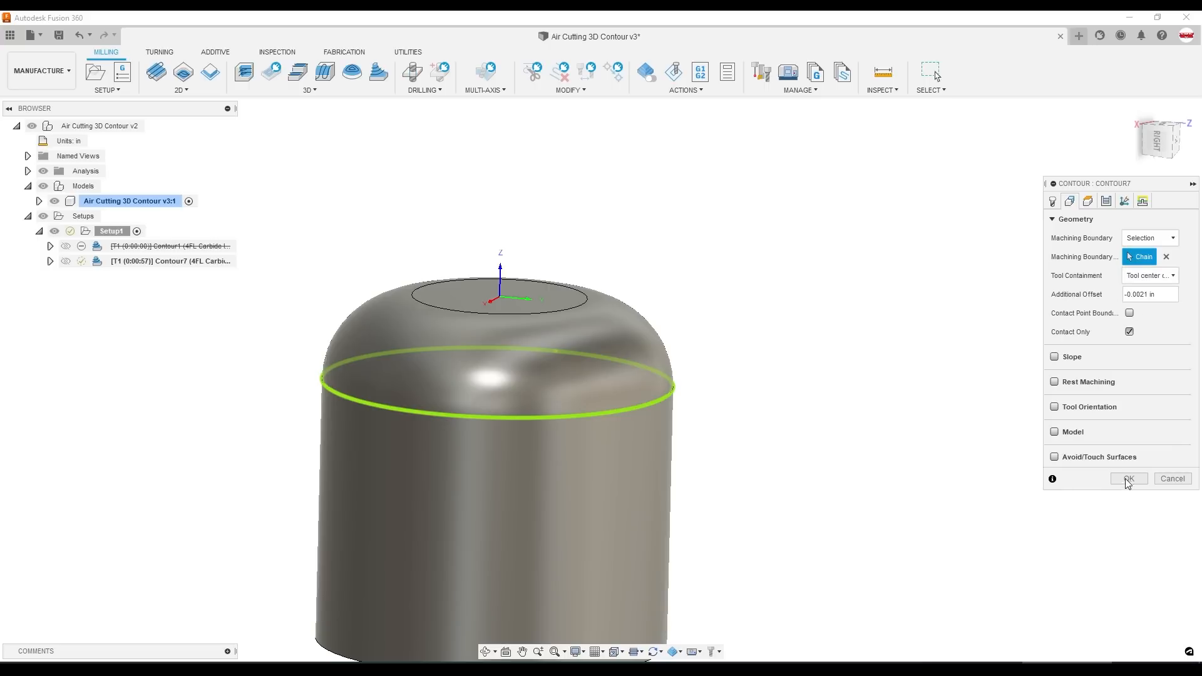
left_click(1127, 478)
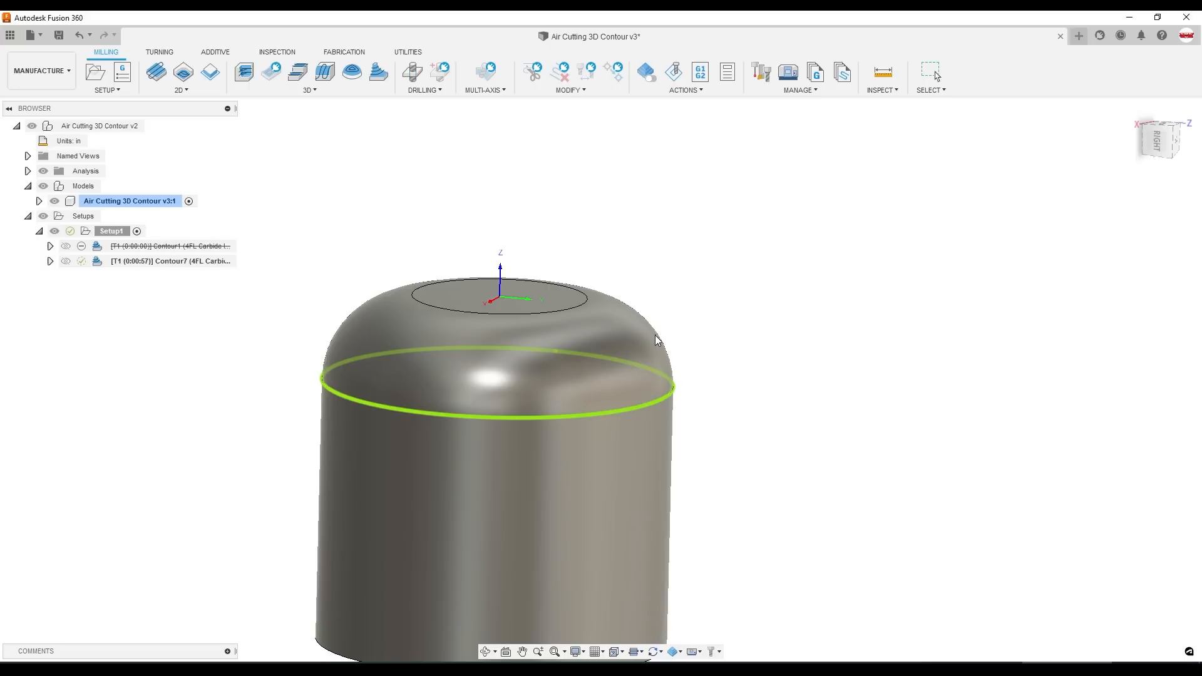
left_click(170, 246)
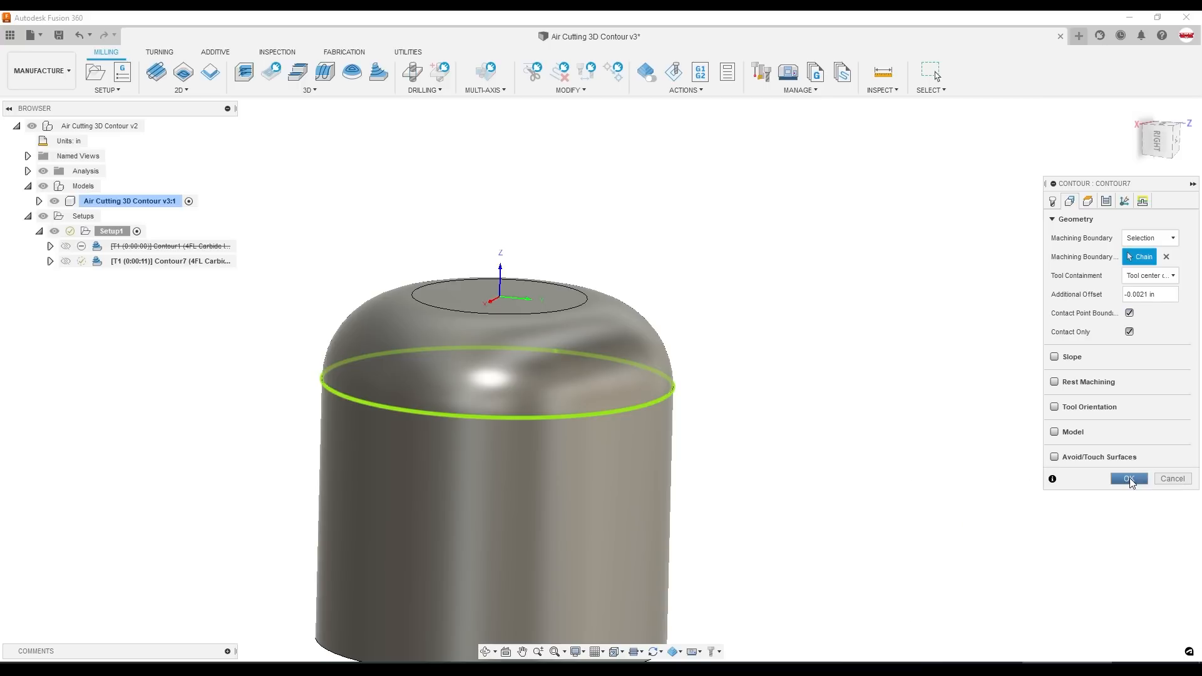
left_click(1128, 478)
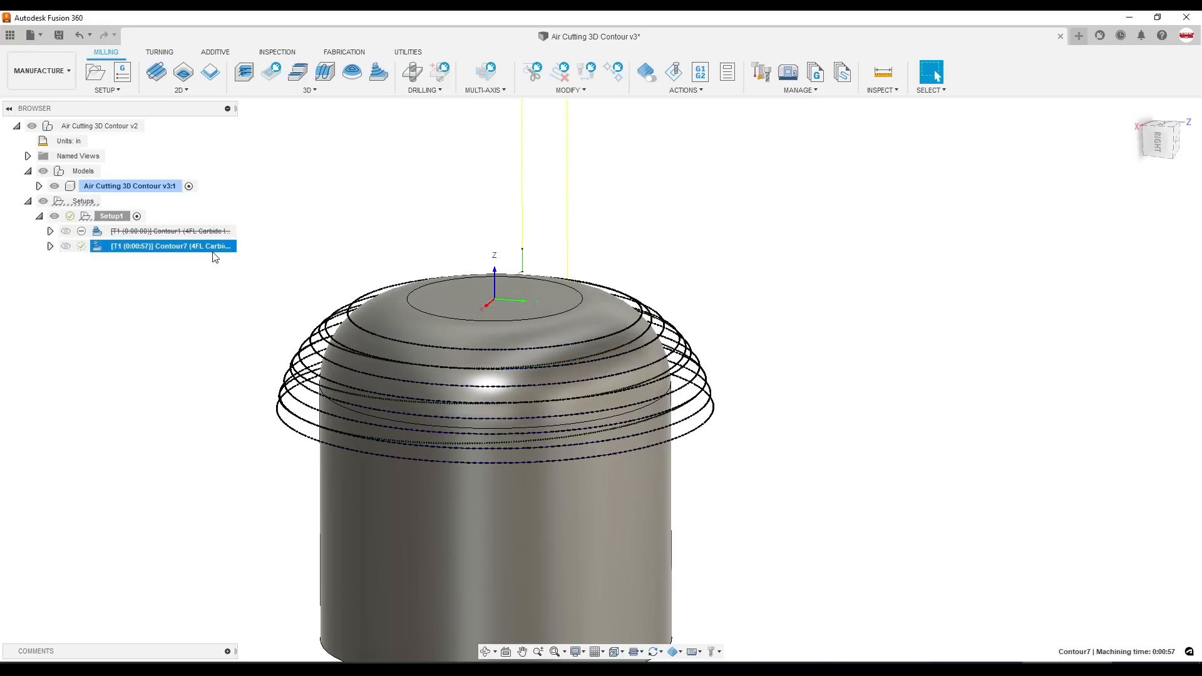
Change Contour7's tolerance to 0.005 in and regenerate the toolpath.
double_click(171, 246)
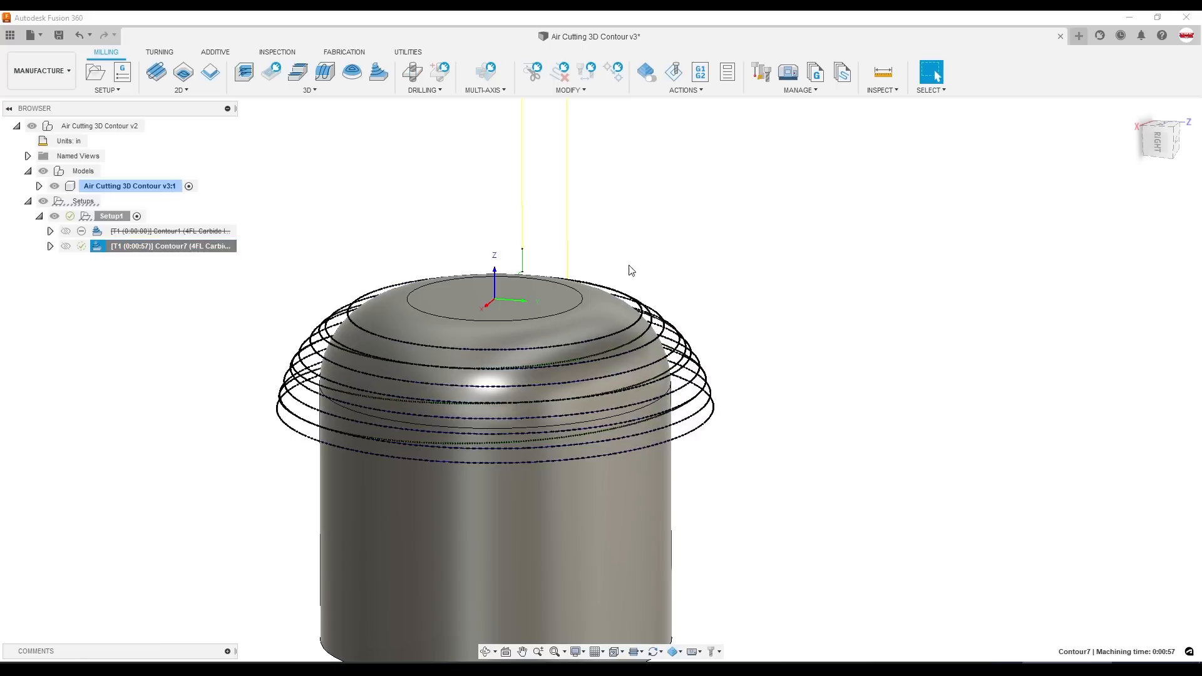
double_click(163, 245)
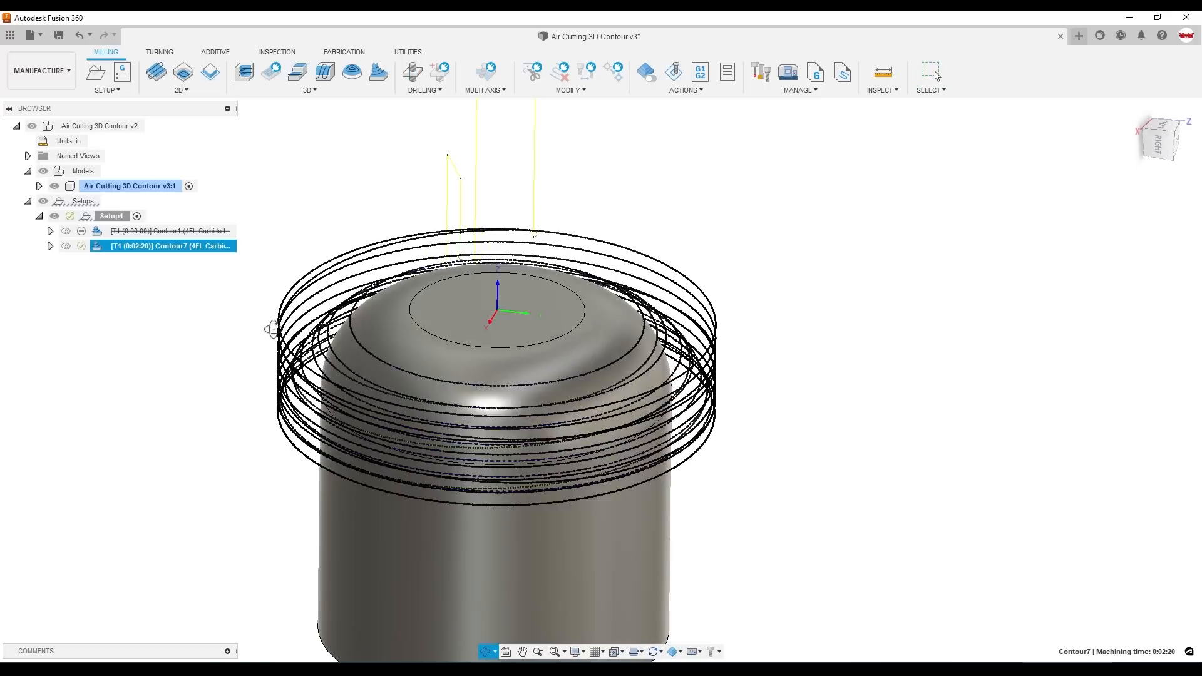
right_click(164, 246)
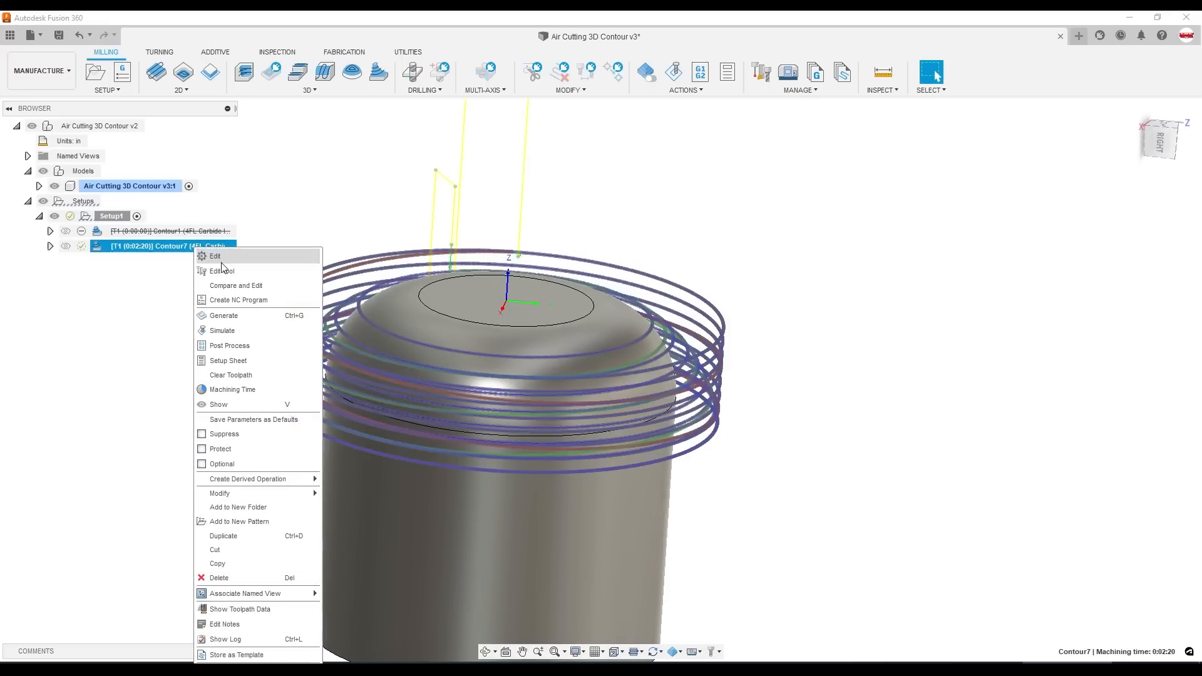
left_click(215, 255)
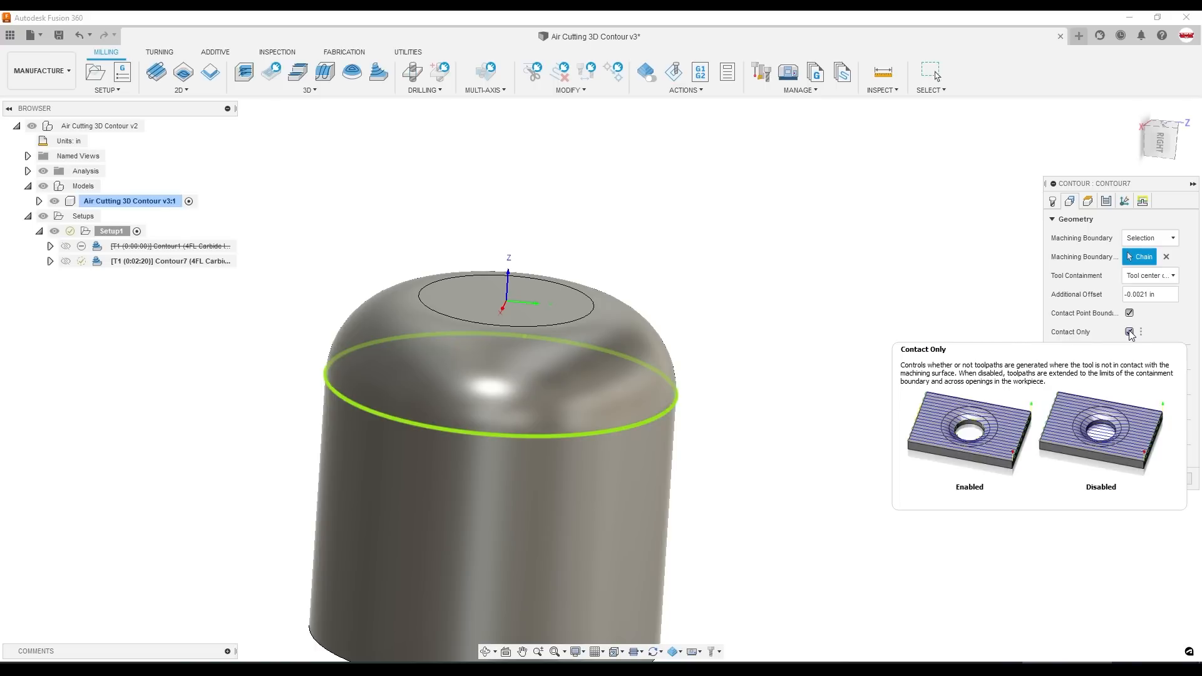
mouse_move(1129, 335)
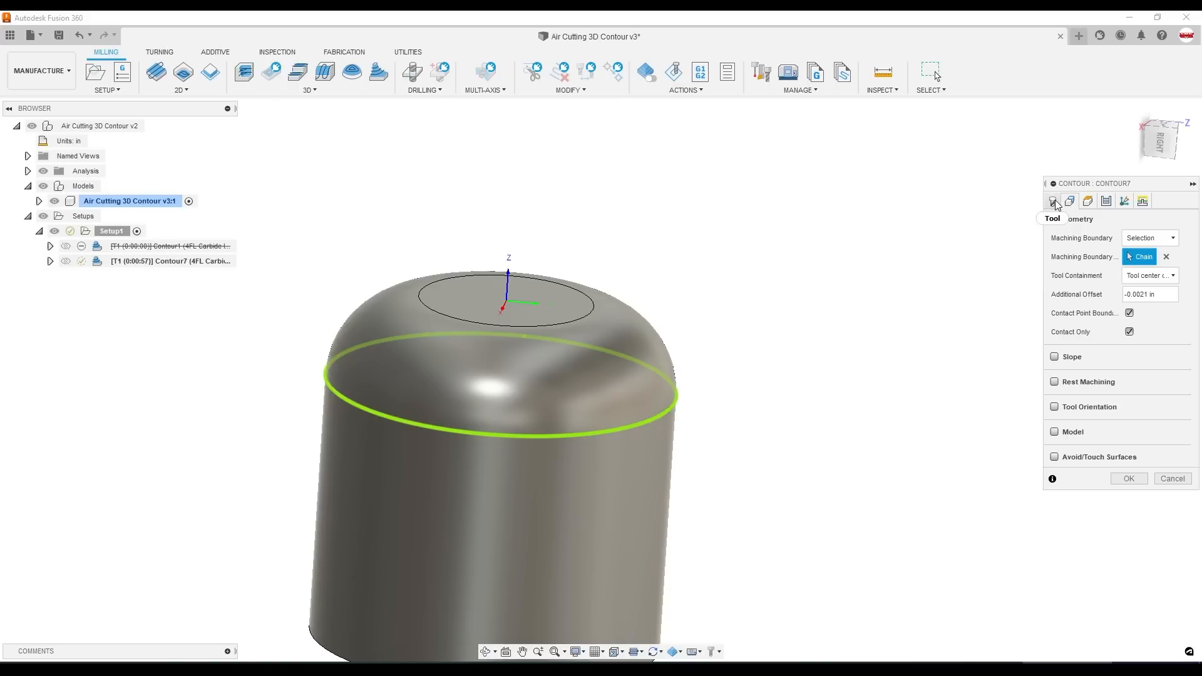
mouse_move(1056, 207)
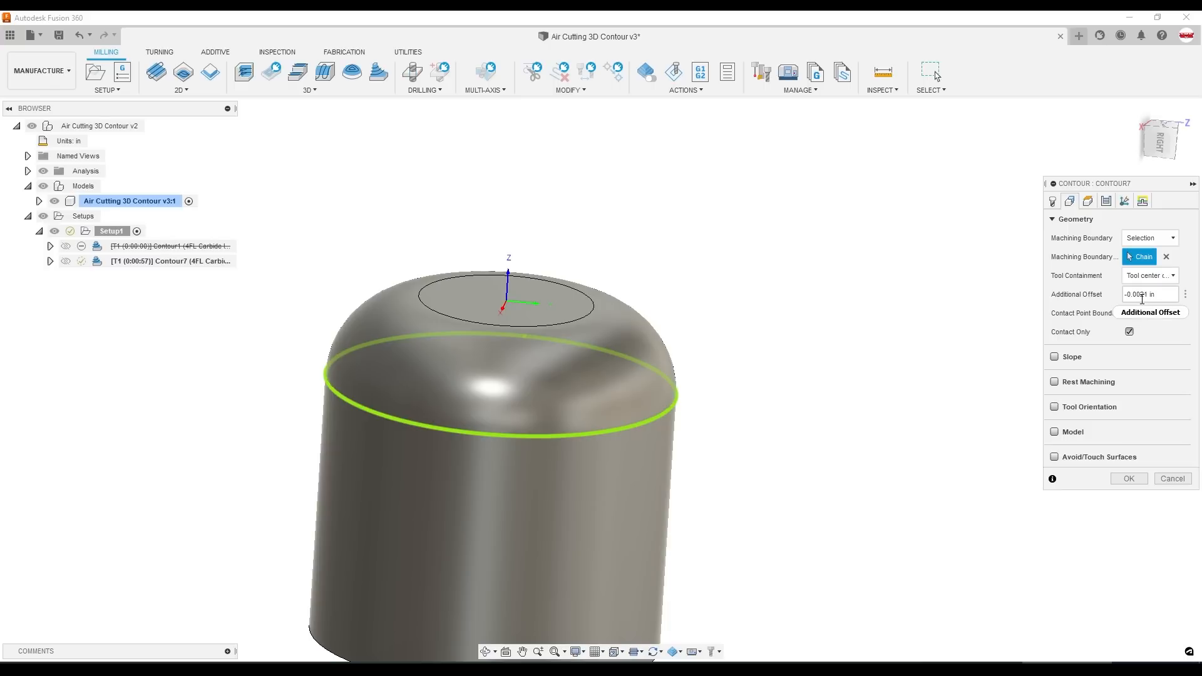
left_click(1105, 200)
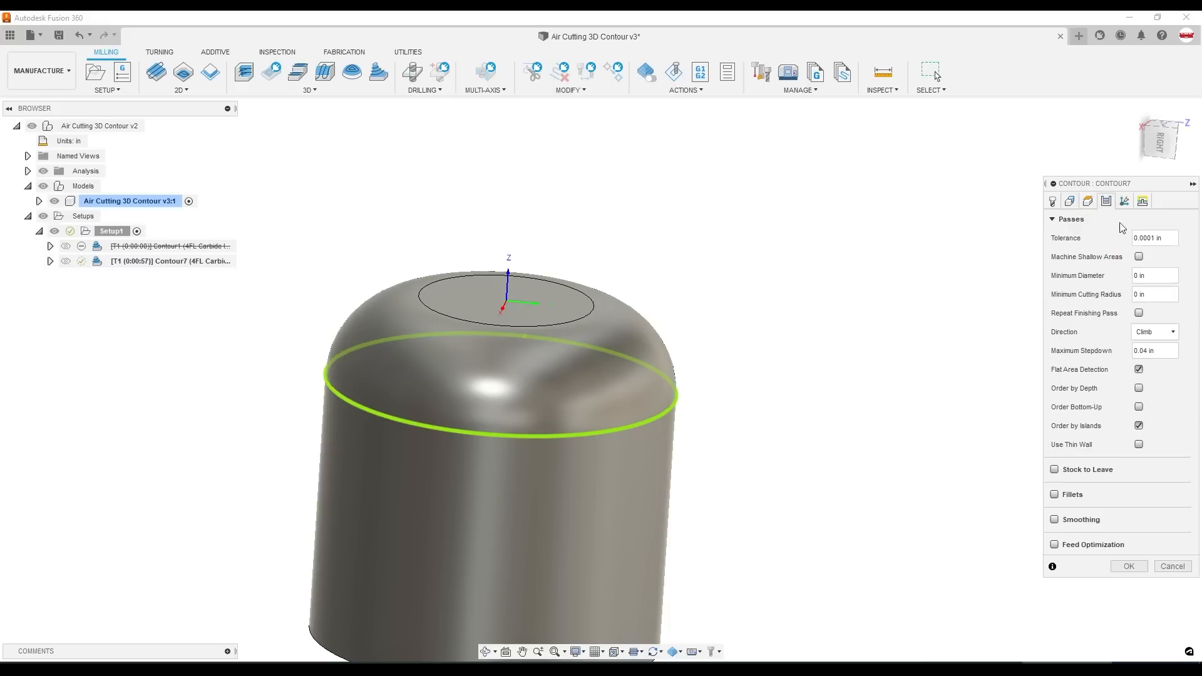
left_click(1153, 238)
type("0.005")
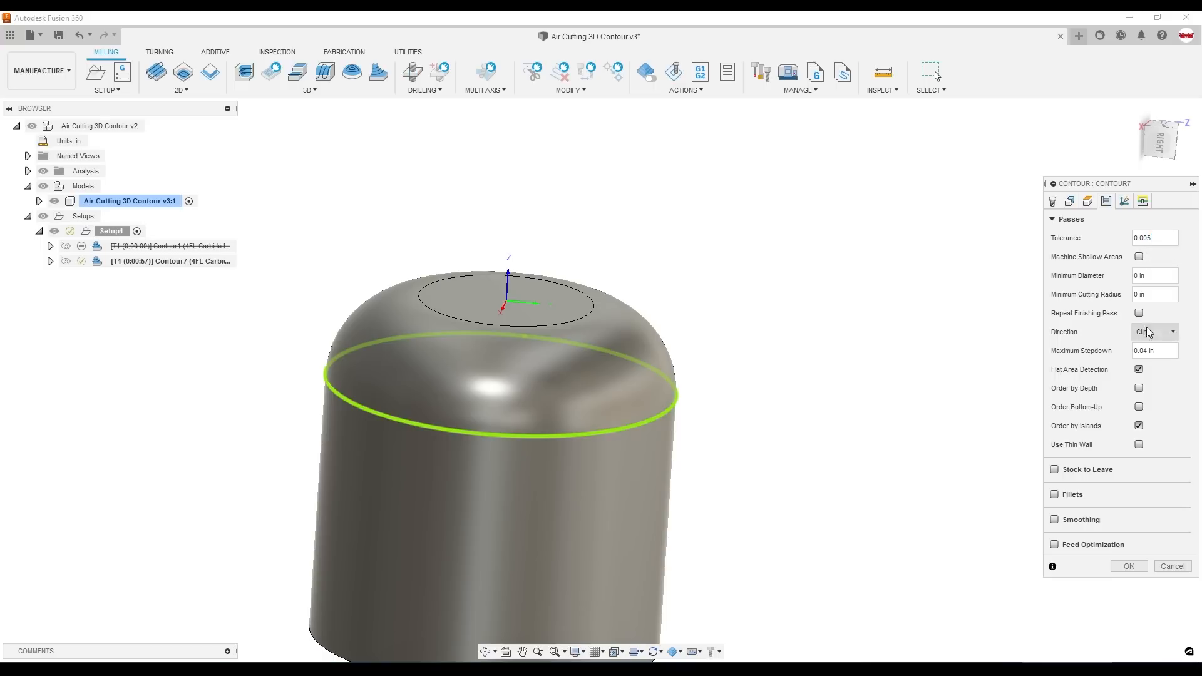
left_click(1154, 331)
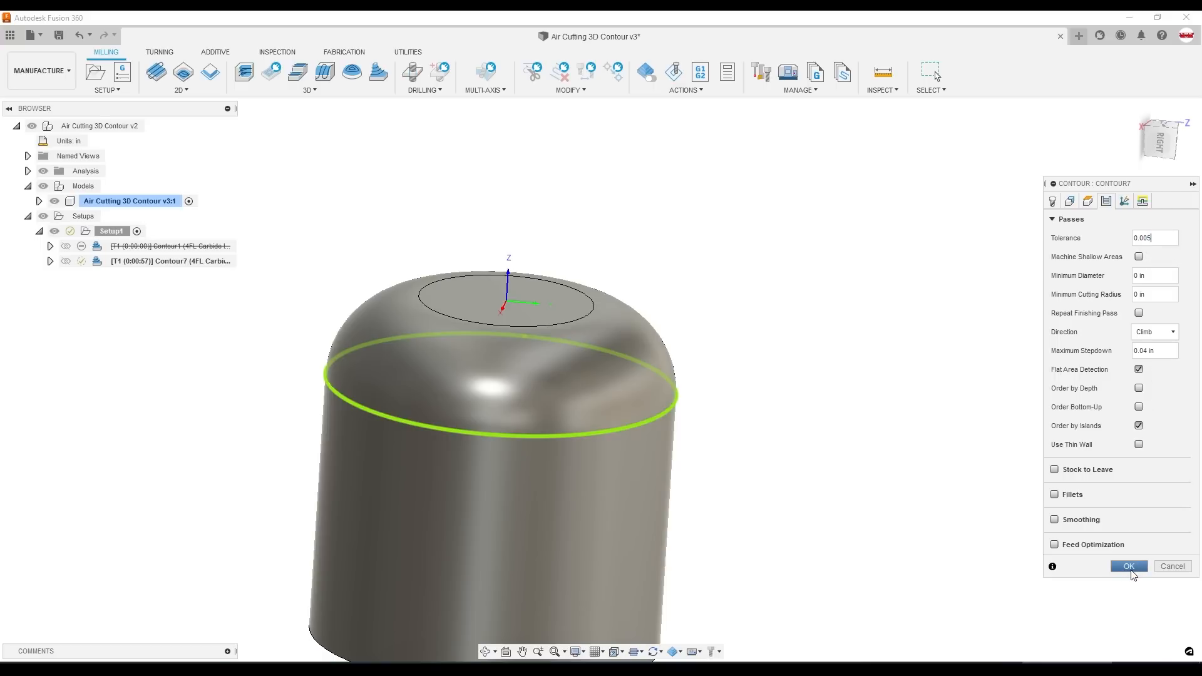
left_click(1127, 566)
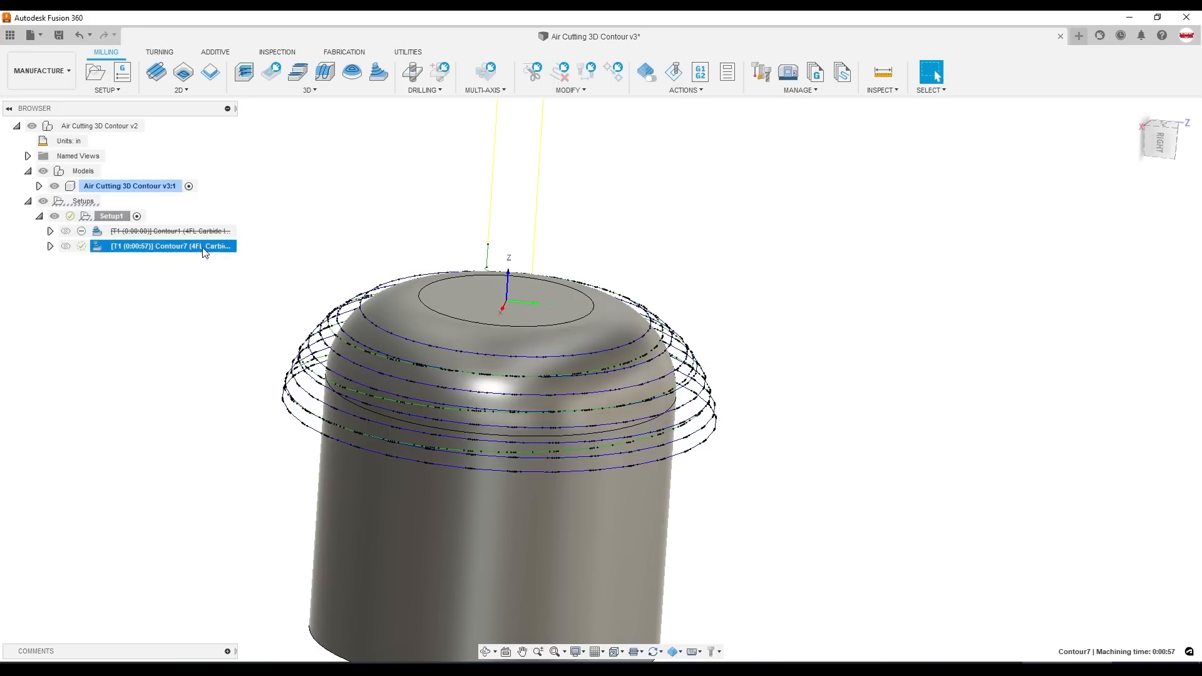
Reopen Contour7's settings on the Geometry tab to enable slope limits.
double_click(161, 246)
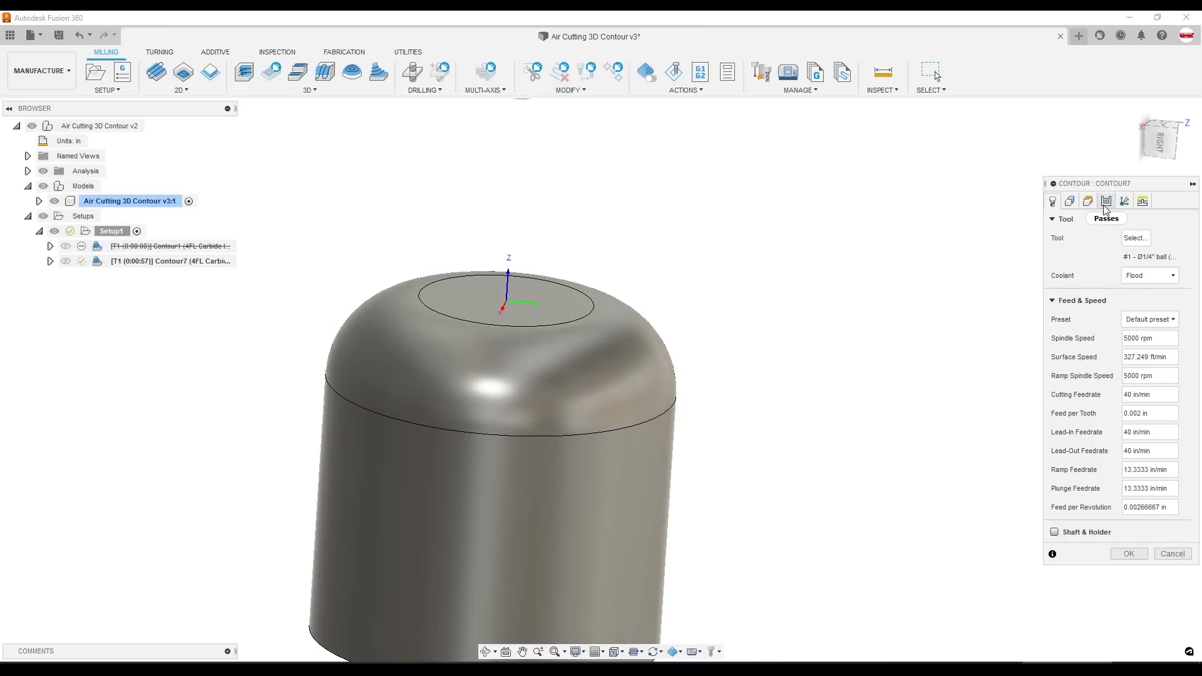
left_click(1142, 201)
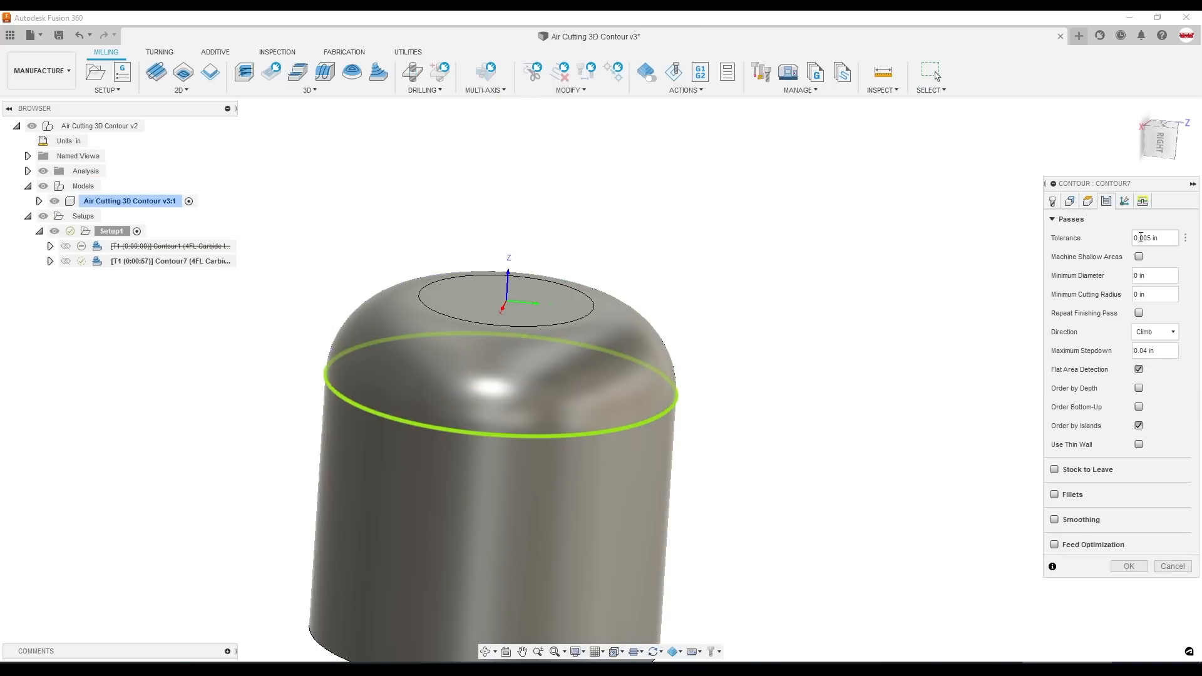
left_click(1051, 200)
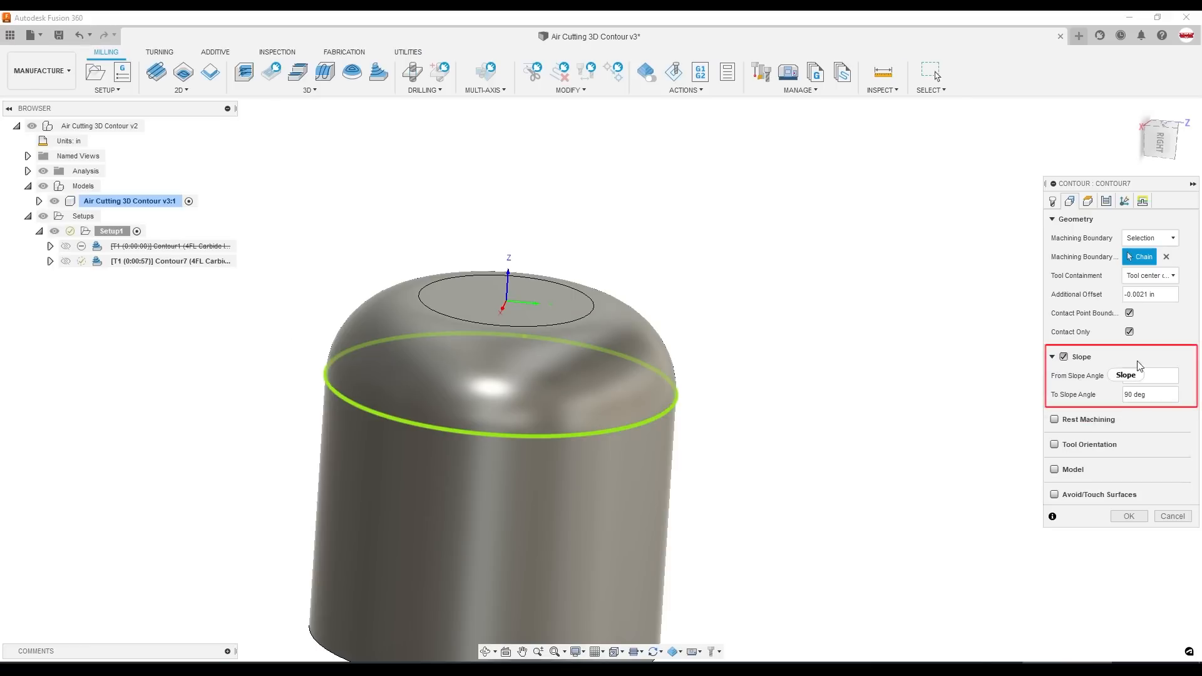
Set Contour7's starting slope angle to 10 degrees, then reopen its settings.
left_click(1149, 375)
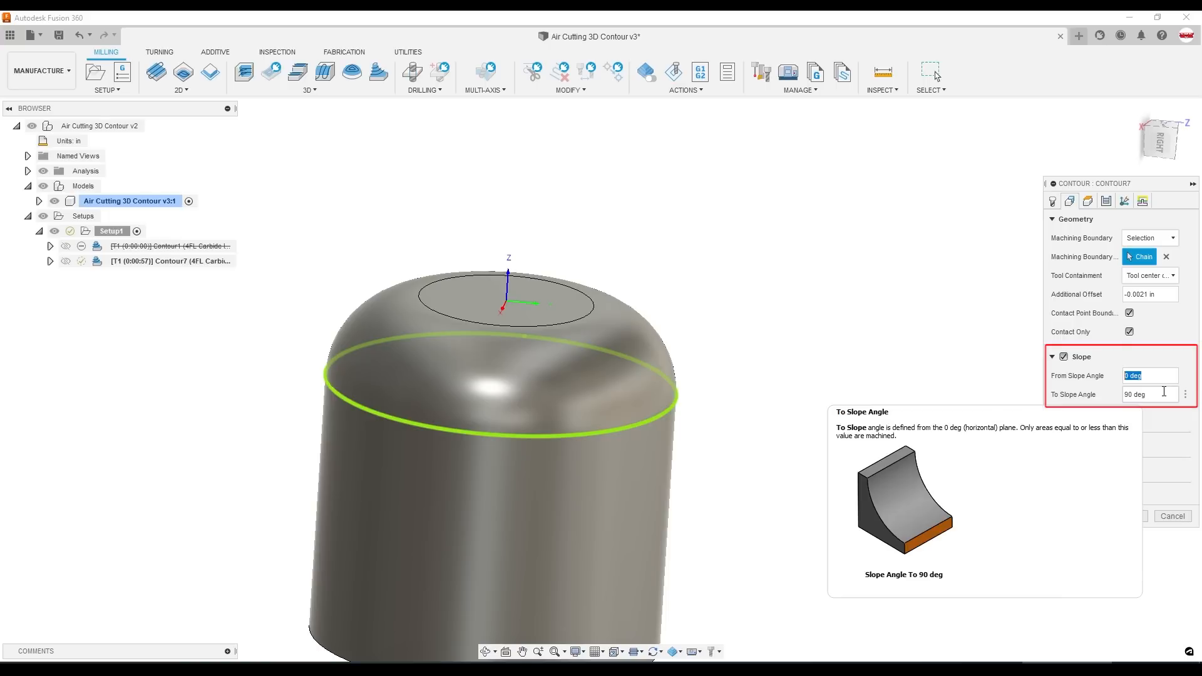
type("10")
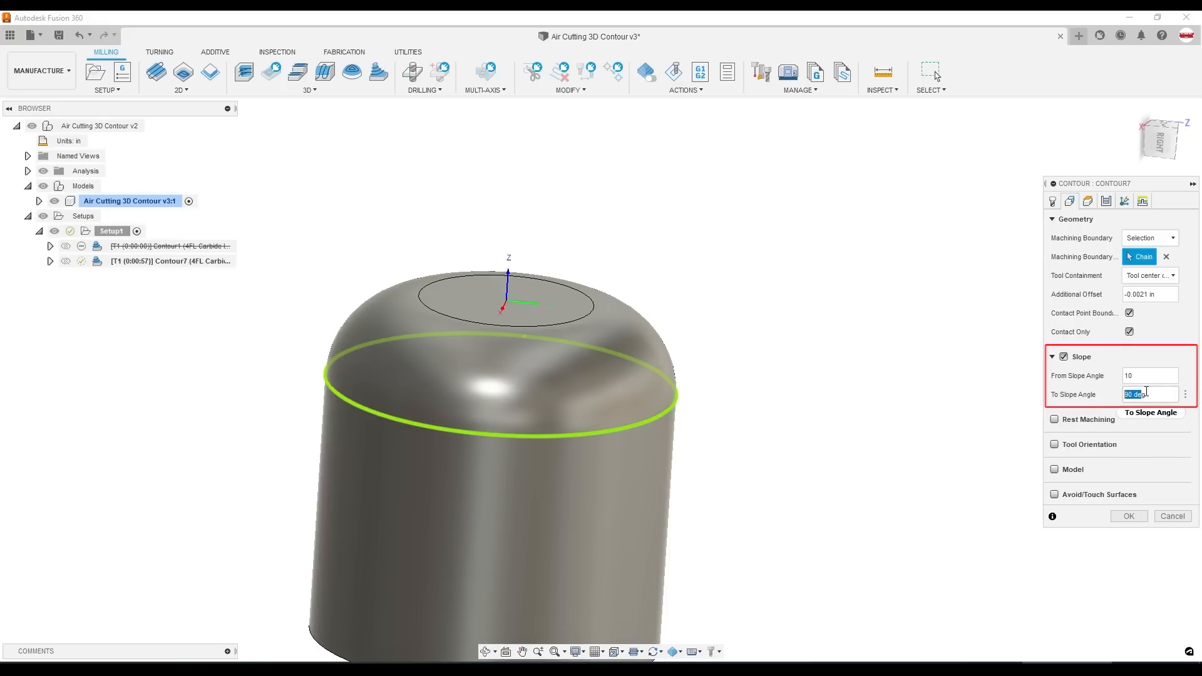
left_click(1127, 516)
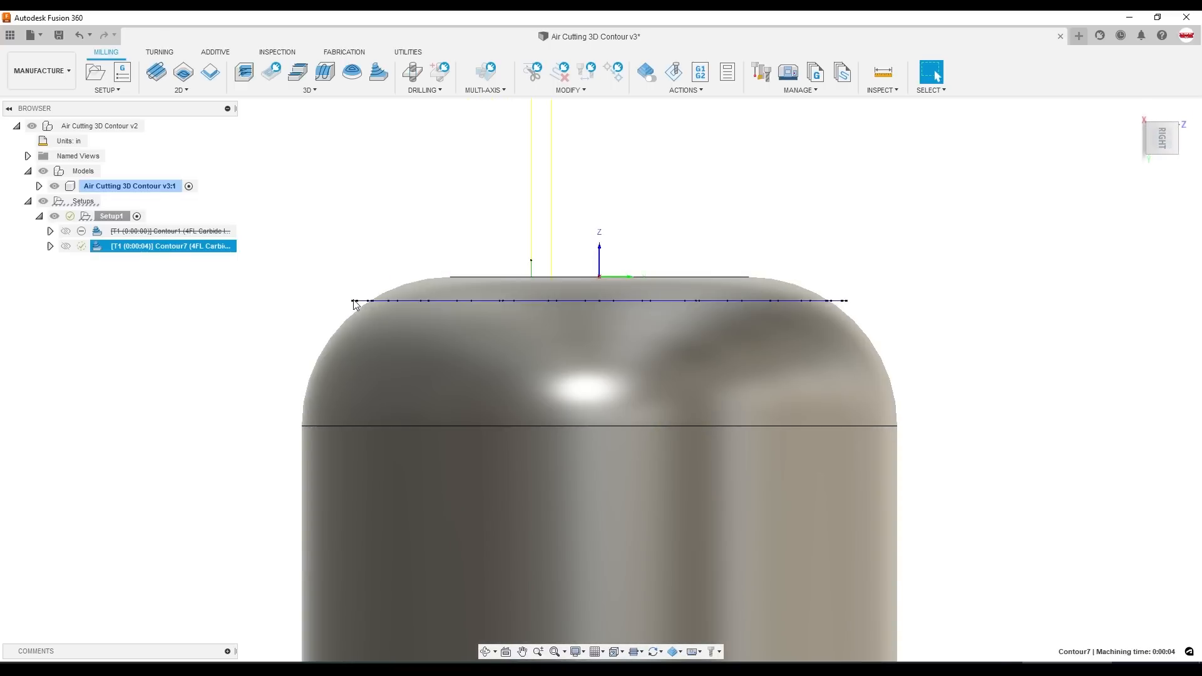
double_click(164, 245)
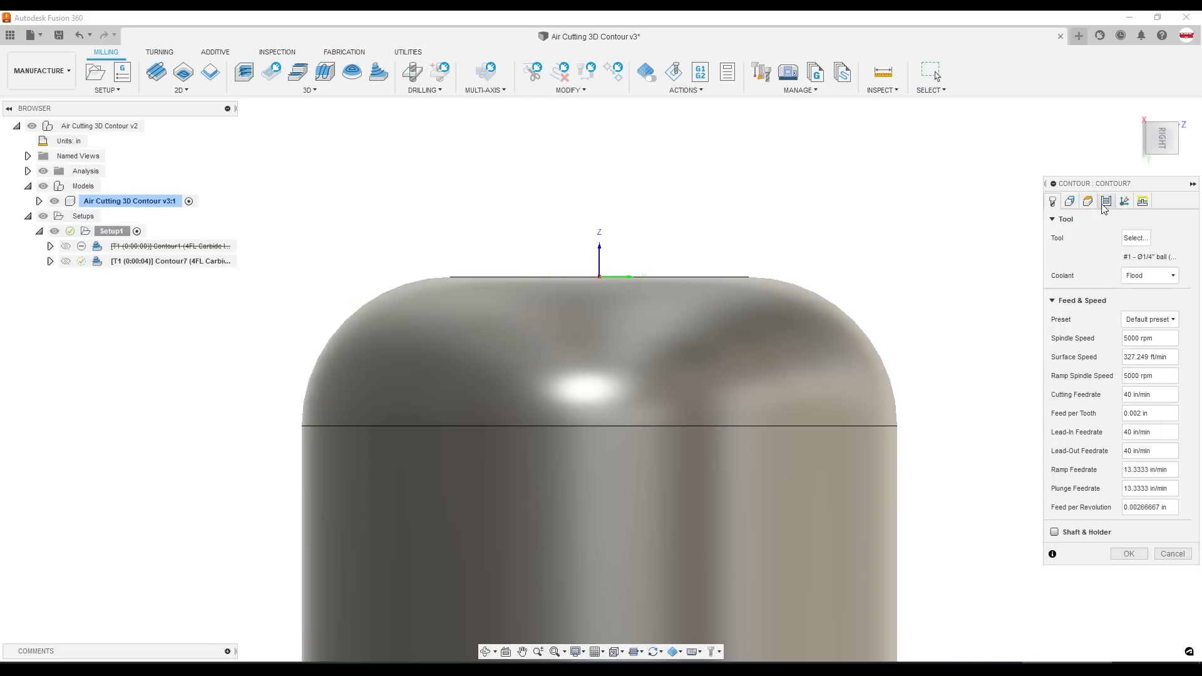
Set Contour7's maximum stepdown to 0.005 in, regenerate, and reopen its settings.
left_click(1105, 201)
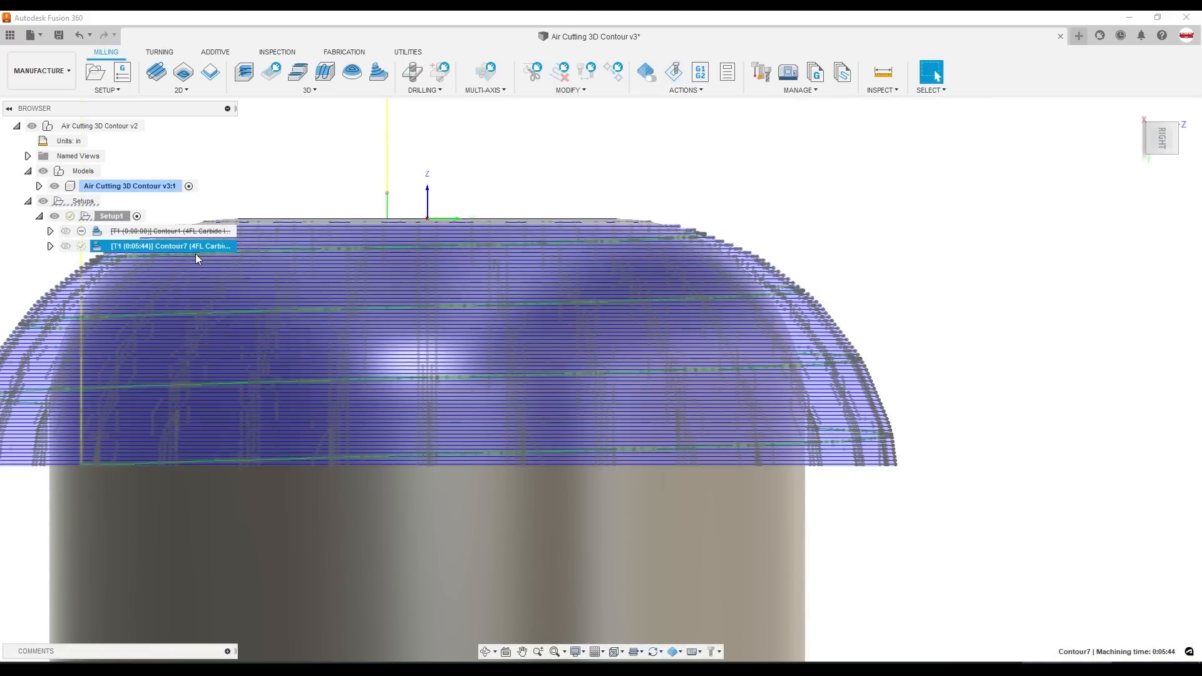
double_click(170, 245)
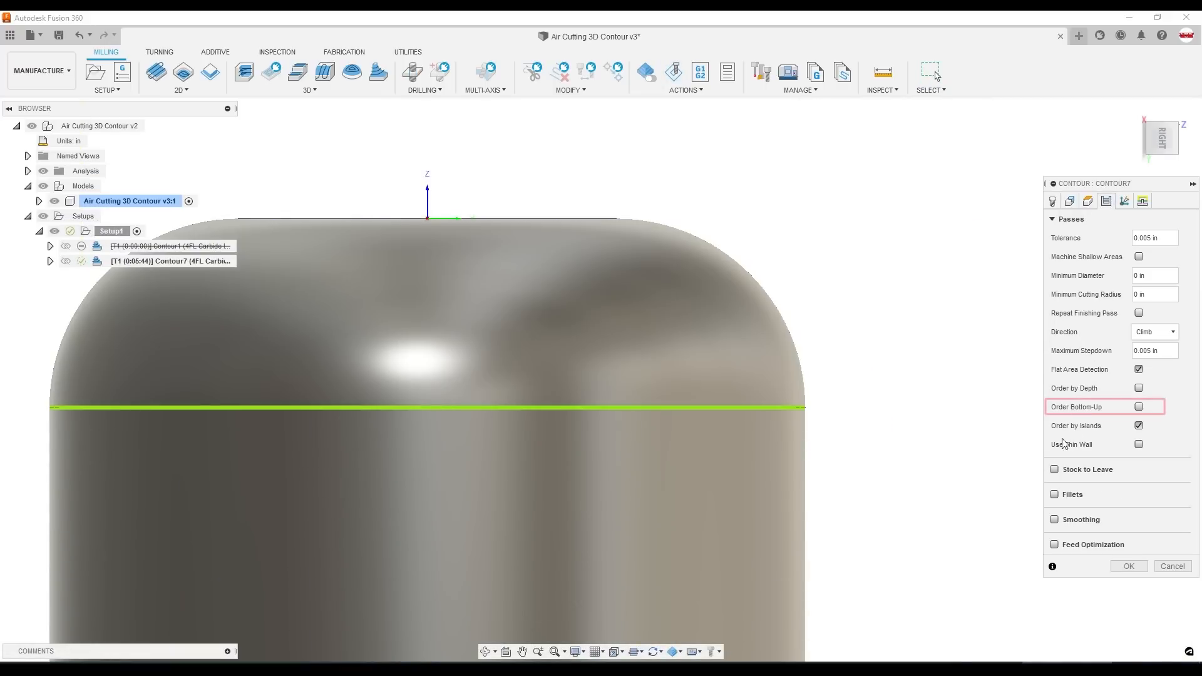
Order Contour7's passes bottom-up, adjust maximum stepdown, and simulate the toolpath.
left_click(1138, 406)
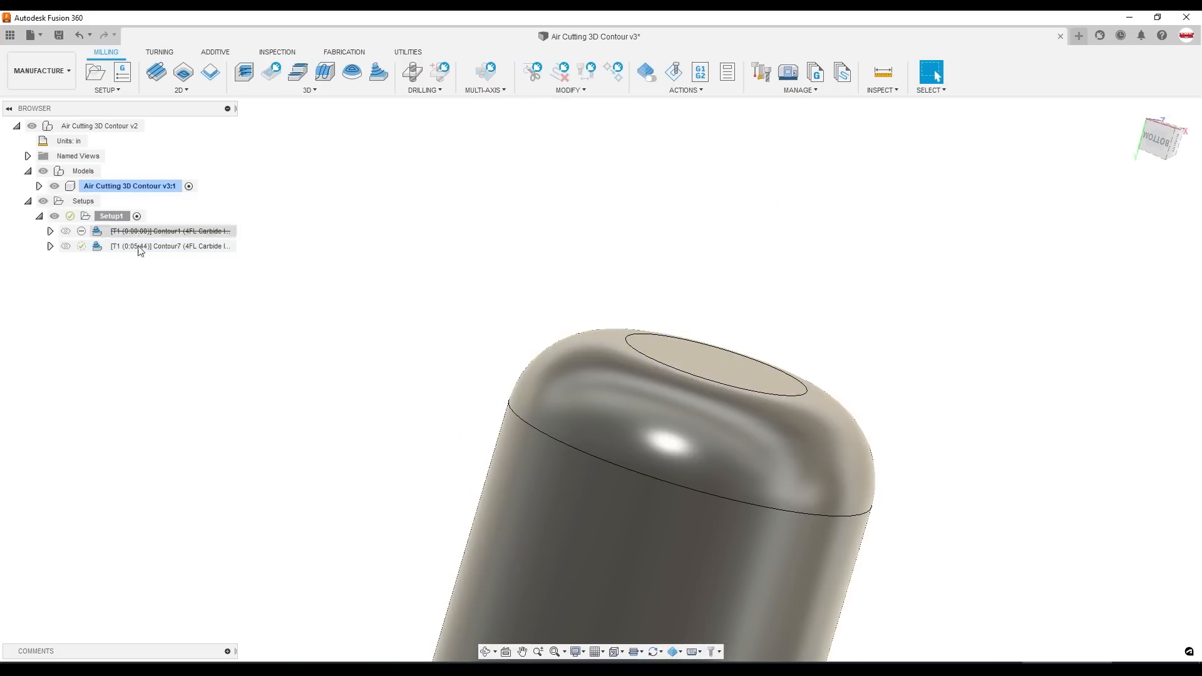
double_click(171, 246)
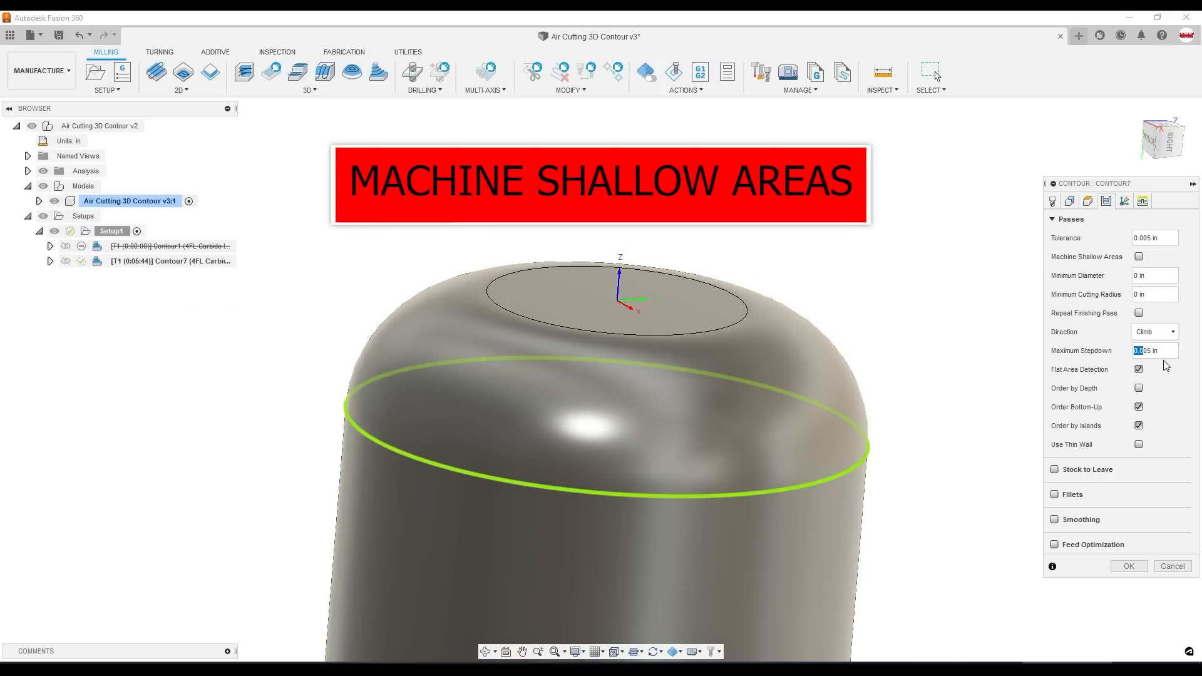
left_click(1153, 350)
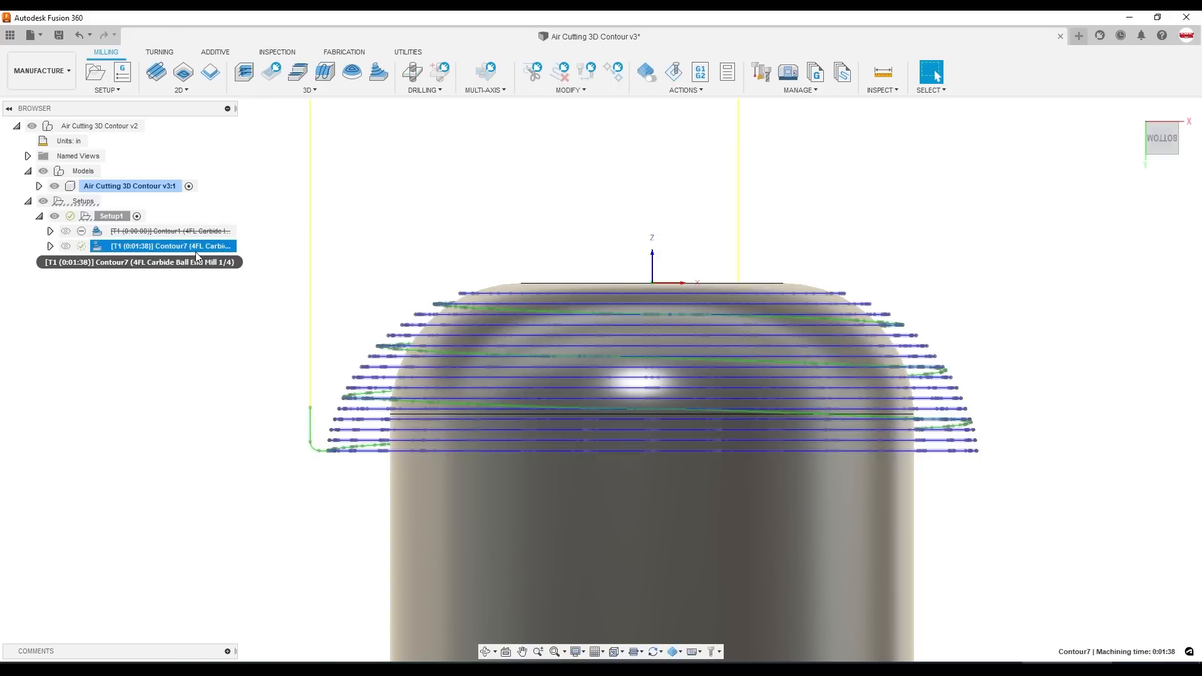
left_click(673, 71)
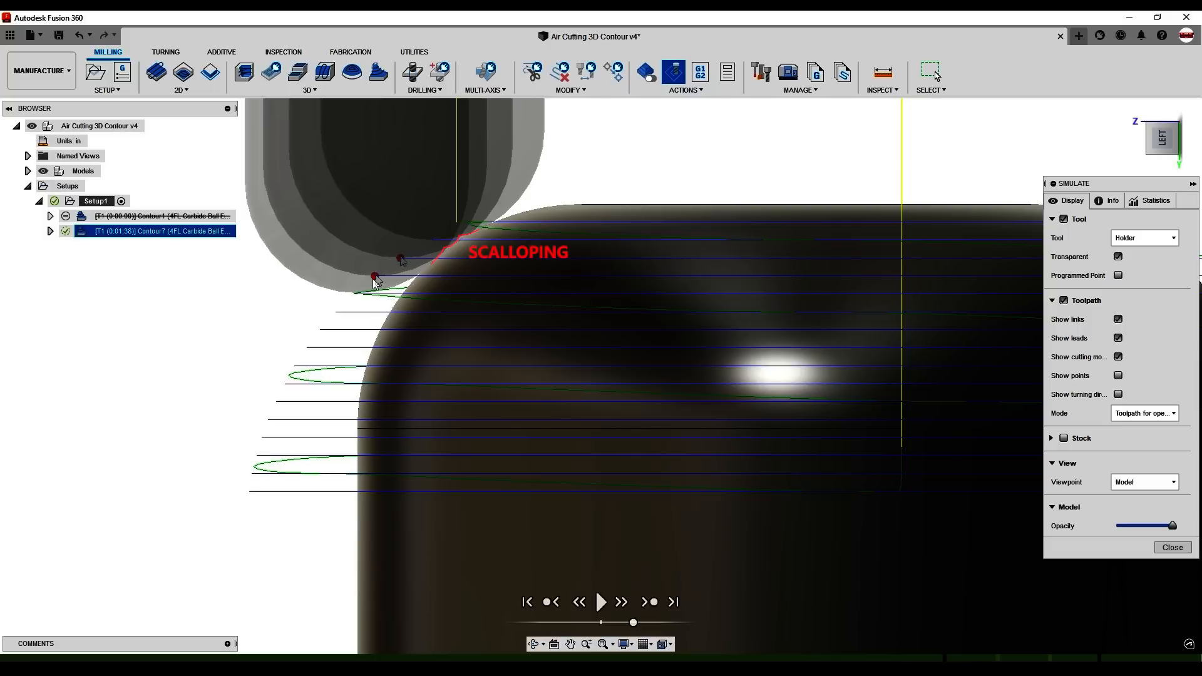
Show comparison-coloured stock at maximum accuracy with the model hidden to inspect scalloping.
left_click(1143, 457)
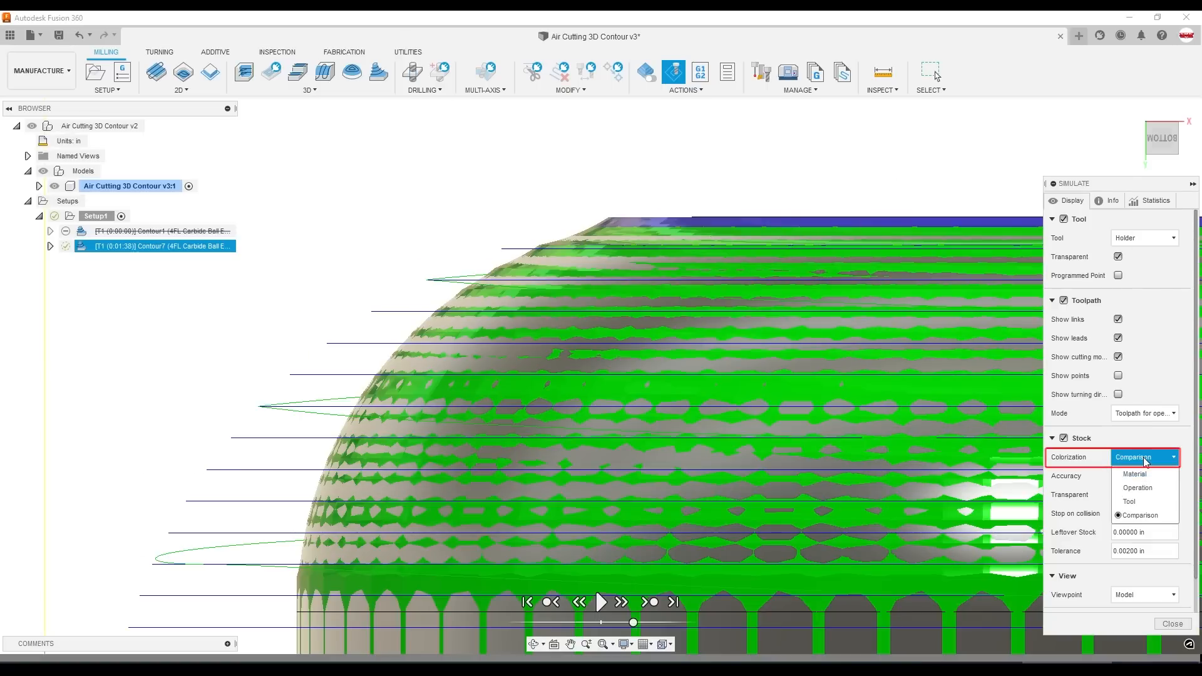
left_click(1139, 515)
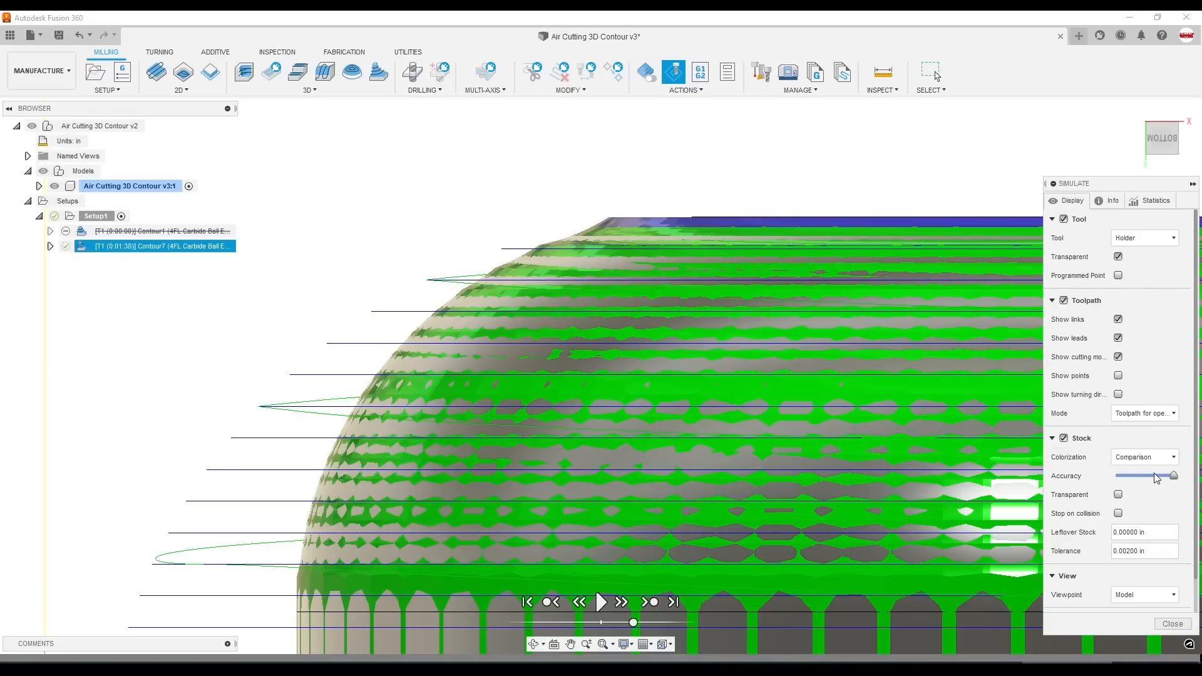
mouse_move(1172, 477)
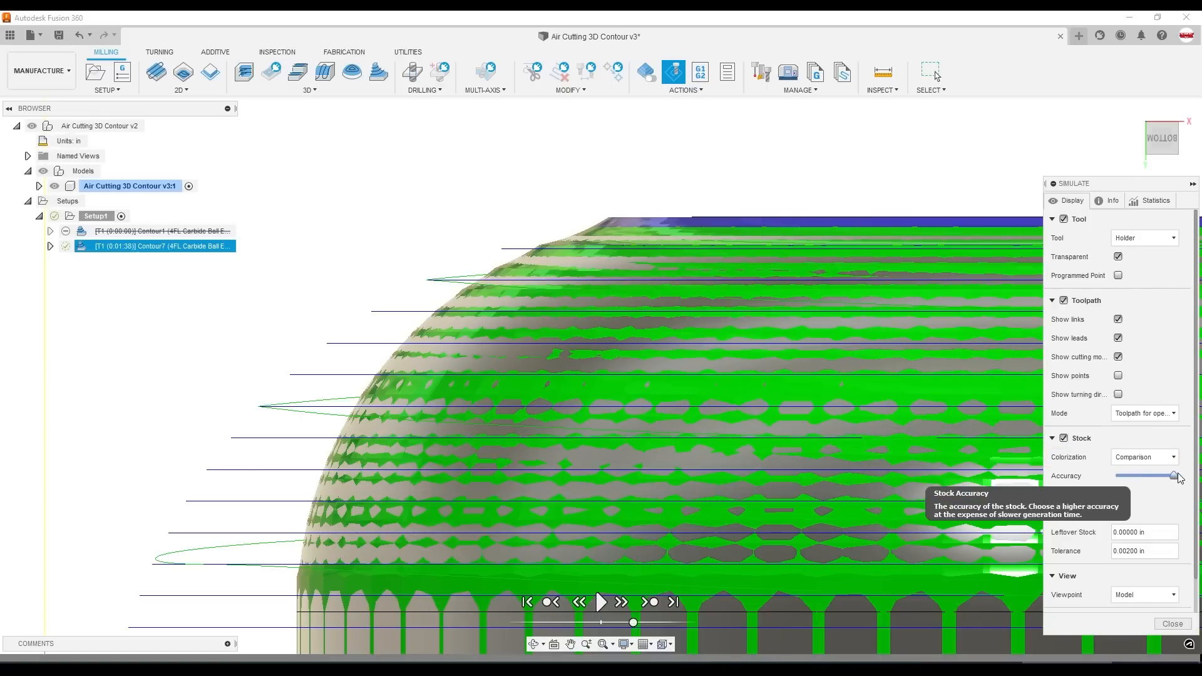
left_click(54, 185)
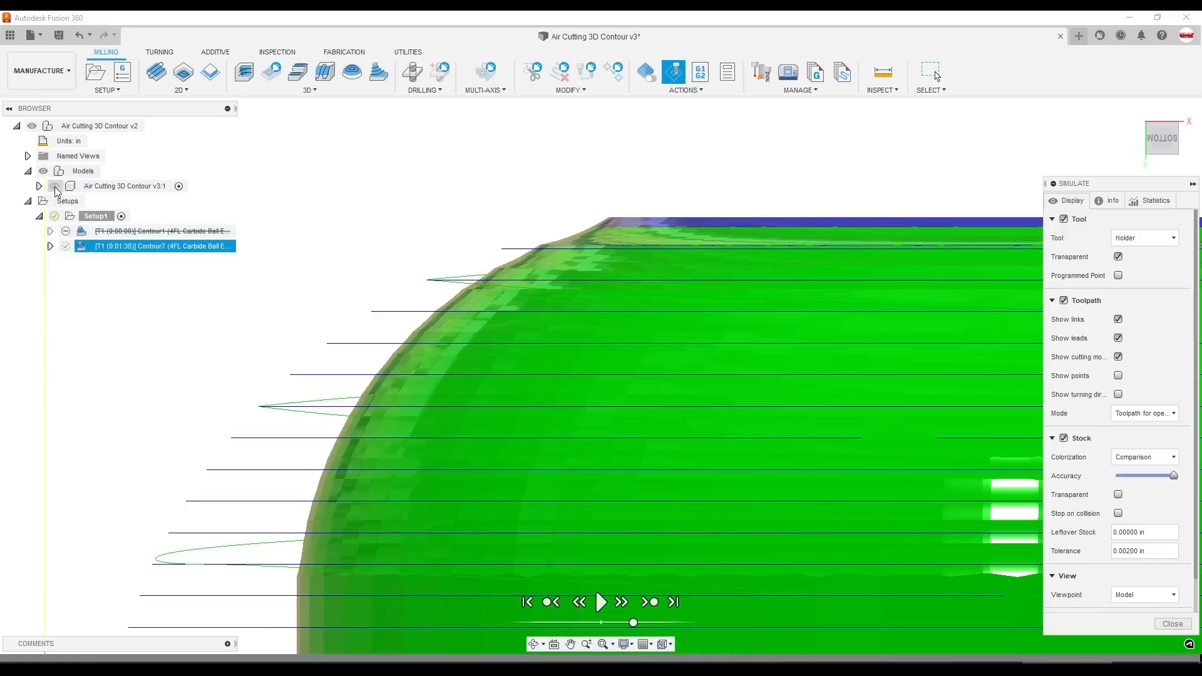
left_click(124, 186)
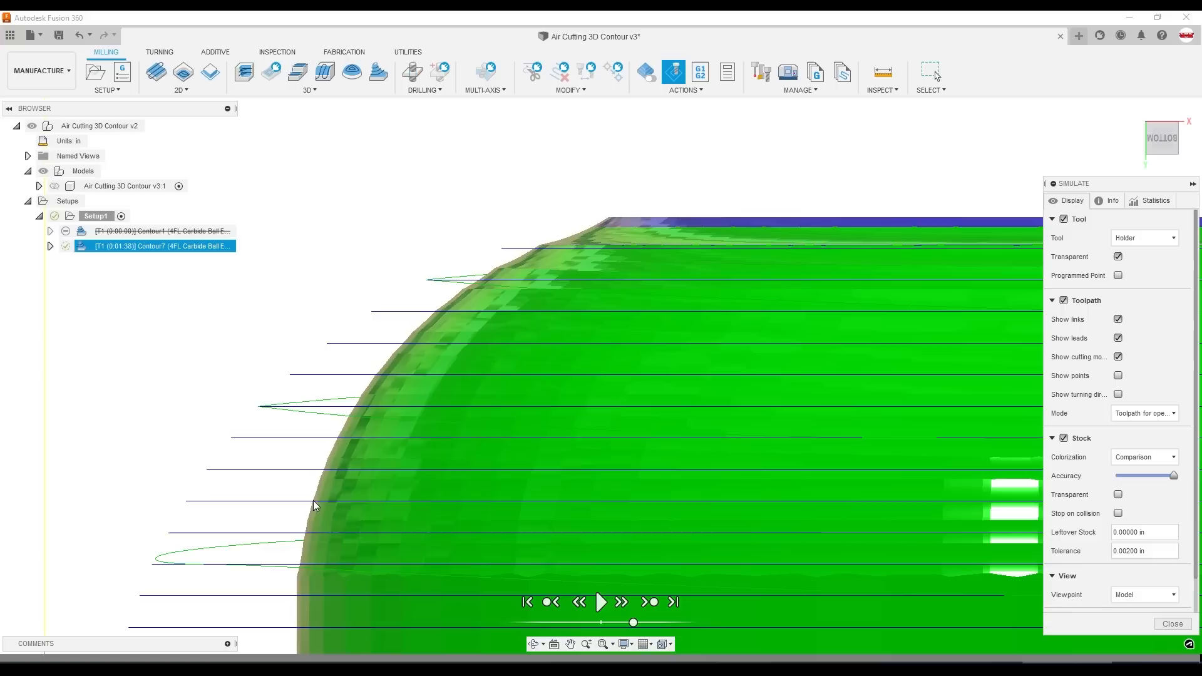
mouse_move(347, 427)
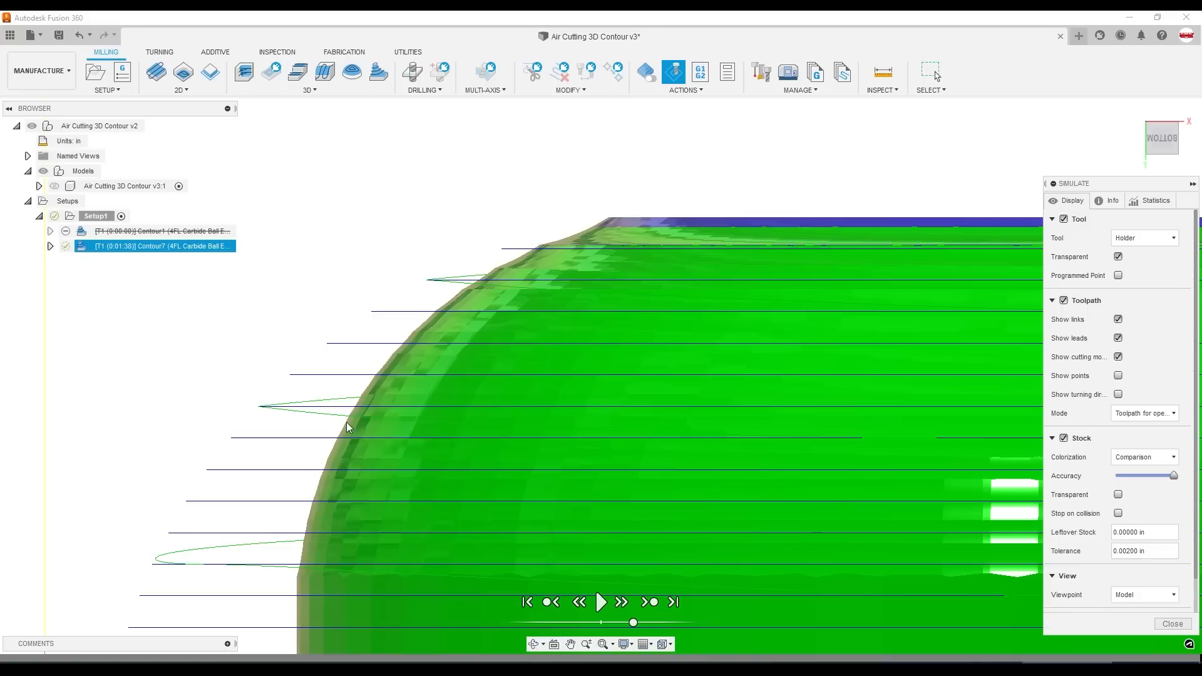
mouse_move(376, 386)
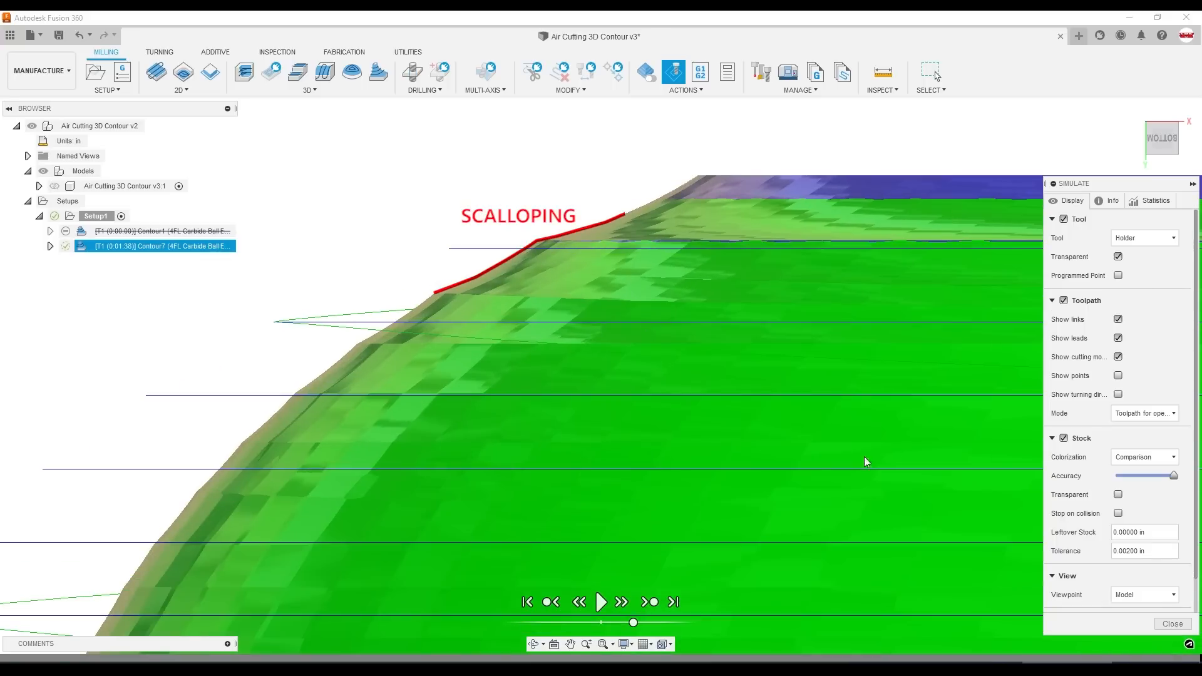
left_click(1170, 623)
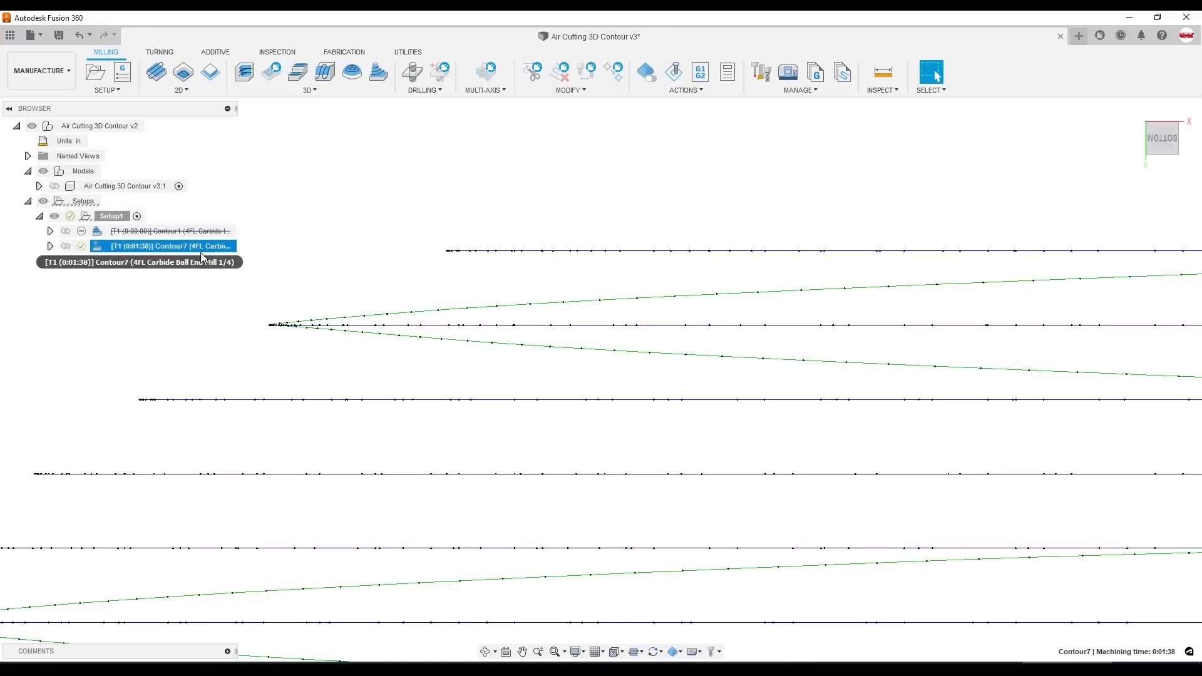
Set Contour7's minimum shallow stepdown to 0.002 in and maximum shallow stepover to 0.01 in.
double_click(168, 245)
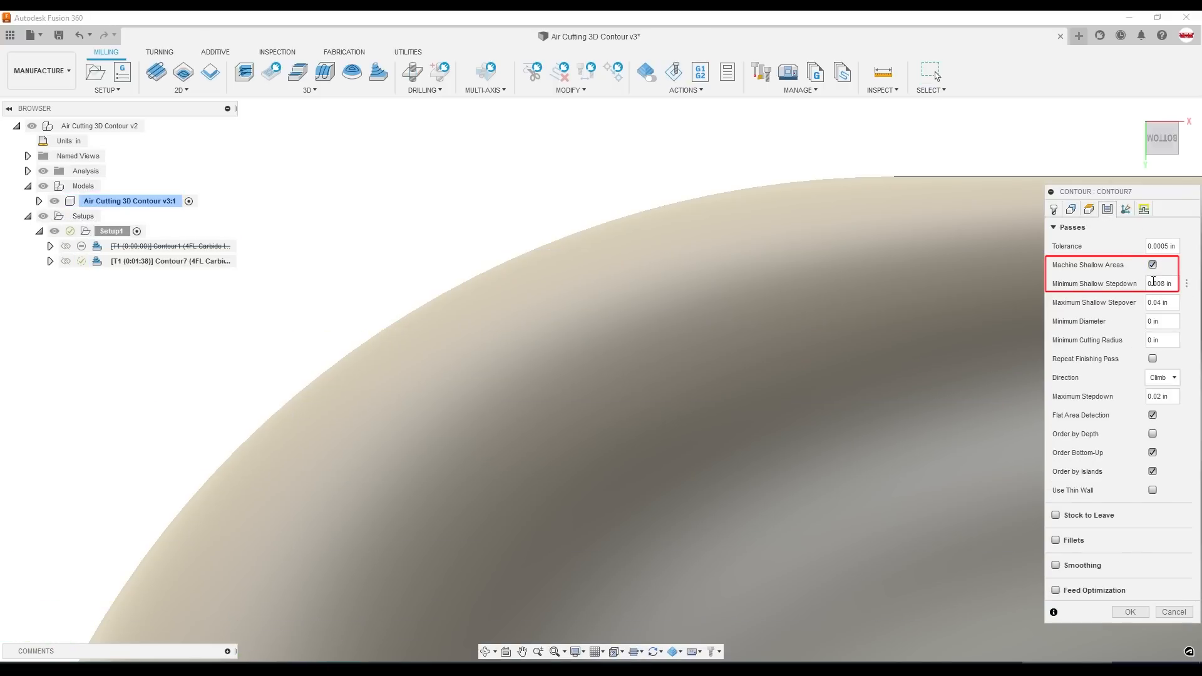
left_click(1160, 283)
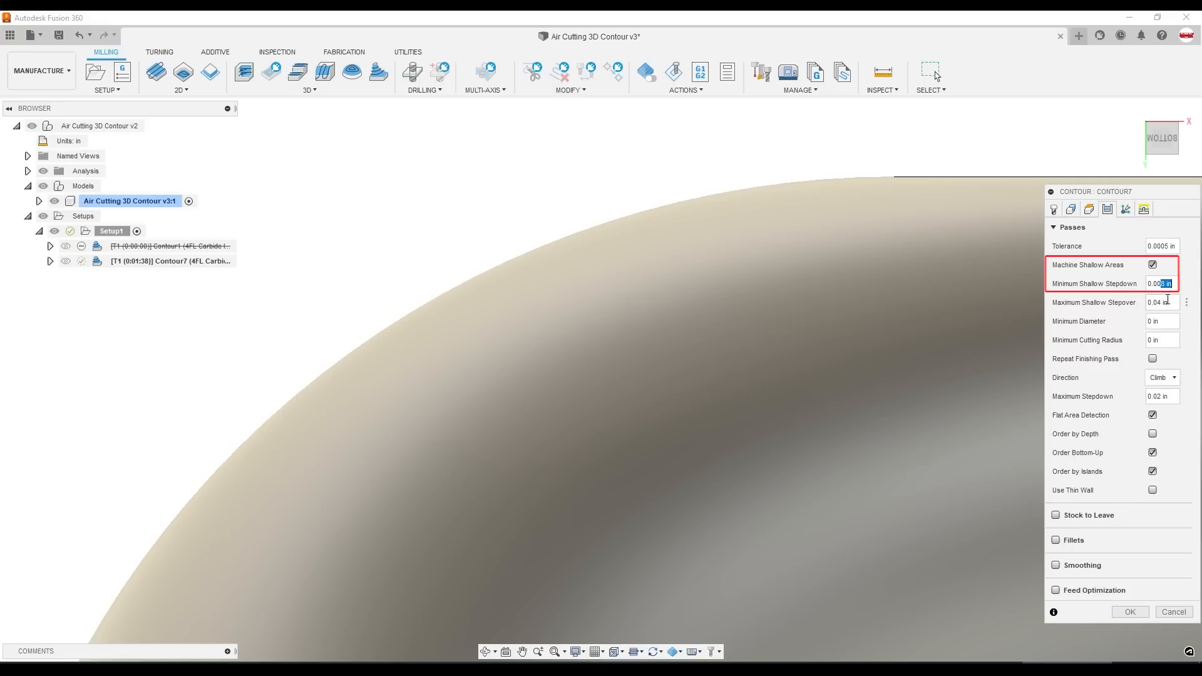
type("0.002")
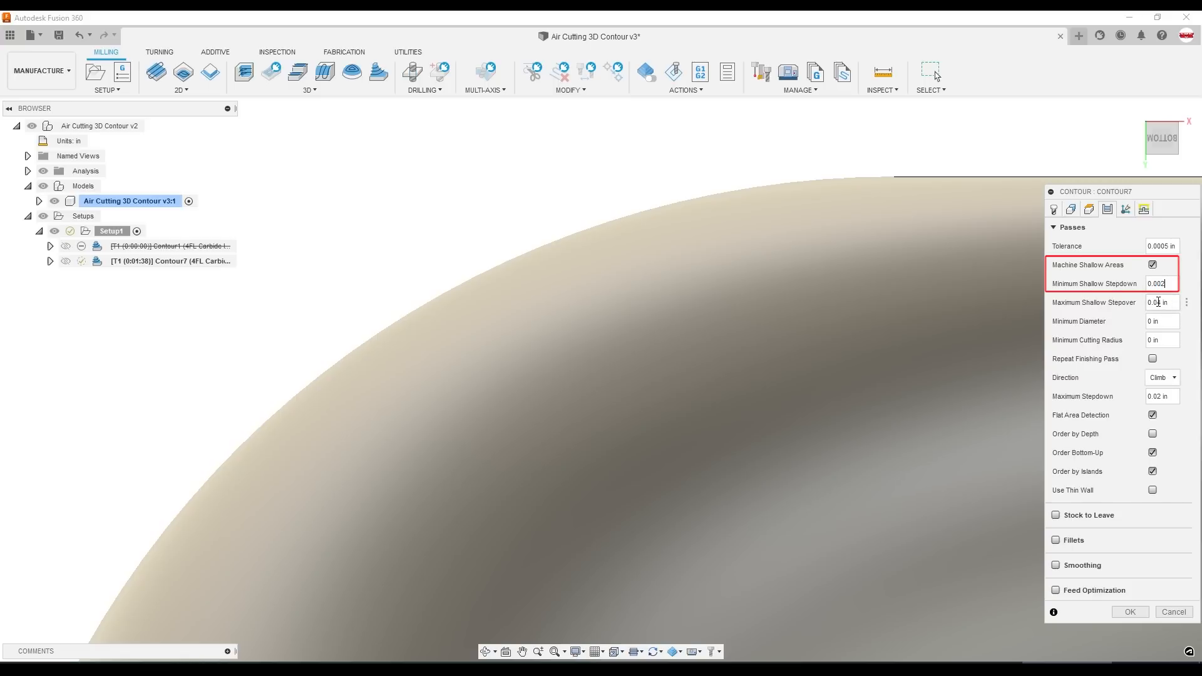
mouse_move(1158, 301)
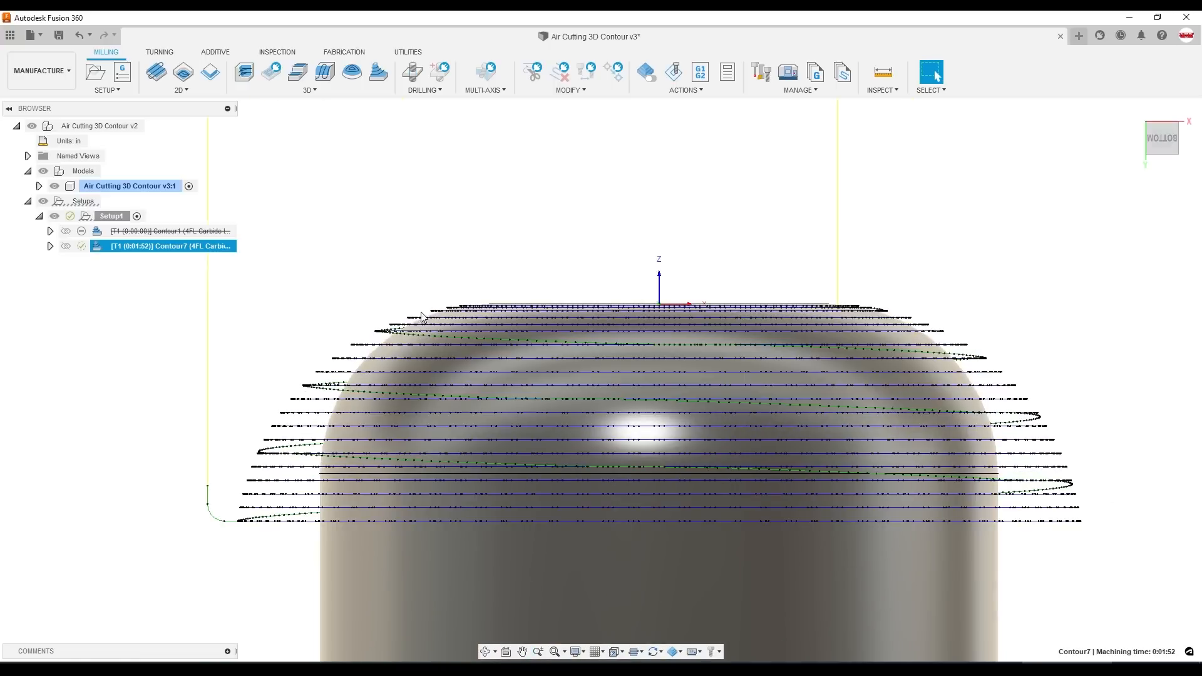
double_click(168, 246)
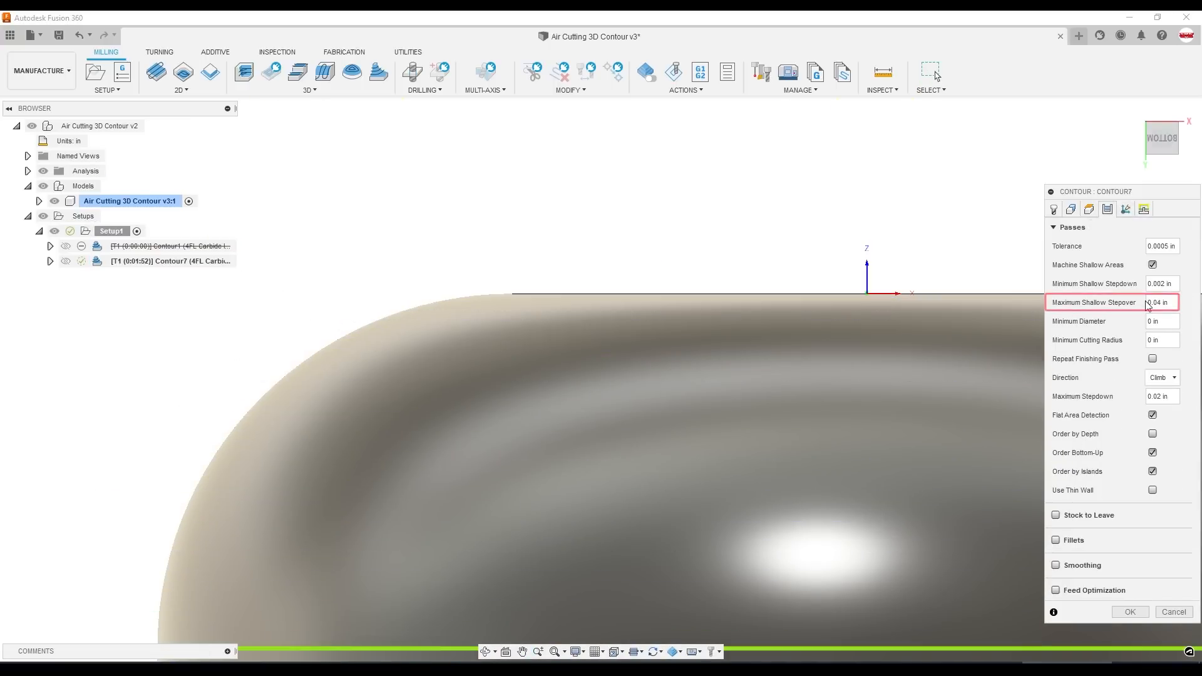
left_click(1160, 301)
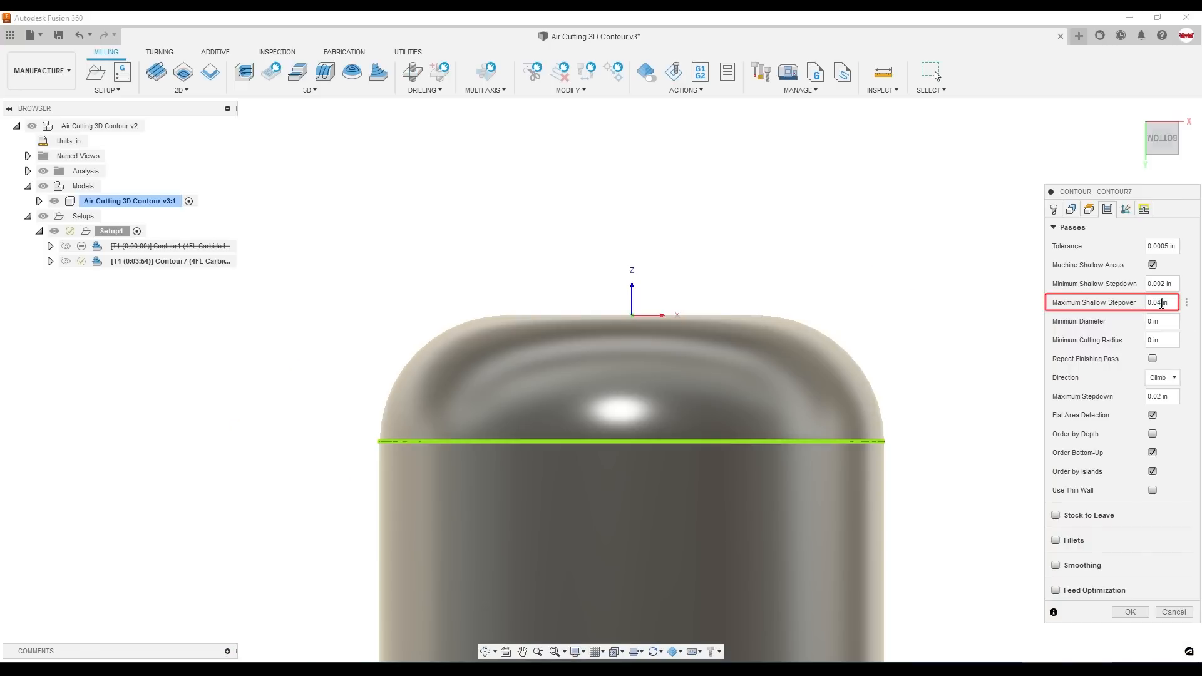
type("0.01")
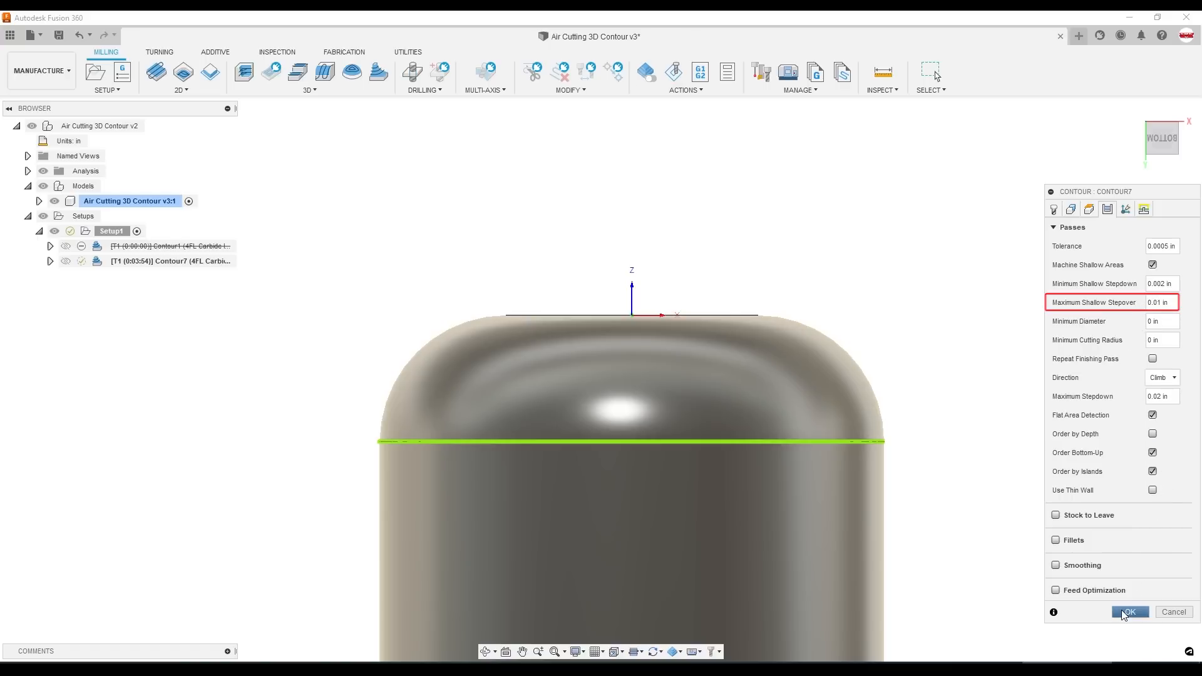
left_click(1128, 611)
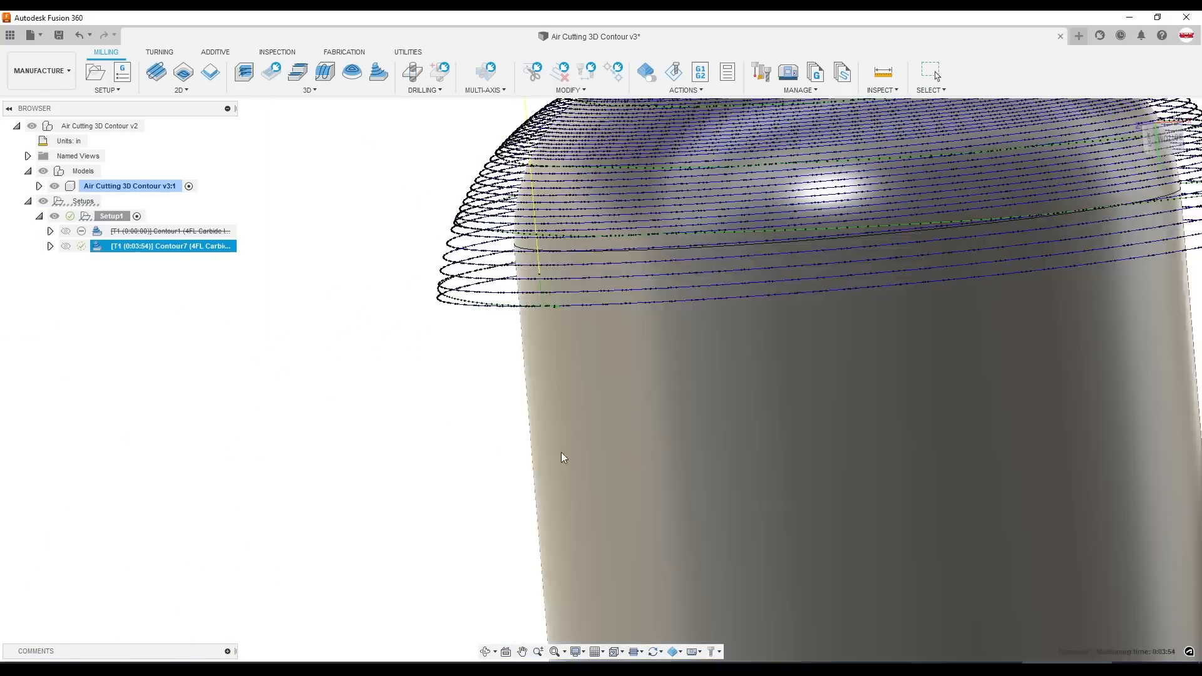
Make Contour7 avoid the cylinder's side face, then browse the 3D strategies.
double_click(163, 246)
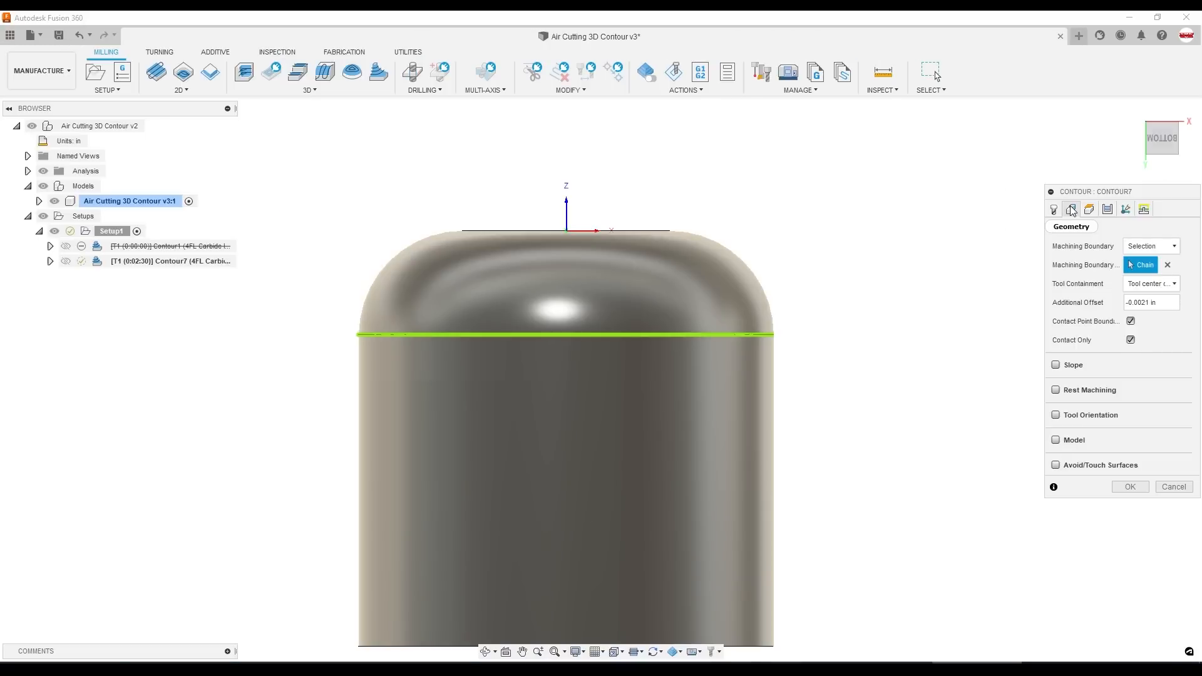
mouse_move(1066, 469)
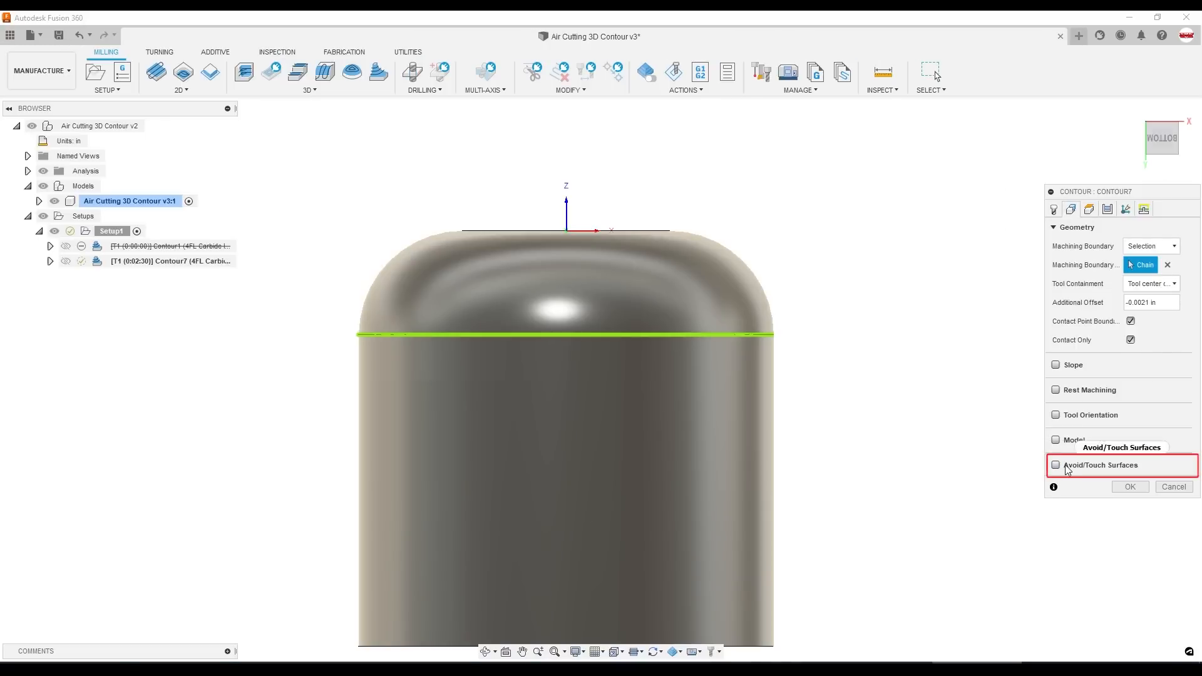
left_click(1056, 464)
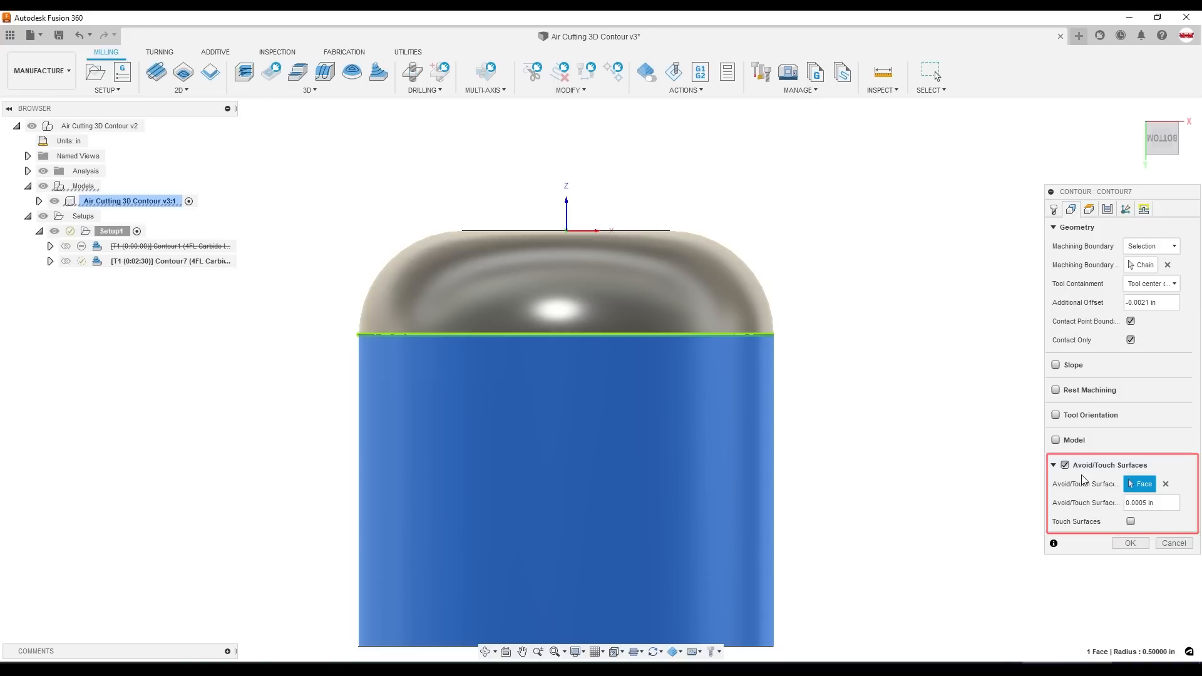
mouse_move(1065, 465)
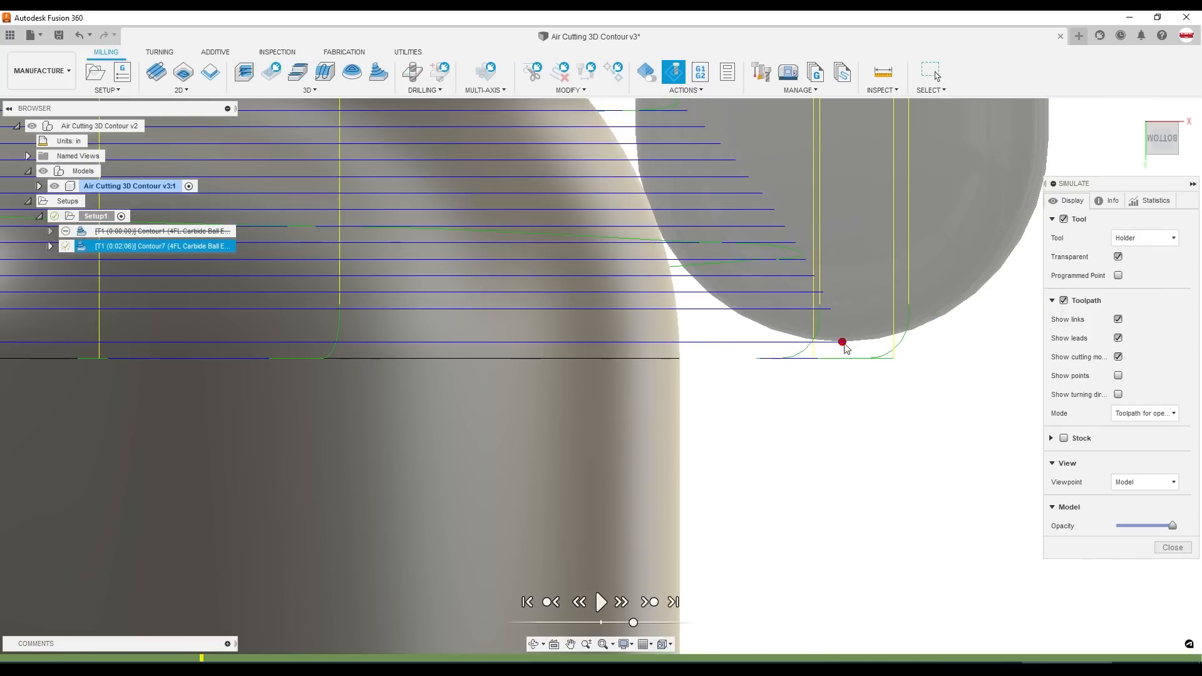
left_click(310, 72)
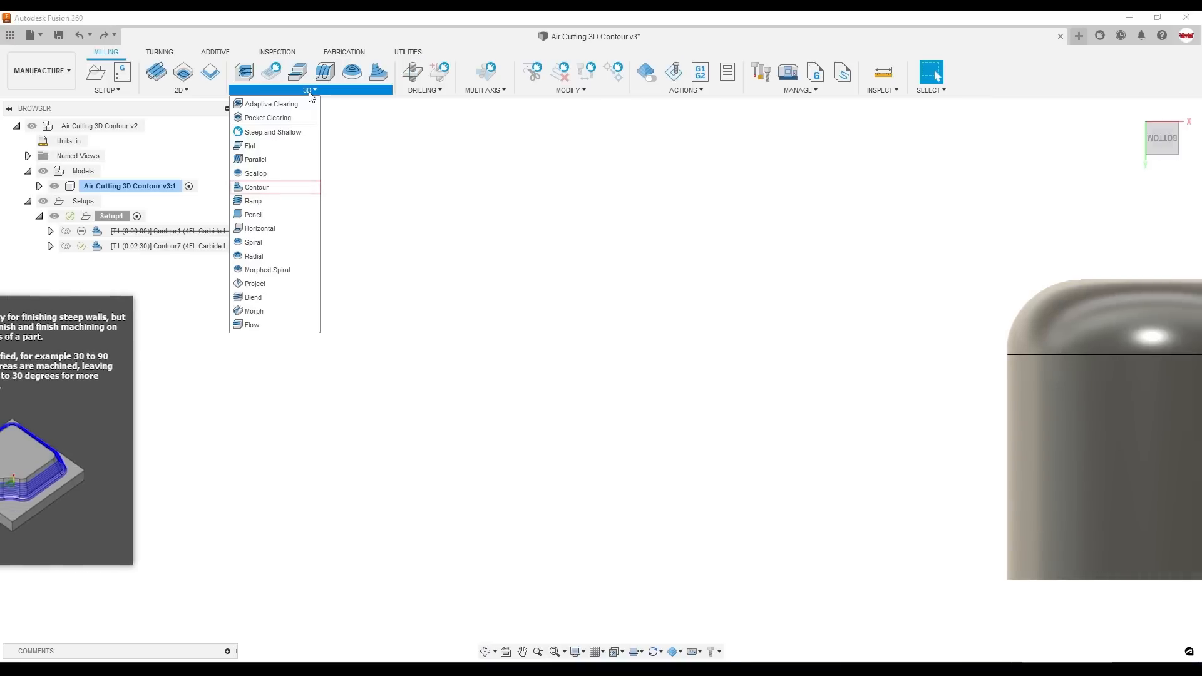